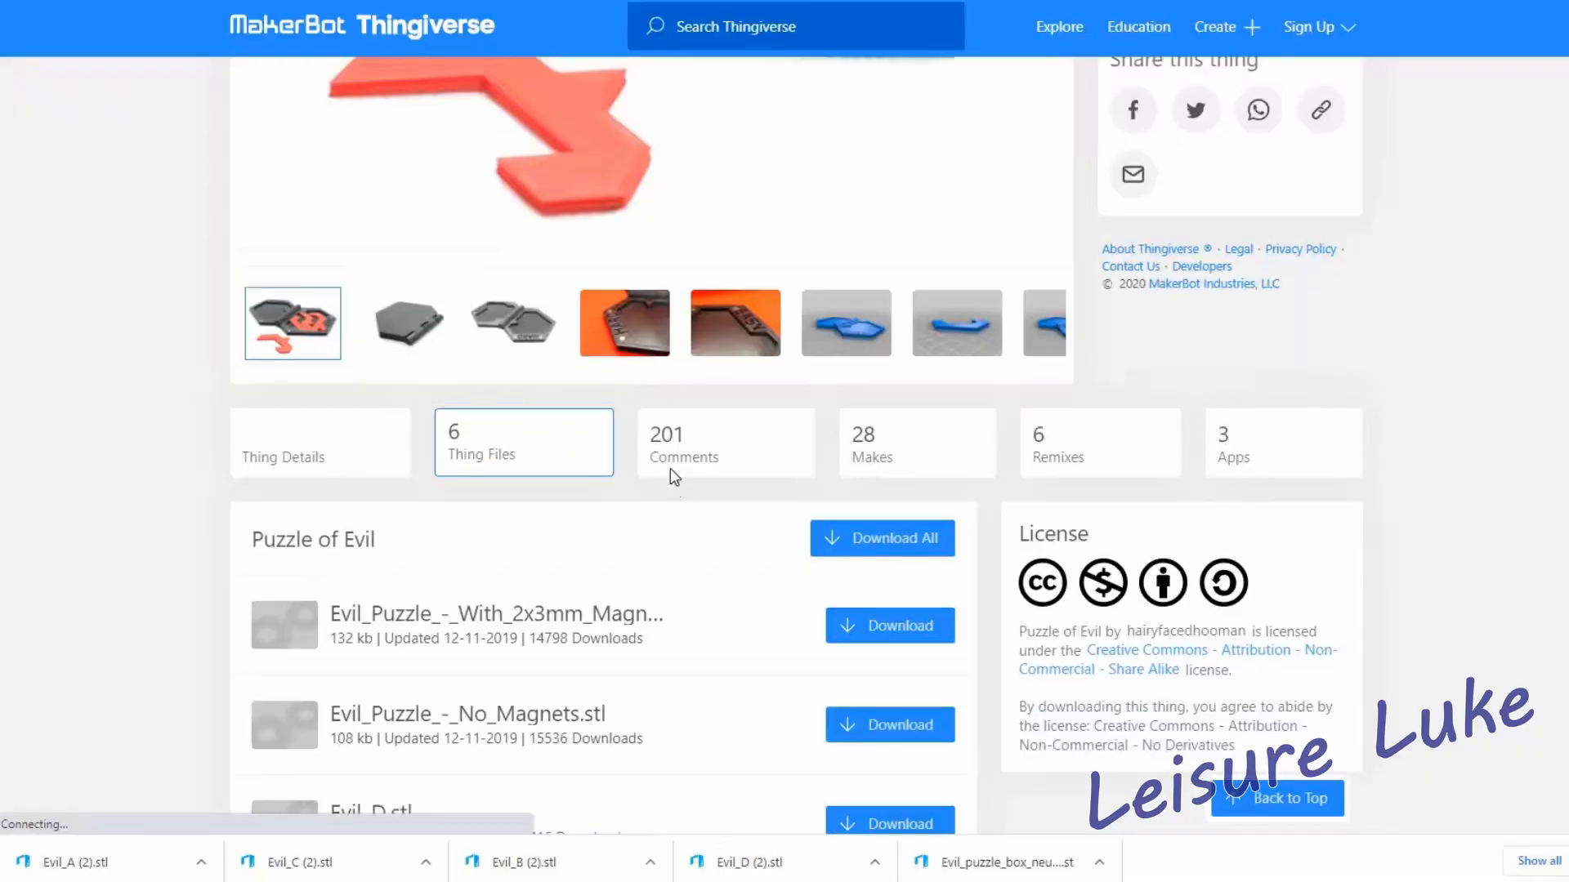
Scroll the Thingiverse 'puzzle' search results to show Puzzle of Evil
scroll(up, 3)
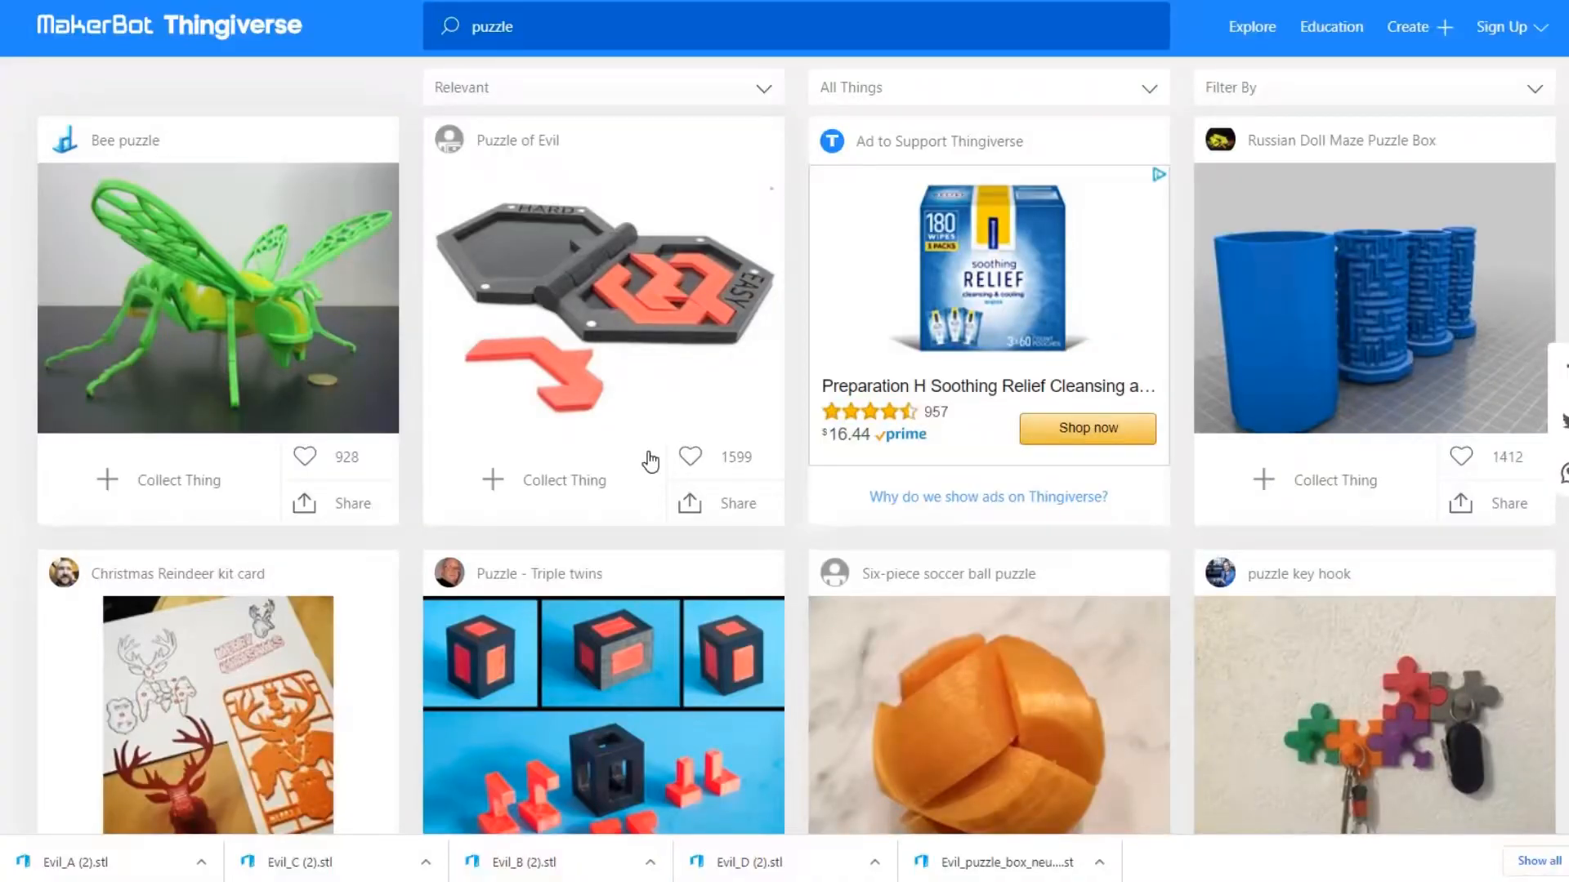
mouse_move(670, 258)
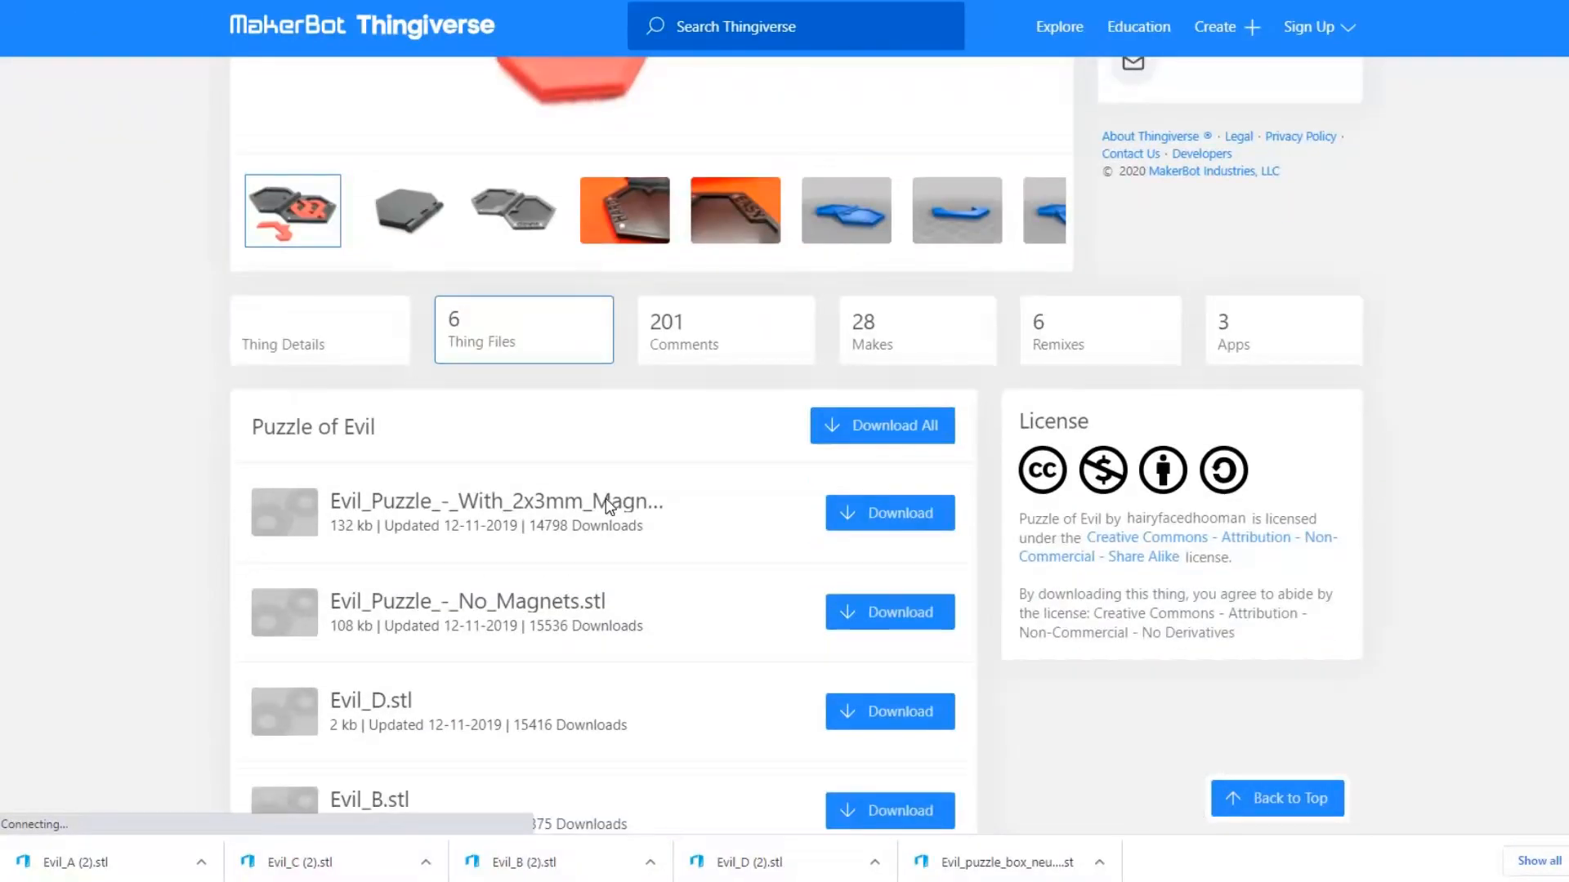
Download the Evil_A–D piece files and Evil_Puzzle_-_No_Magnets.stl from Thing Files
scroll(down, 3)
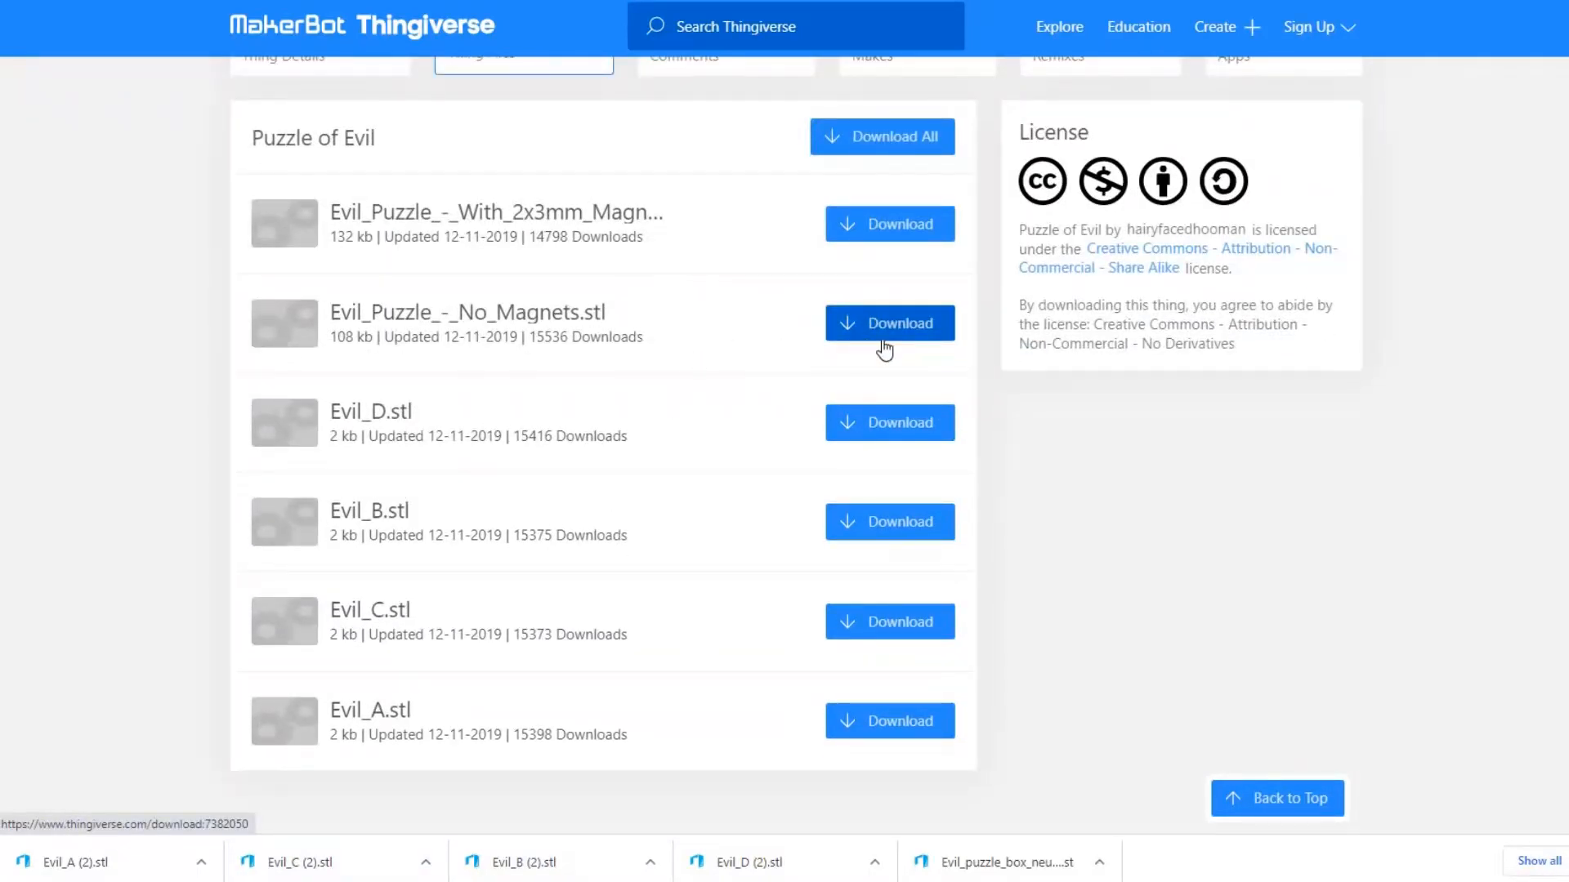
mouse_move(882, 621)
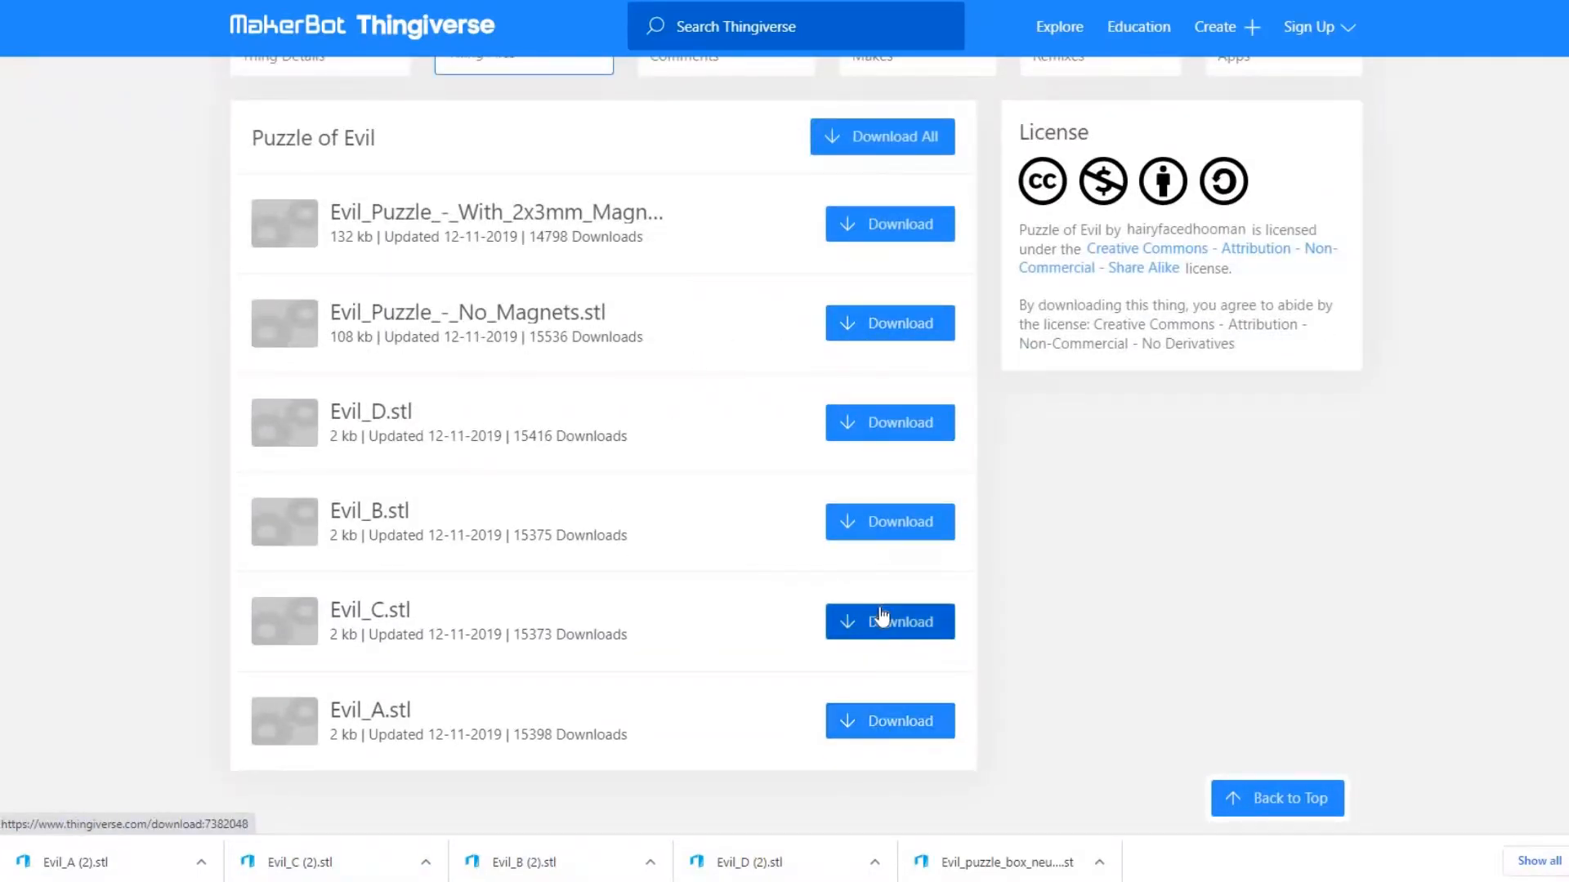
click(889, 621)
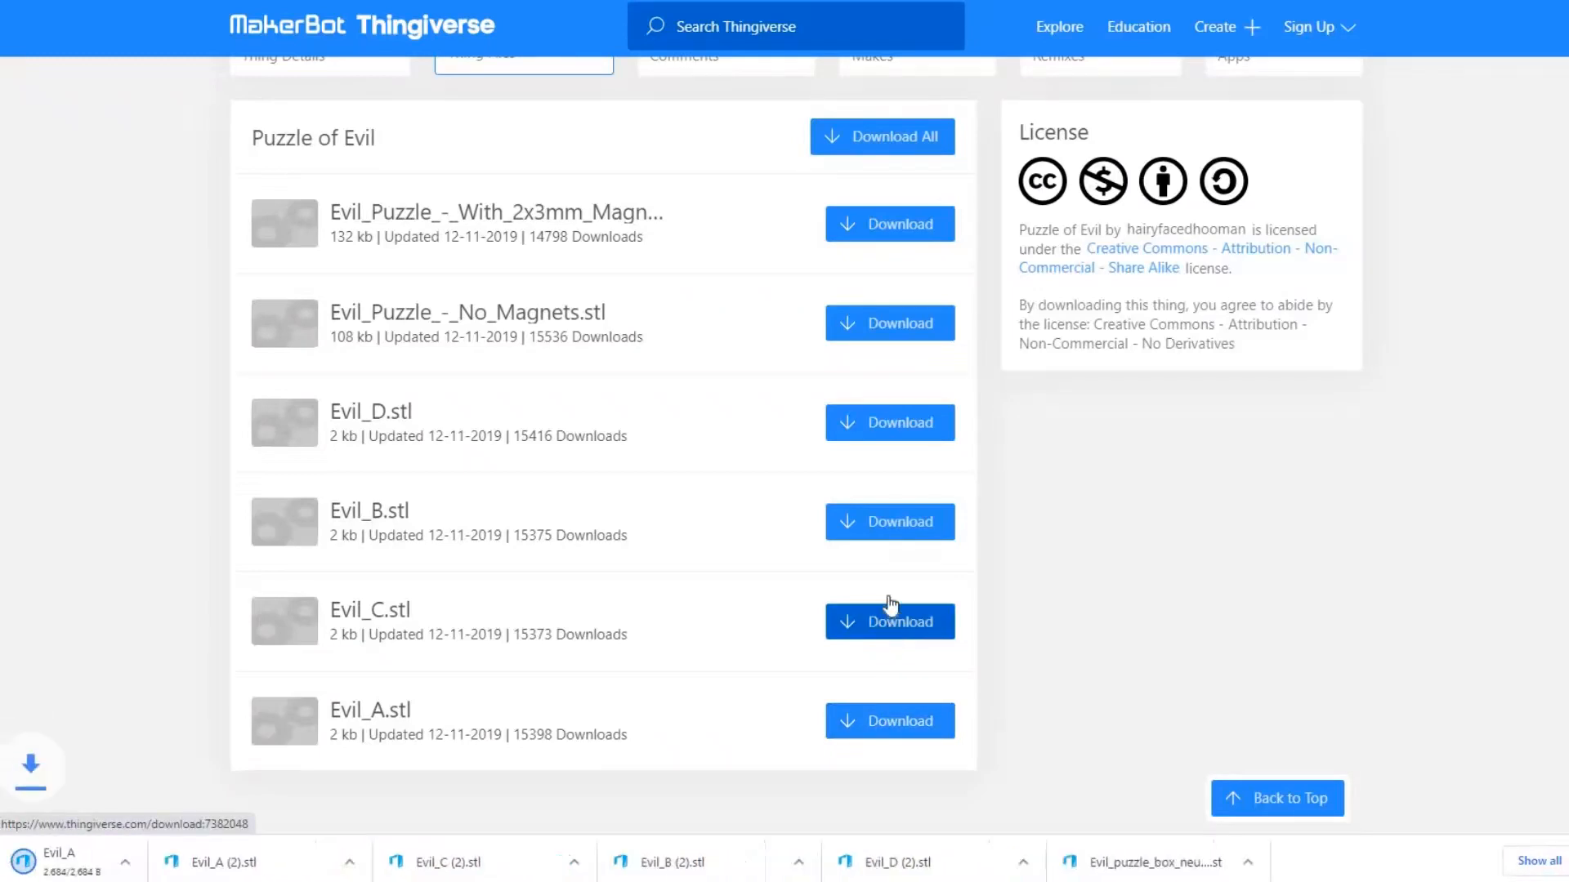
click(889, 620)
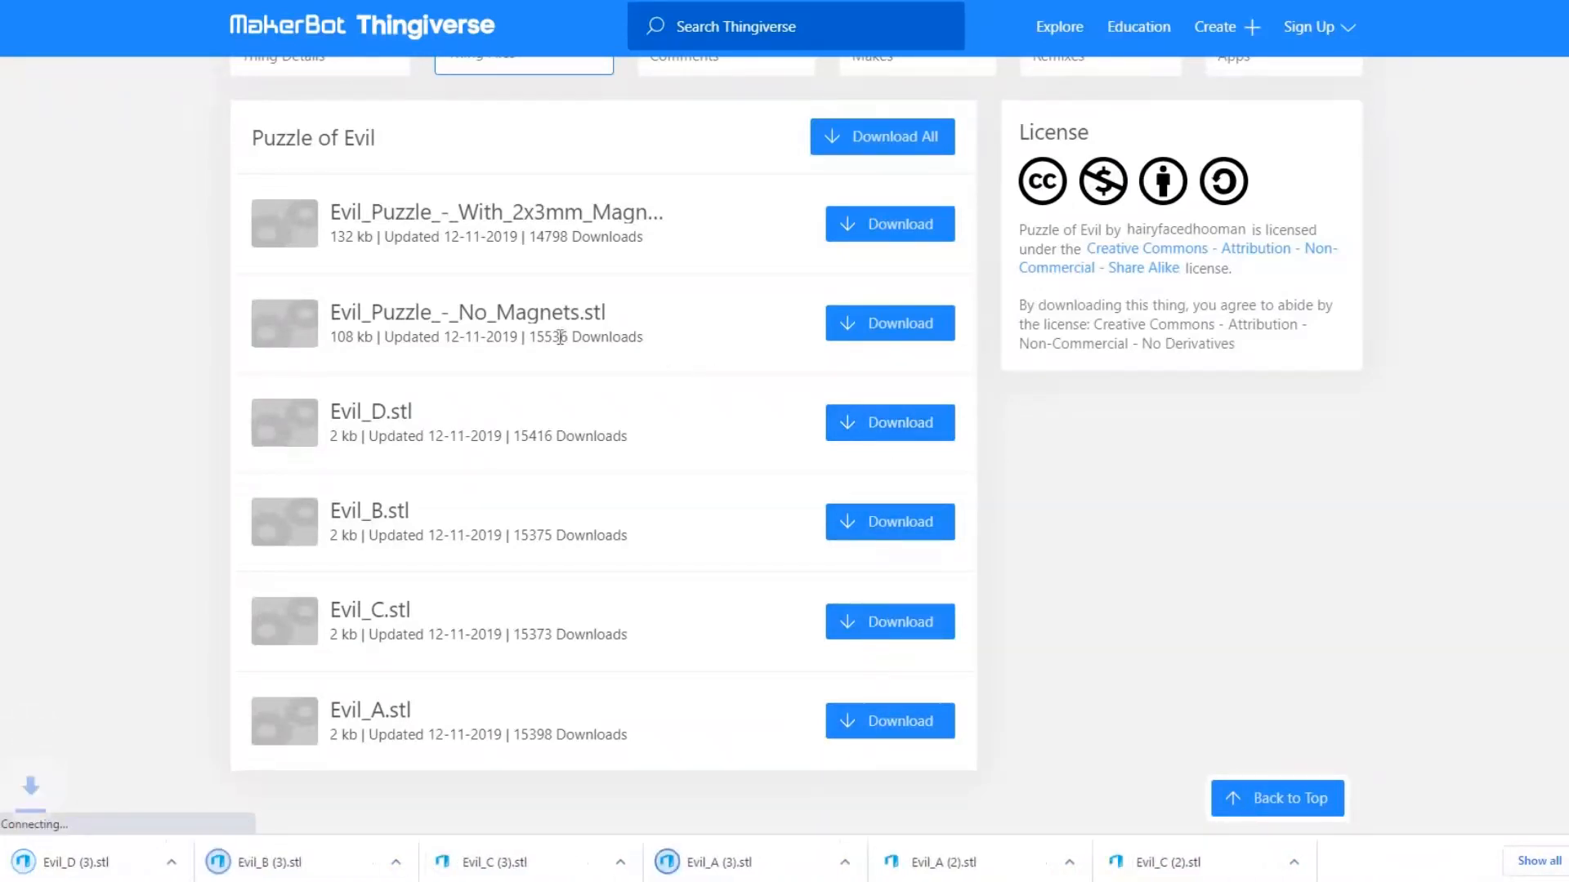
click(889, 322)
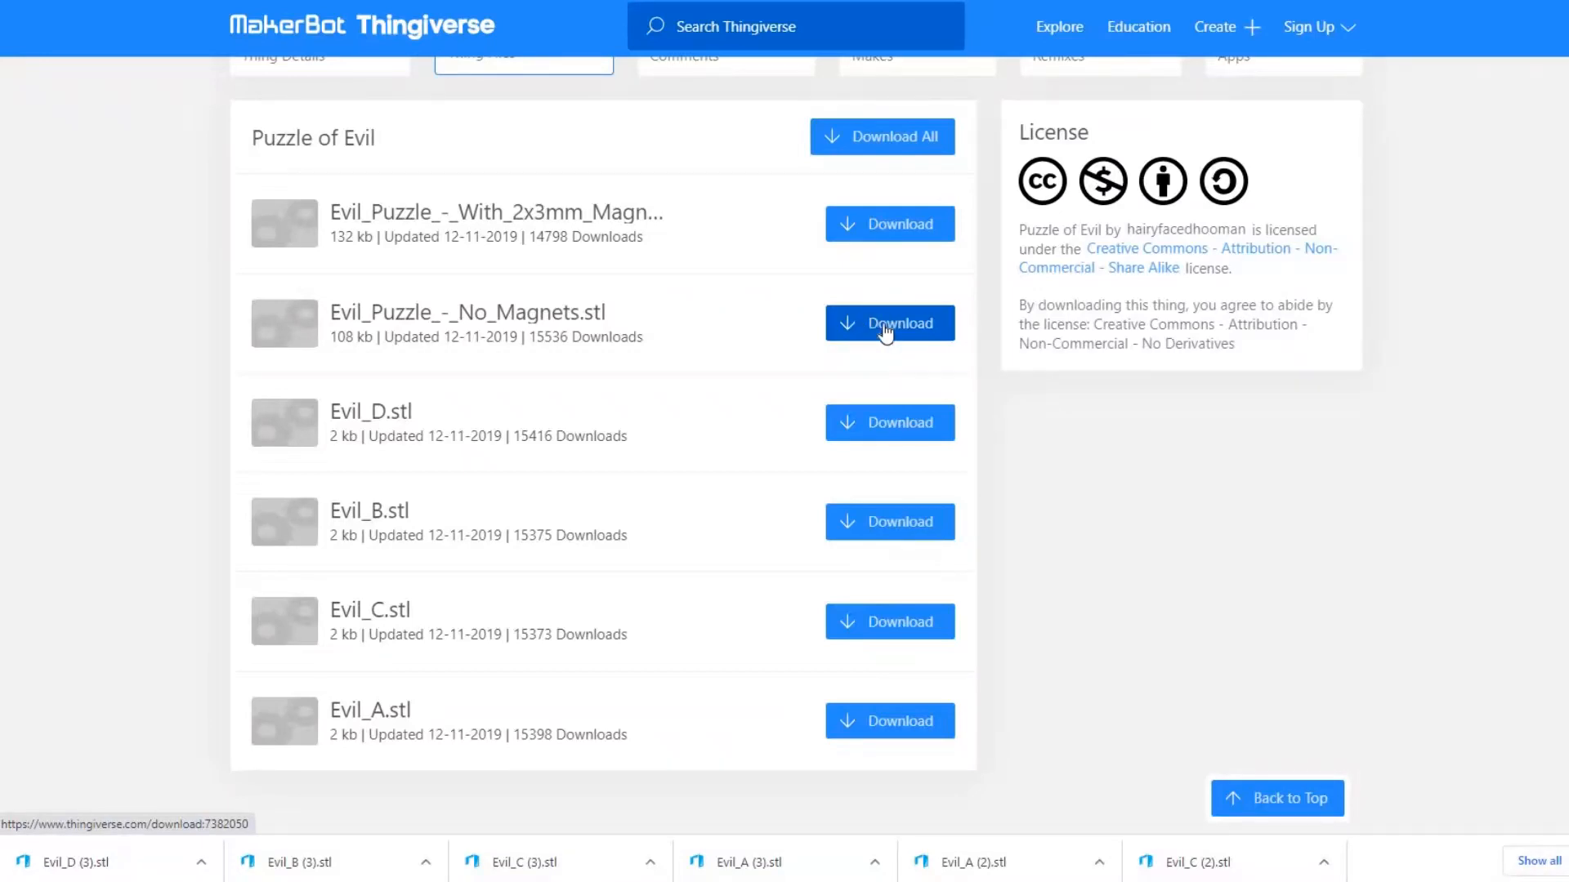
click(889, 322)
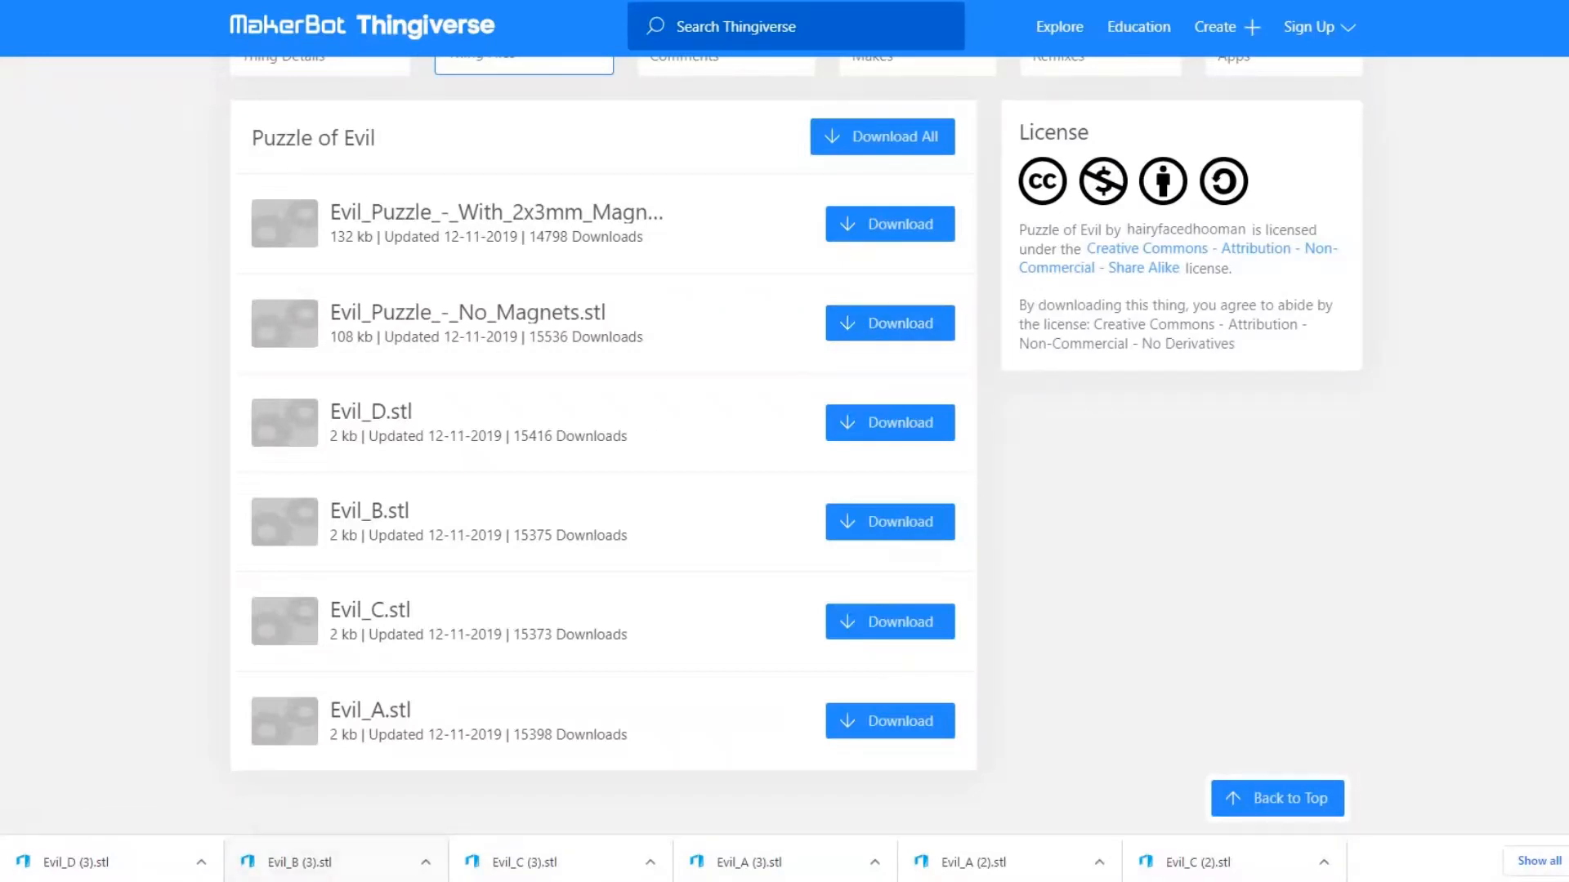
mouse_move(307, 861)
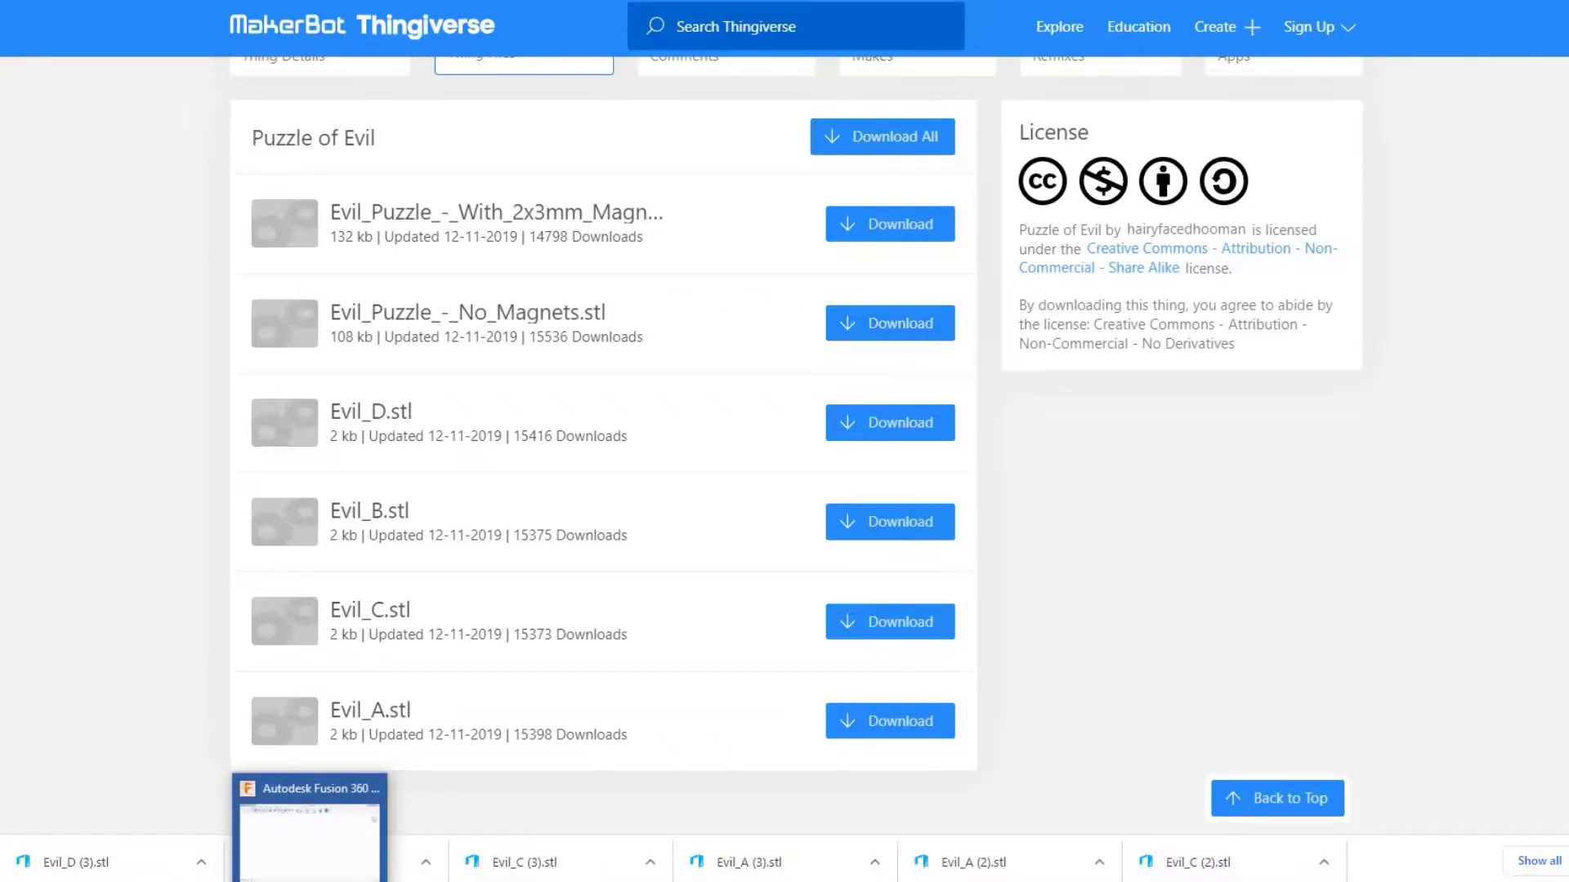
Switch to Fusion 360 and browse the computer for the No_Magnets STL
click(309, 829)
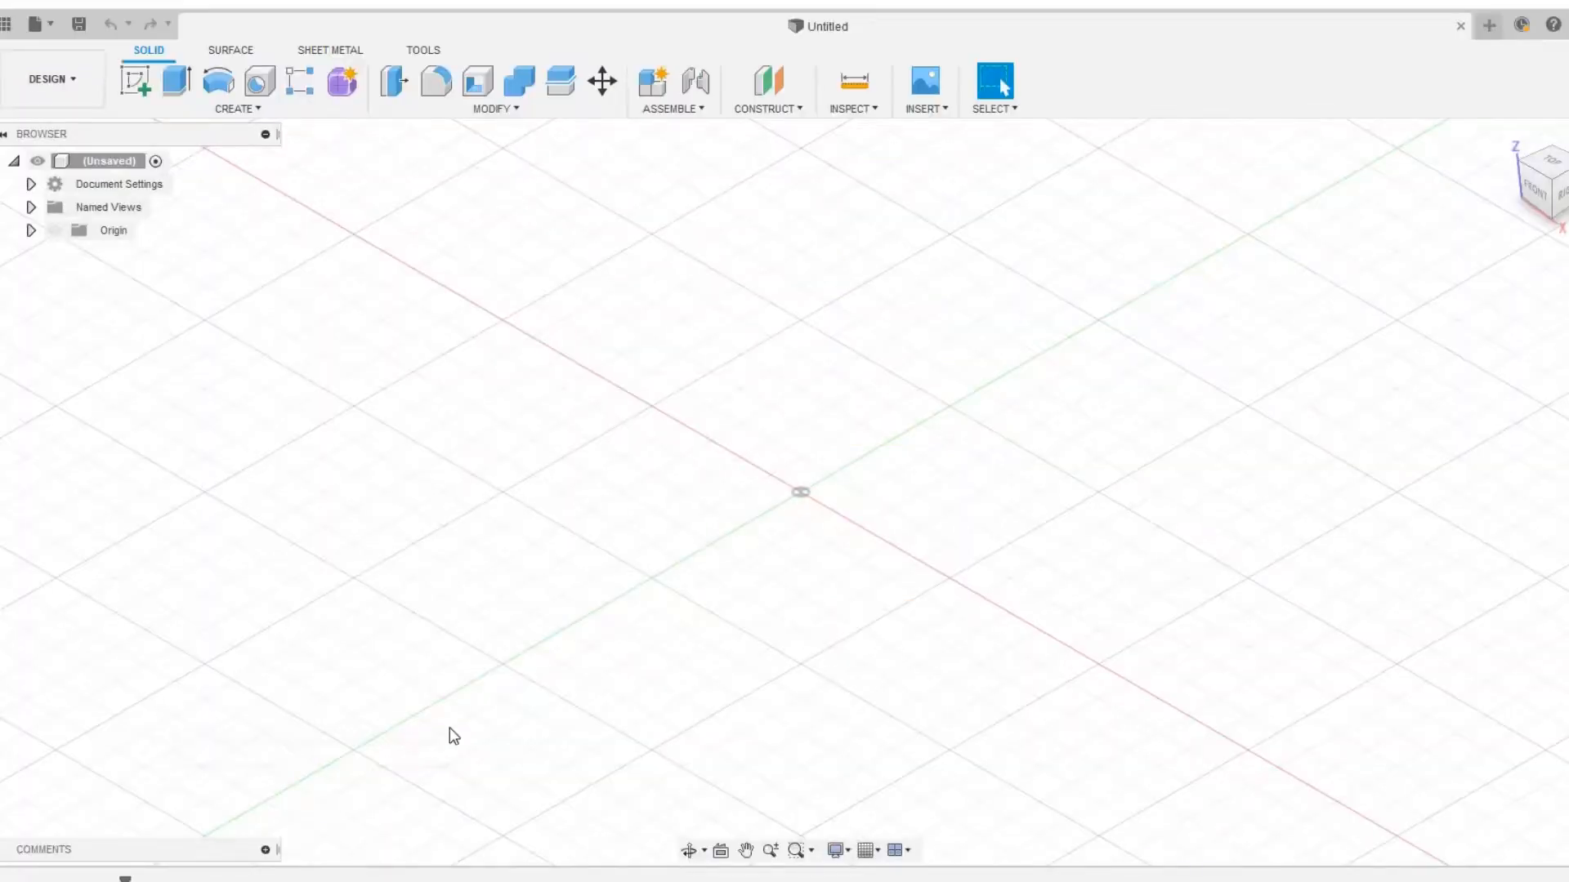
mouse_move(540, 547)
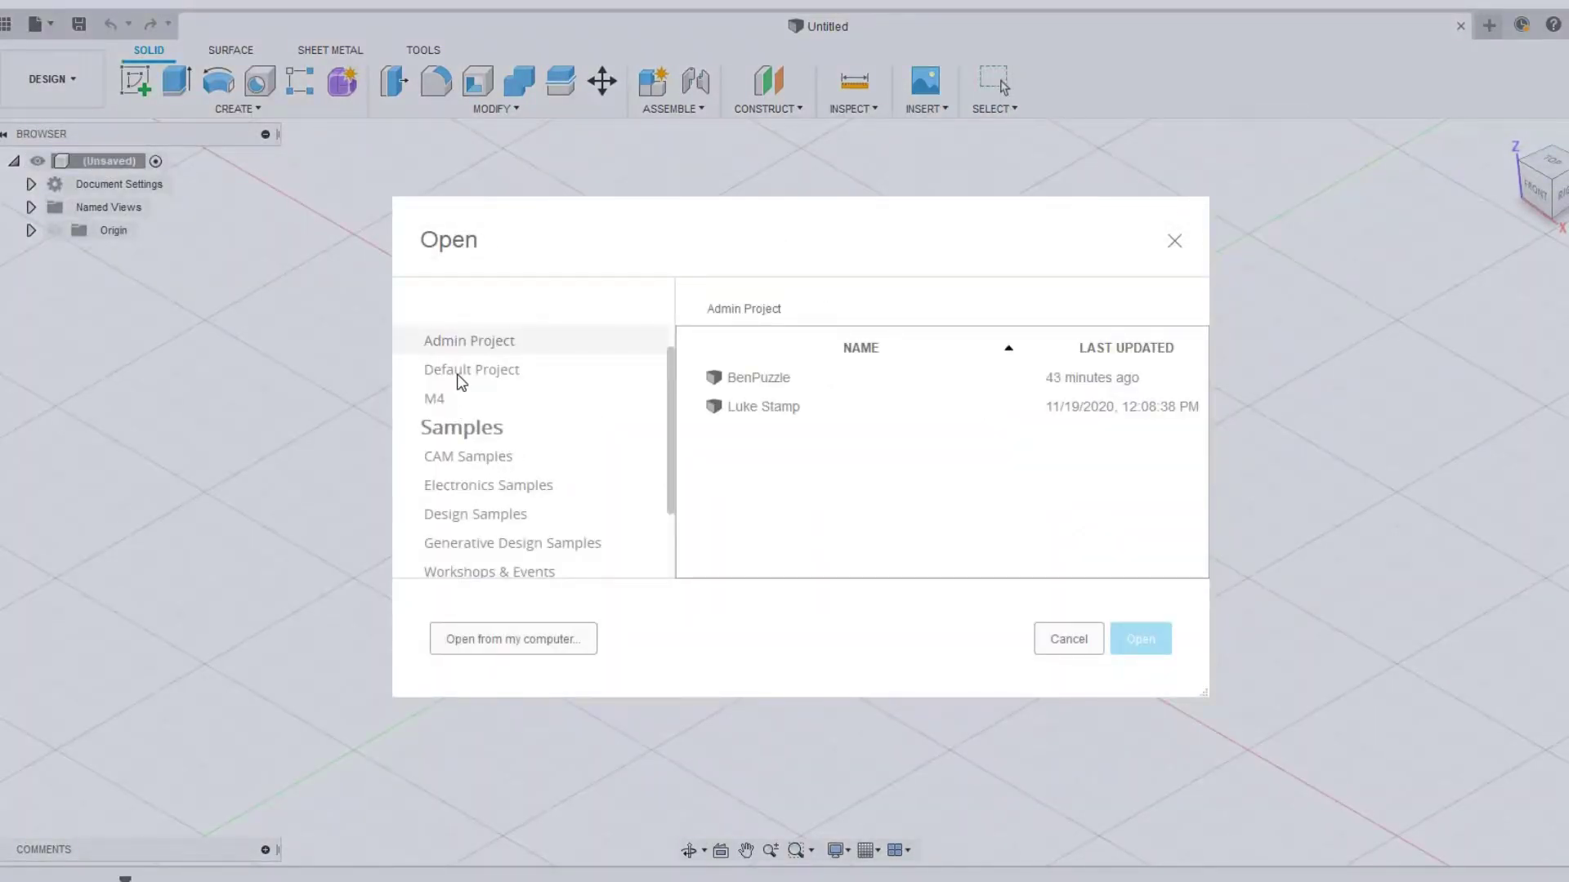
click(1067, 639)
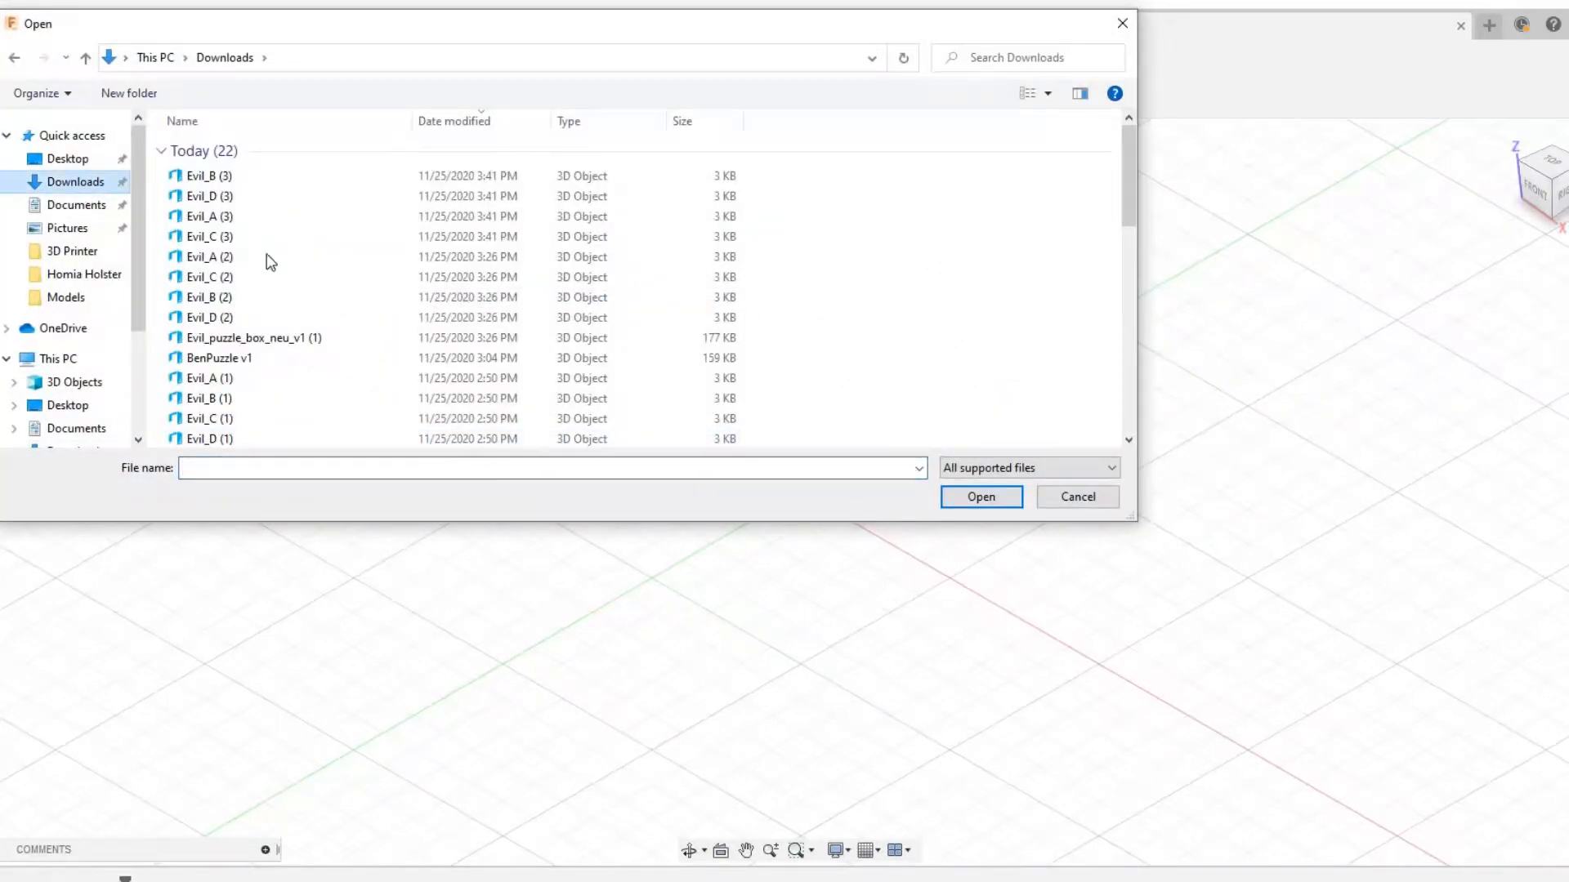
mouse_move(236, 364)
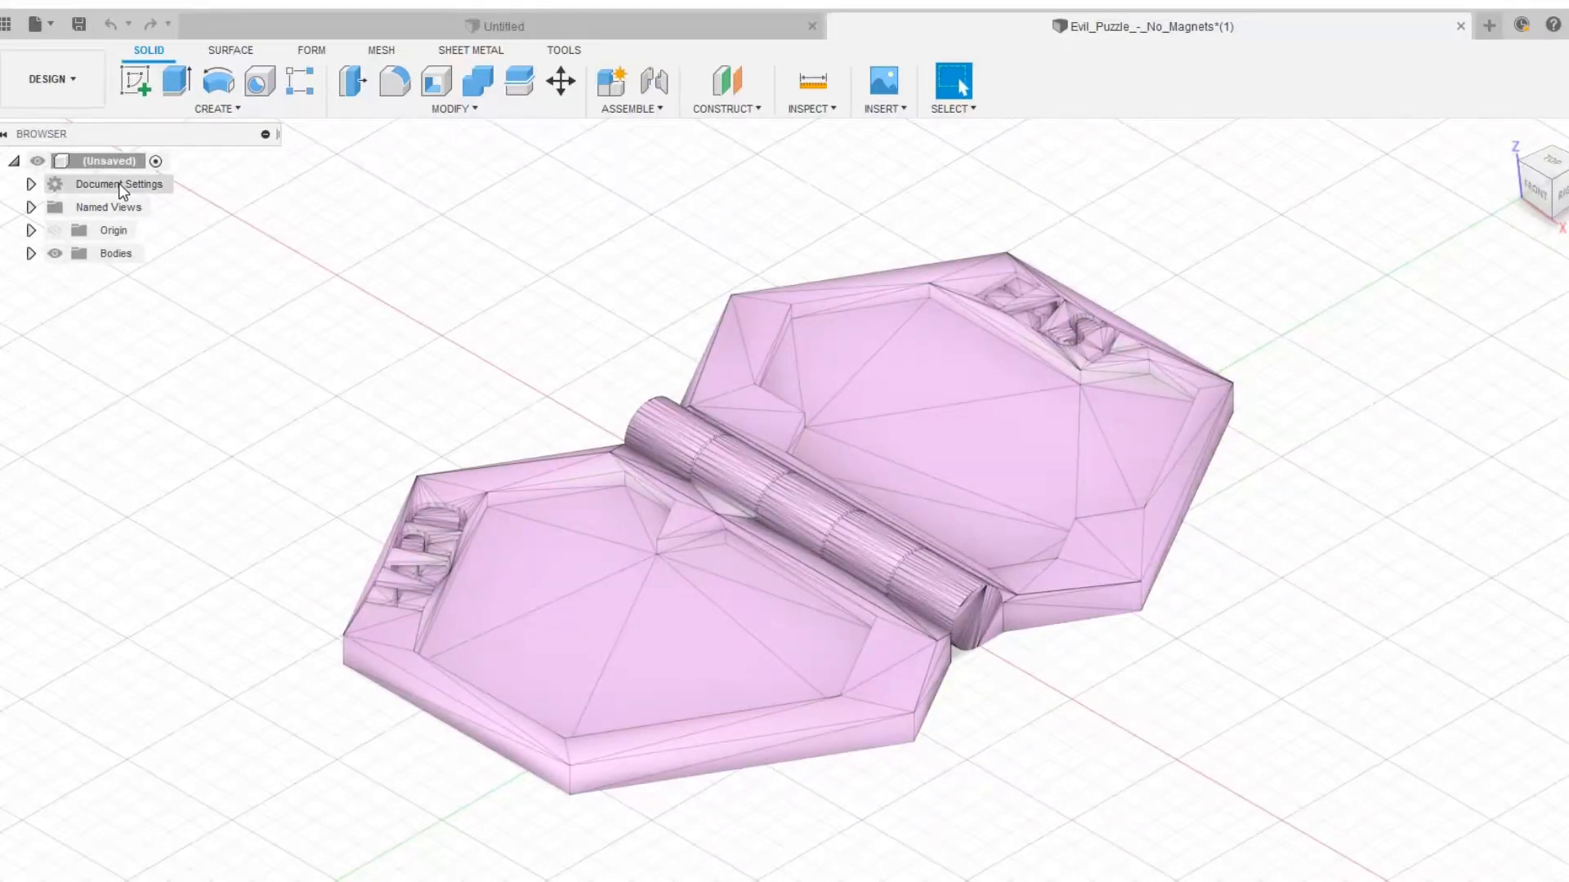
Turn on Capture Design History for the root component
right_click(113, 183)
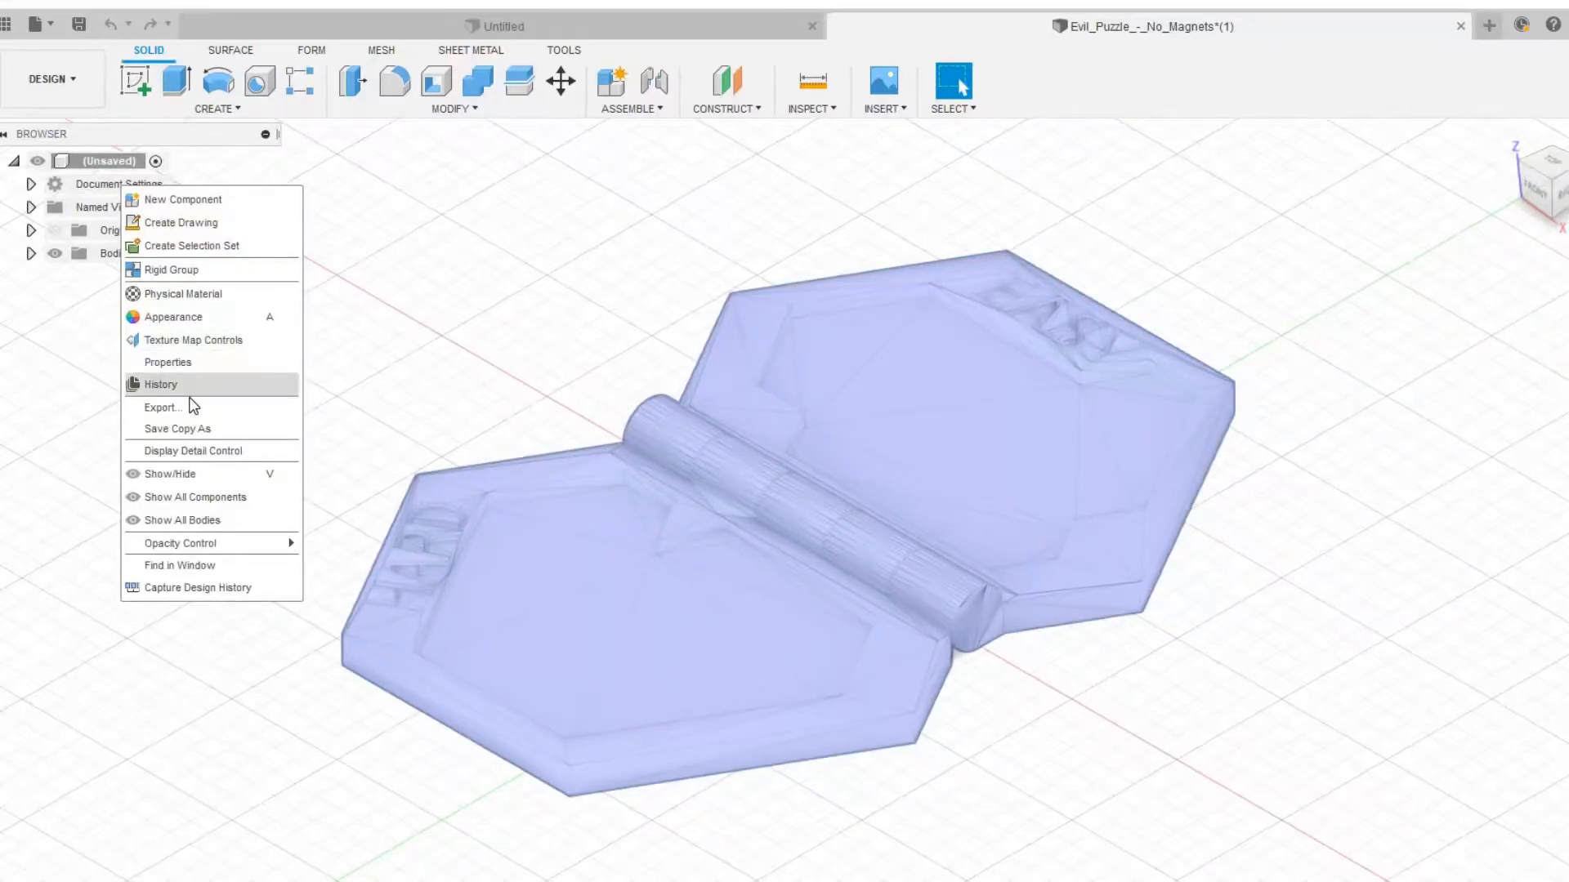
mouse_move(185, 586)
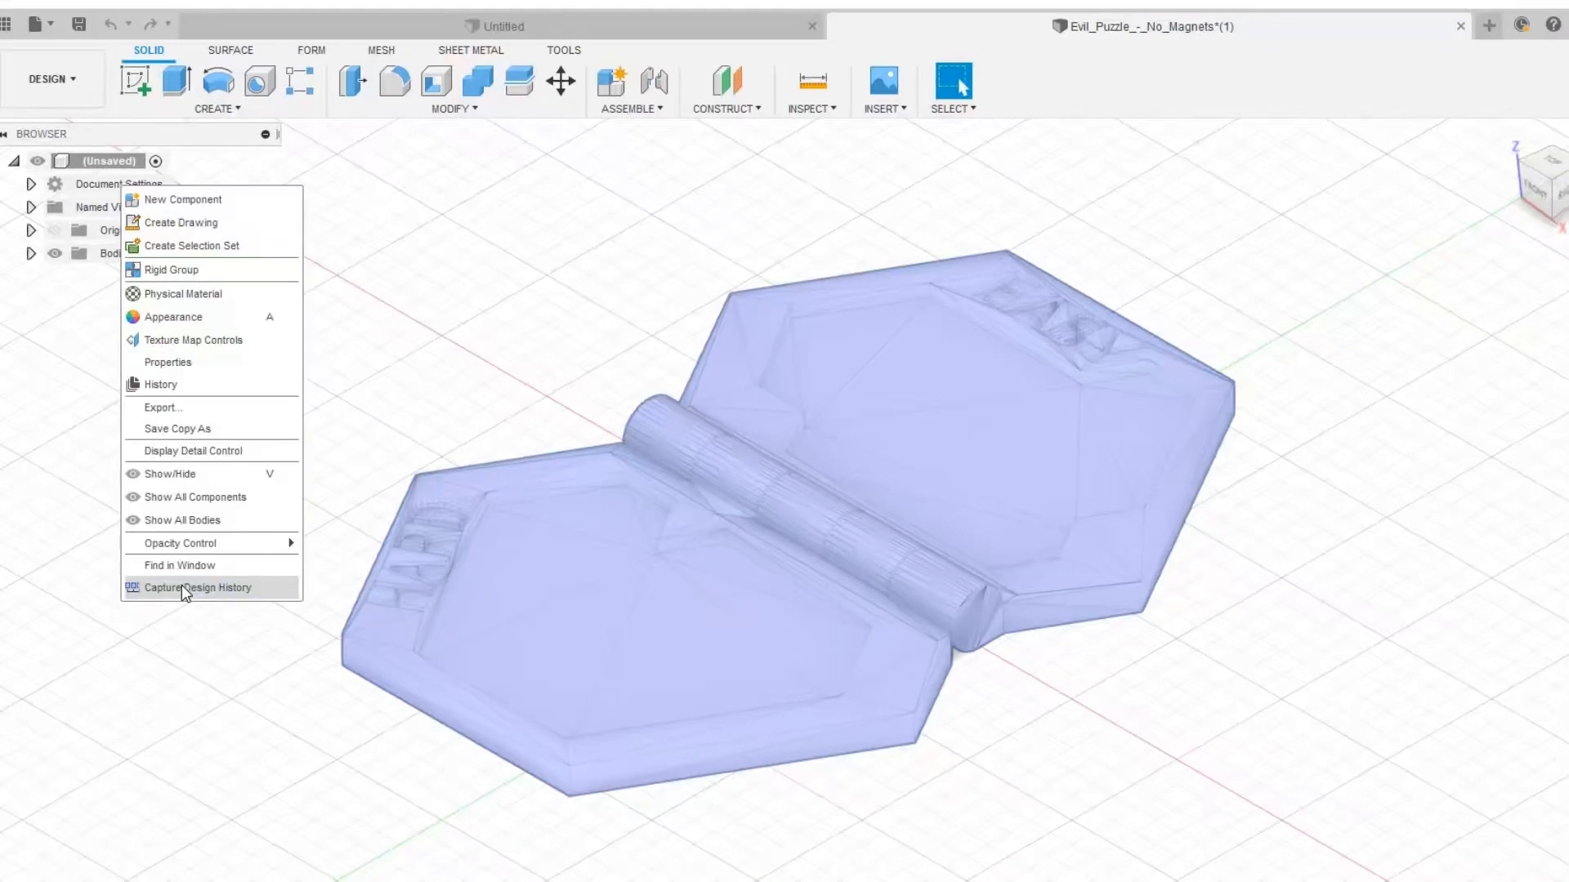
mouse_move(164, 599)
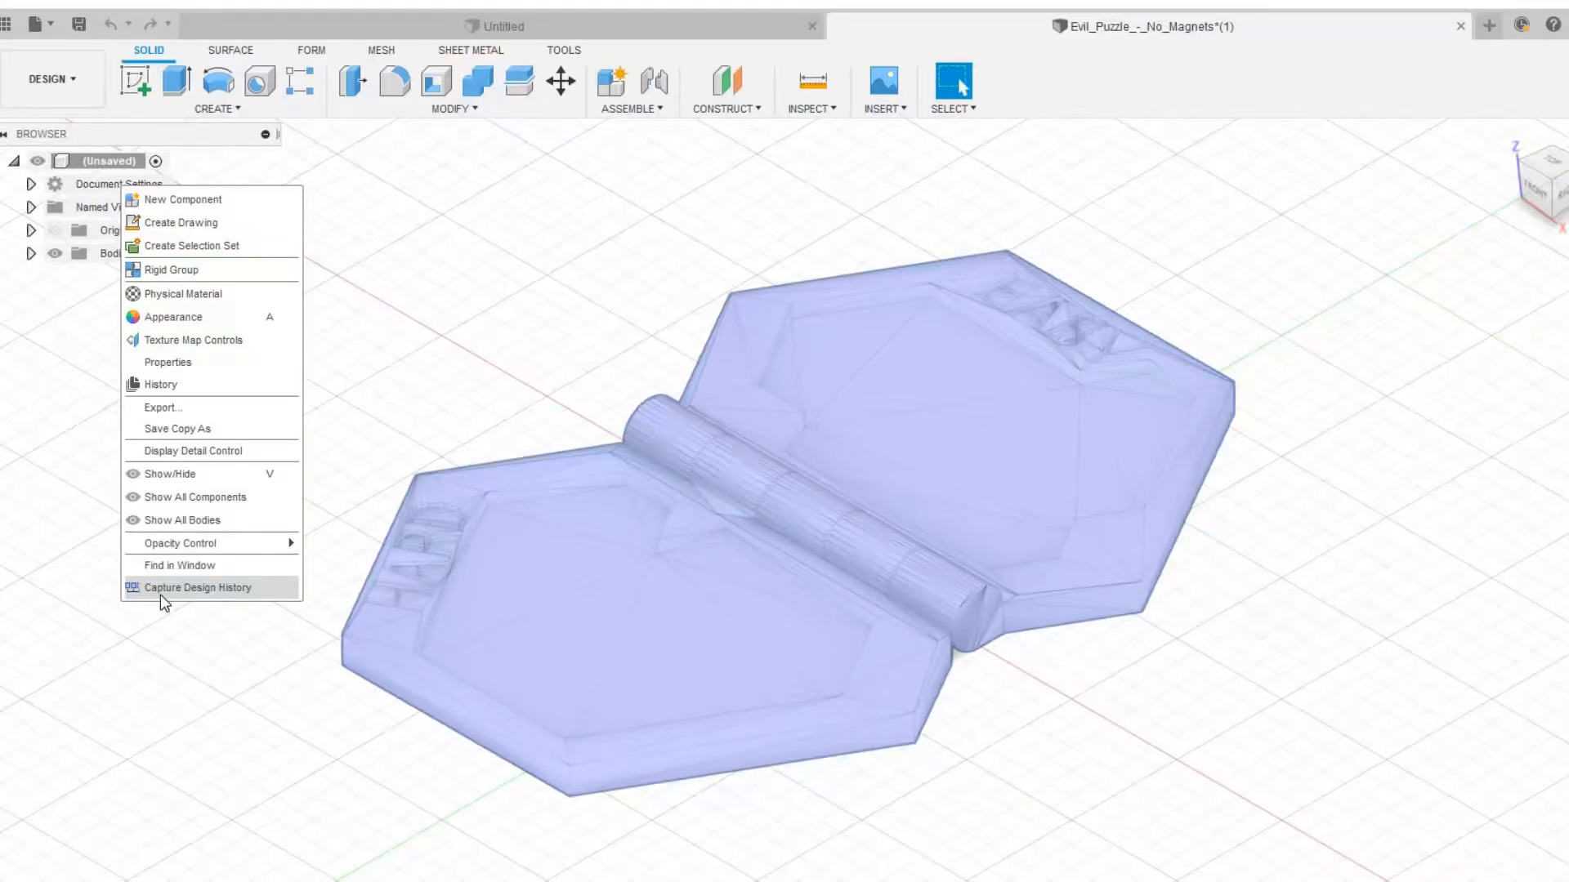
click(198, 586)
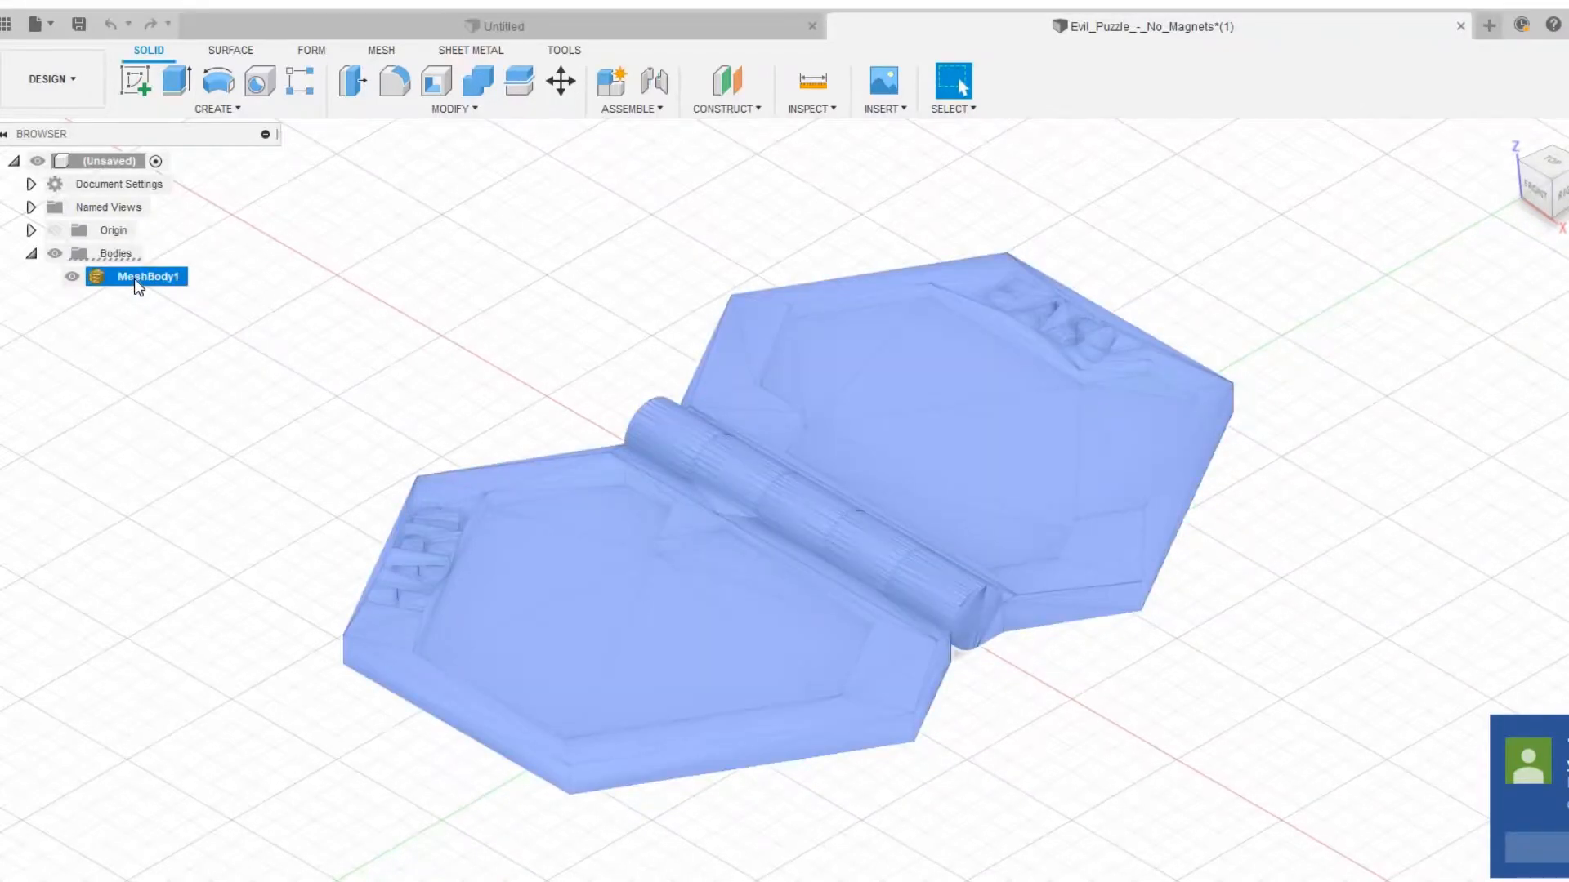
Convert MeshBody1 to a new solid body with Mesh to BRep
right_click(149, 276)
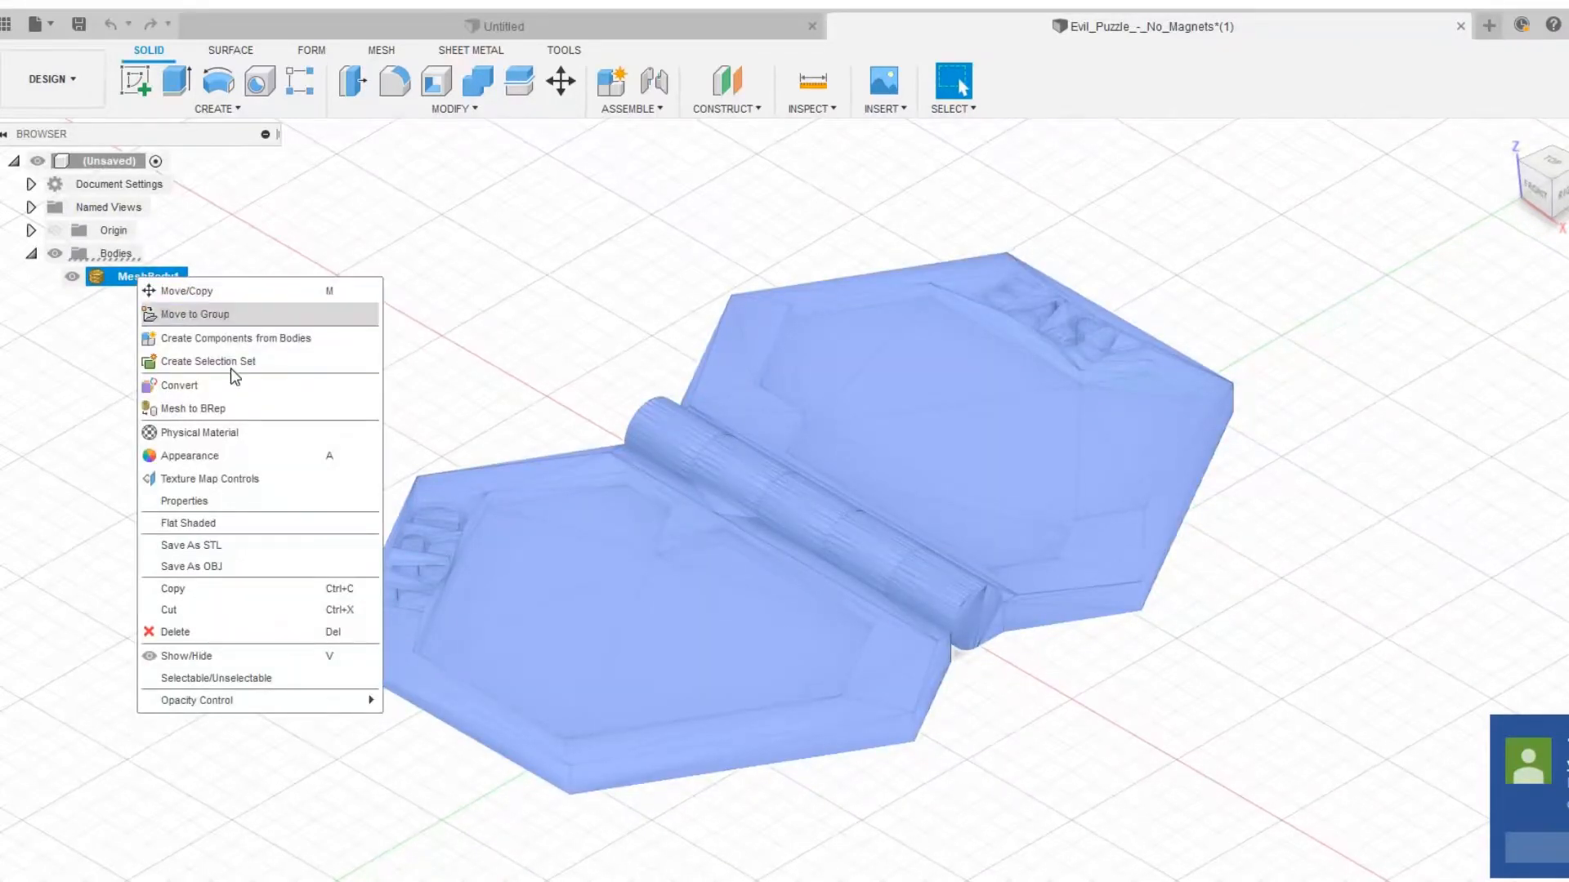
mouse_move(191, 408)
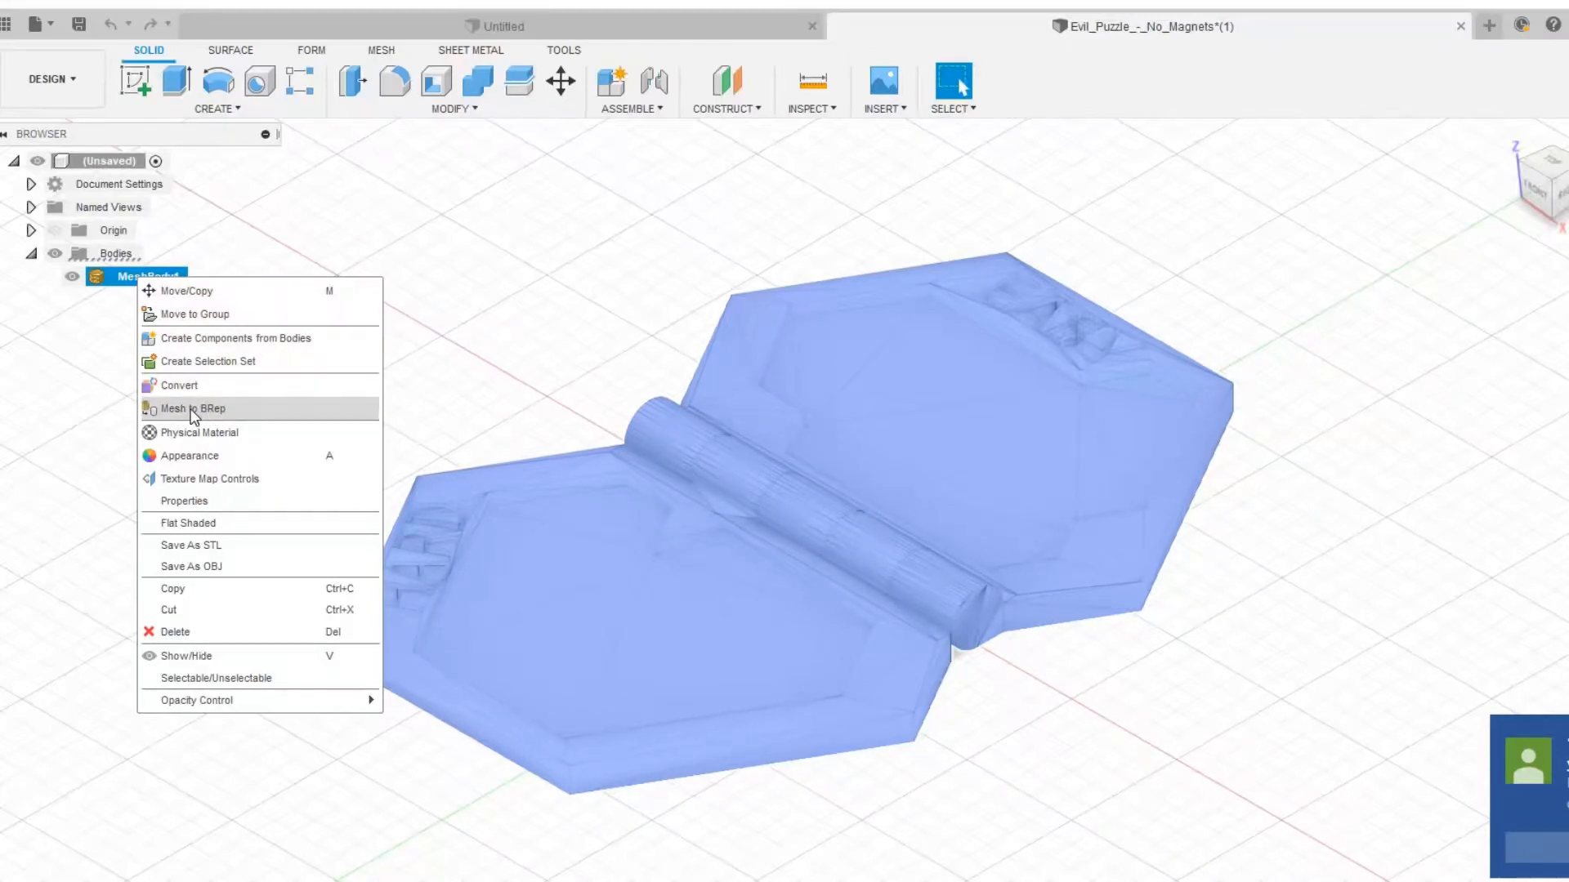
click(189, 409)
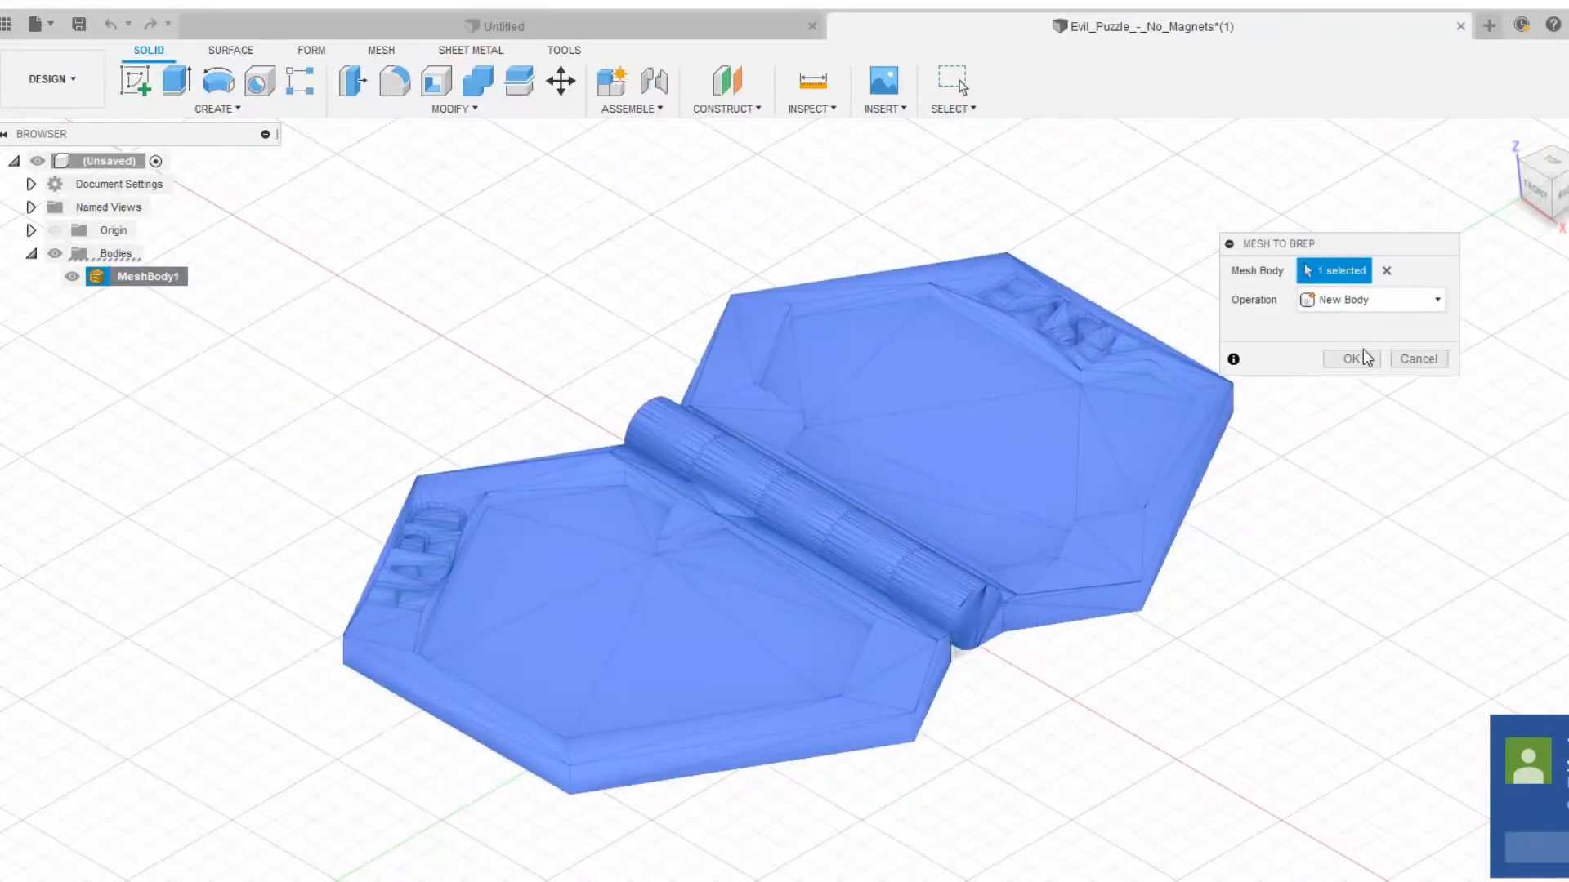
click(1351, 358)
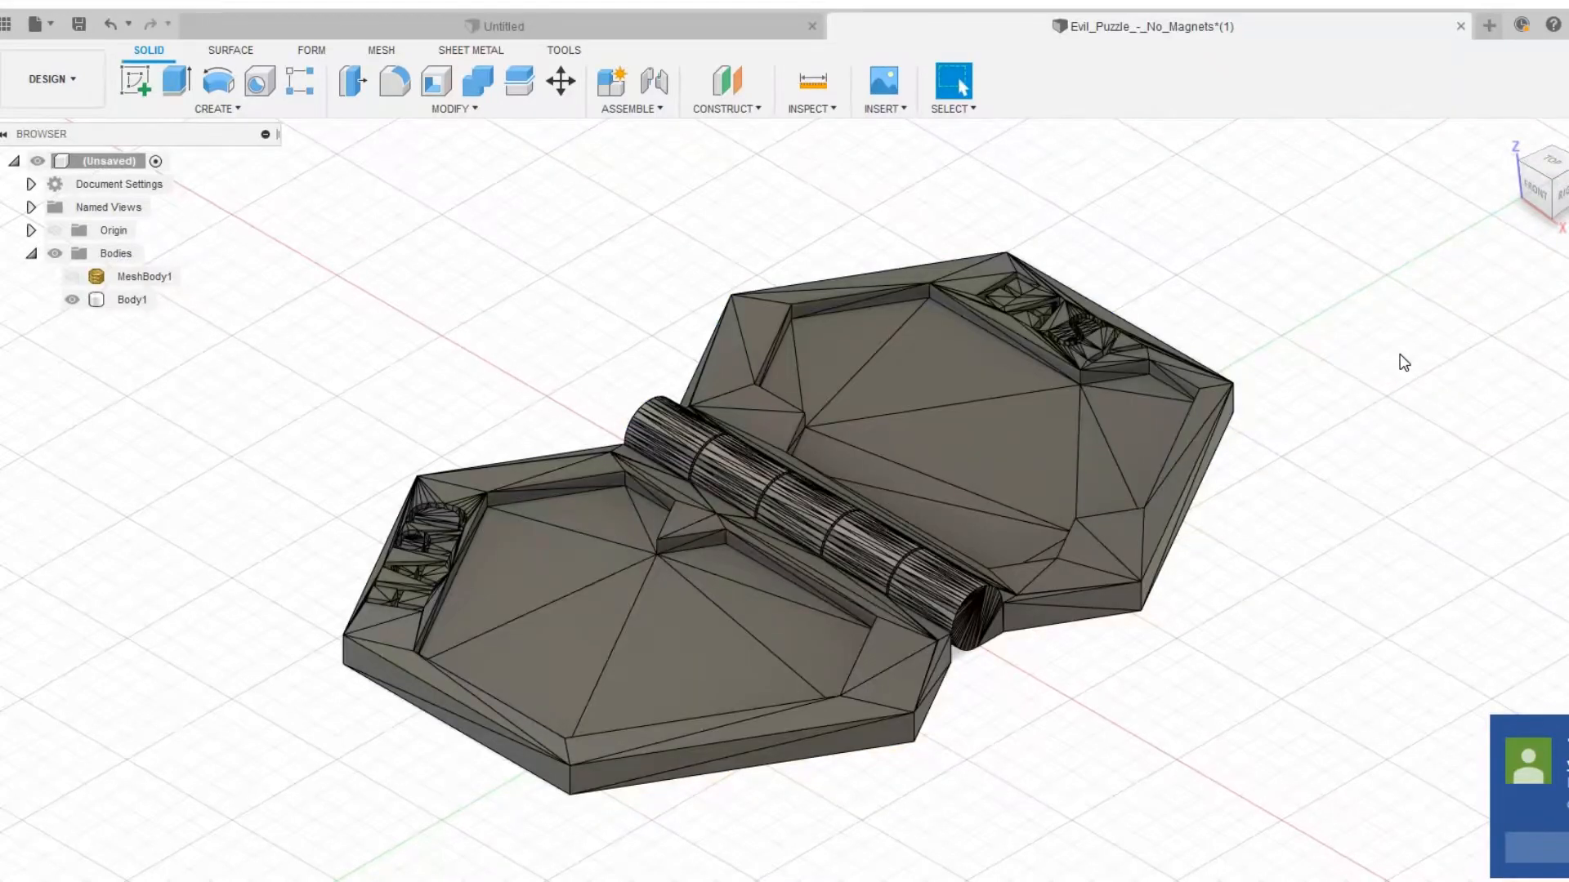
mouse_move(1248, 586)
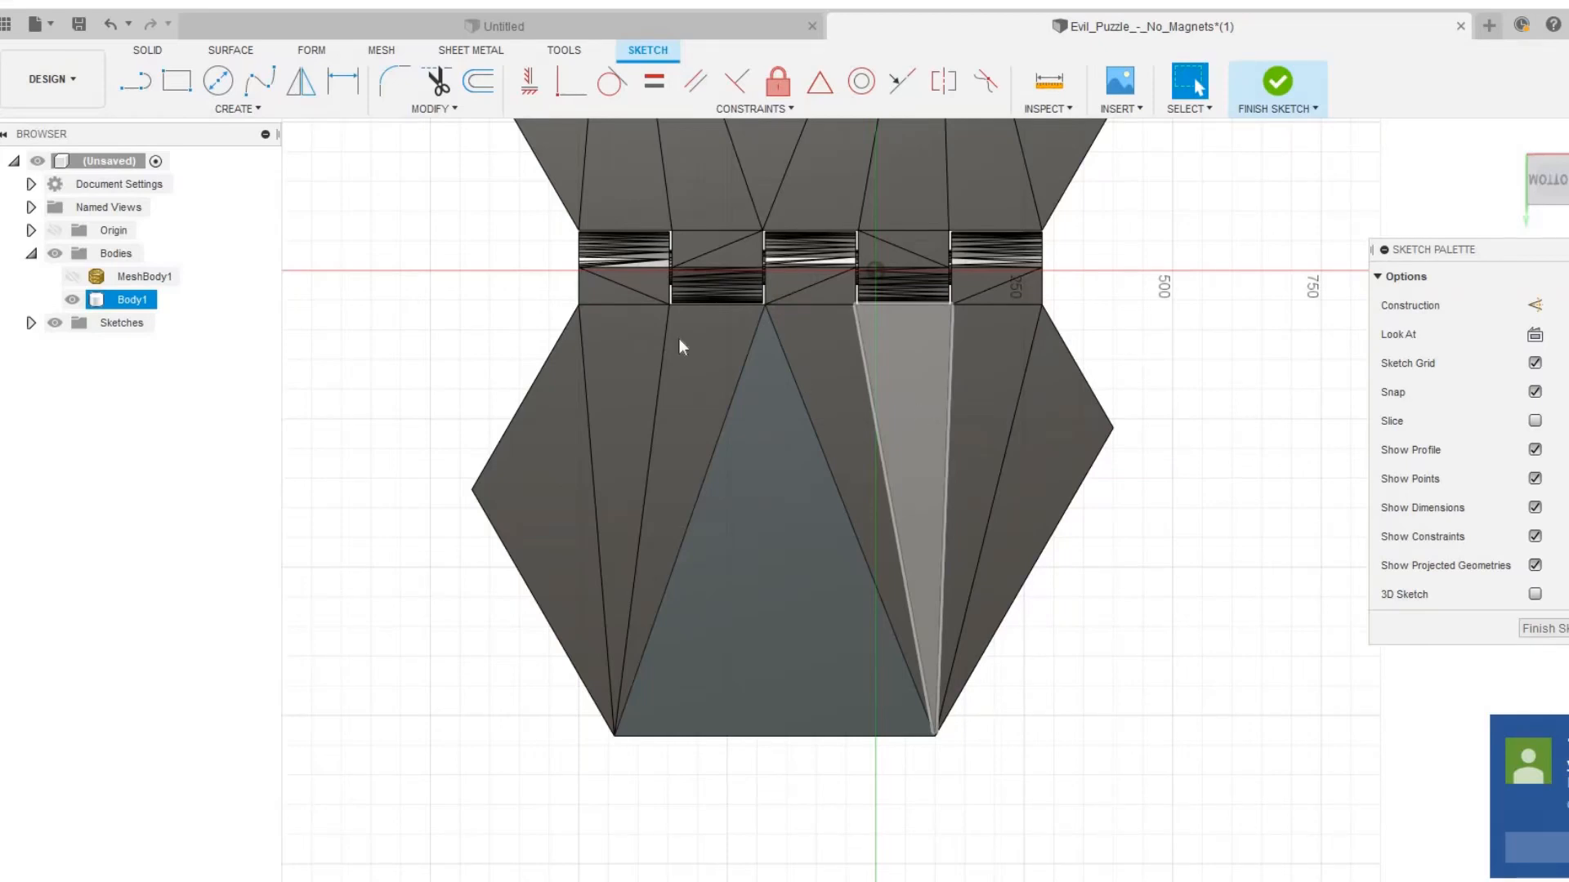
Add sketch text 'Ben' and choose the MV Boli font at 200 mm height
click(235, 89)
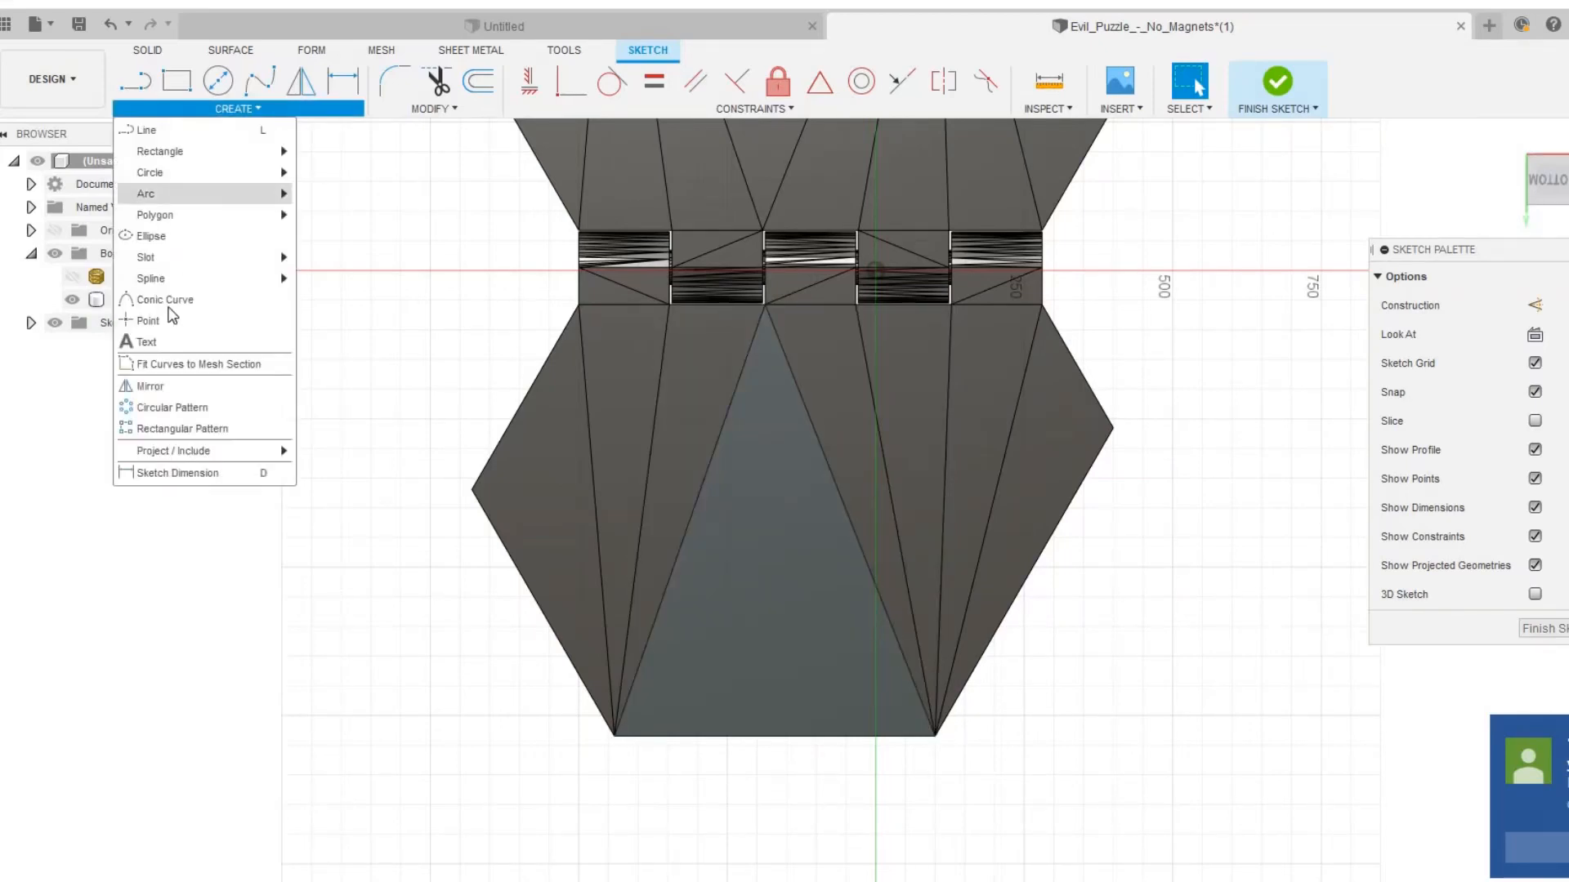
click(146, 341)
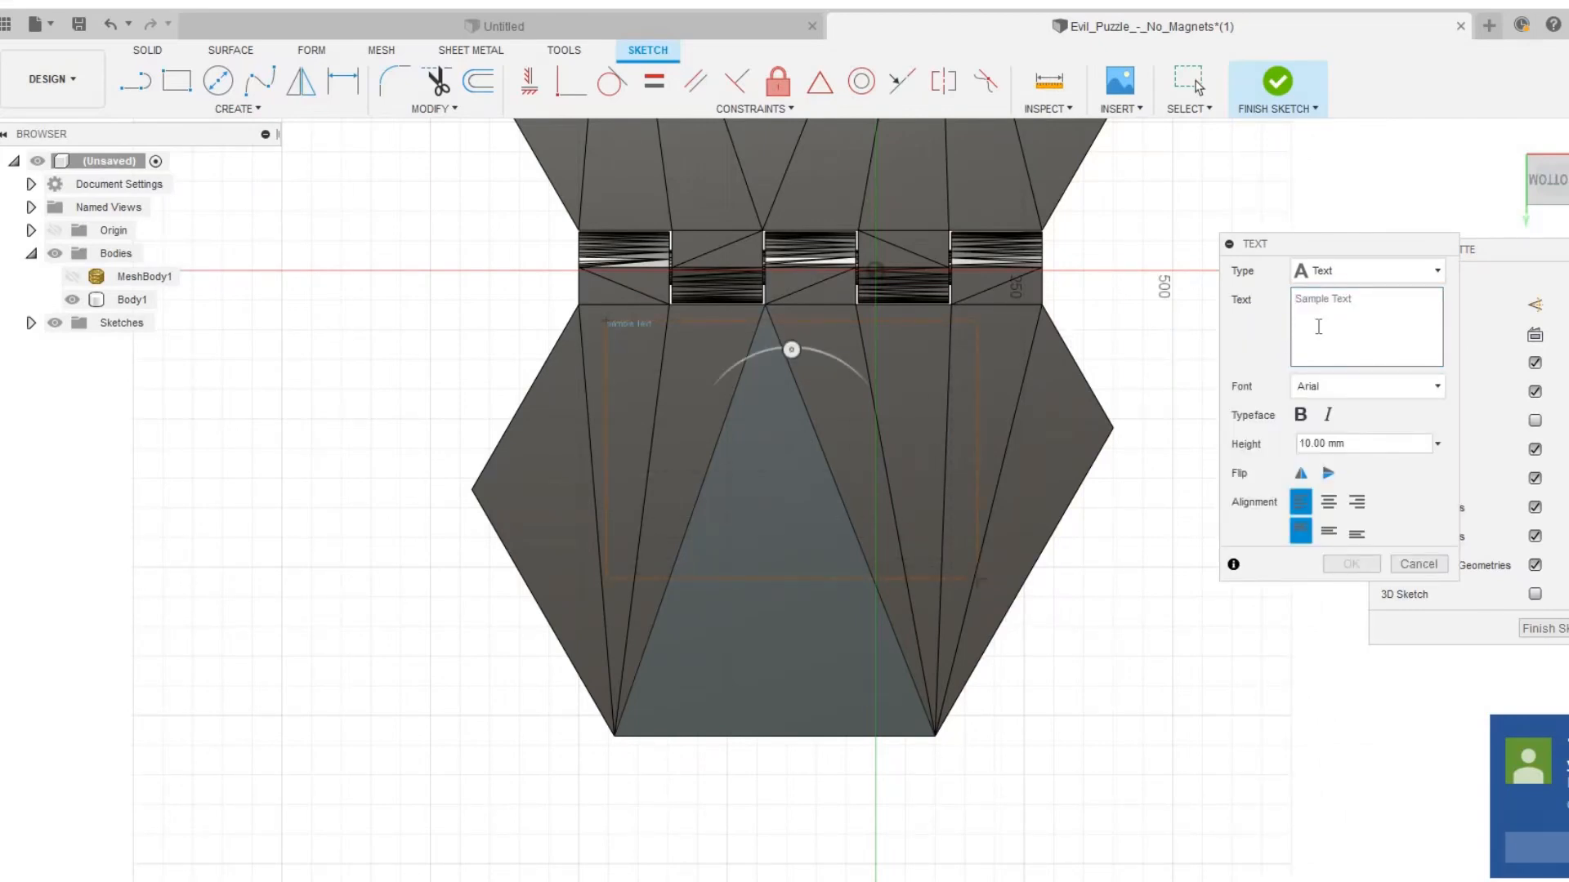
text(Be)
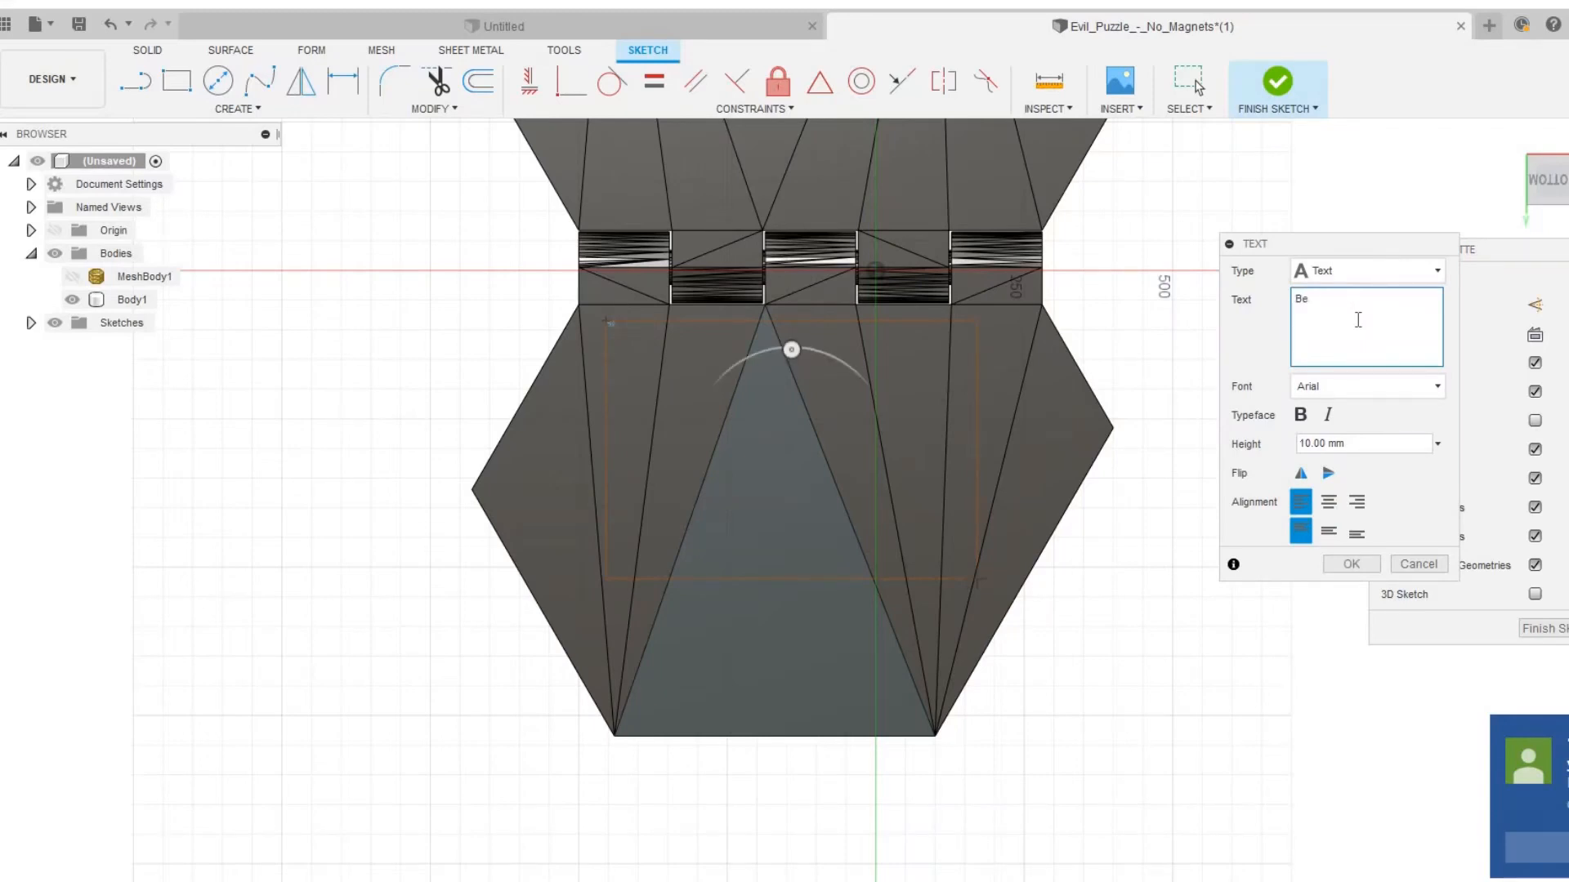
click(1438, 385)
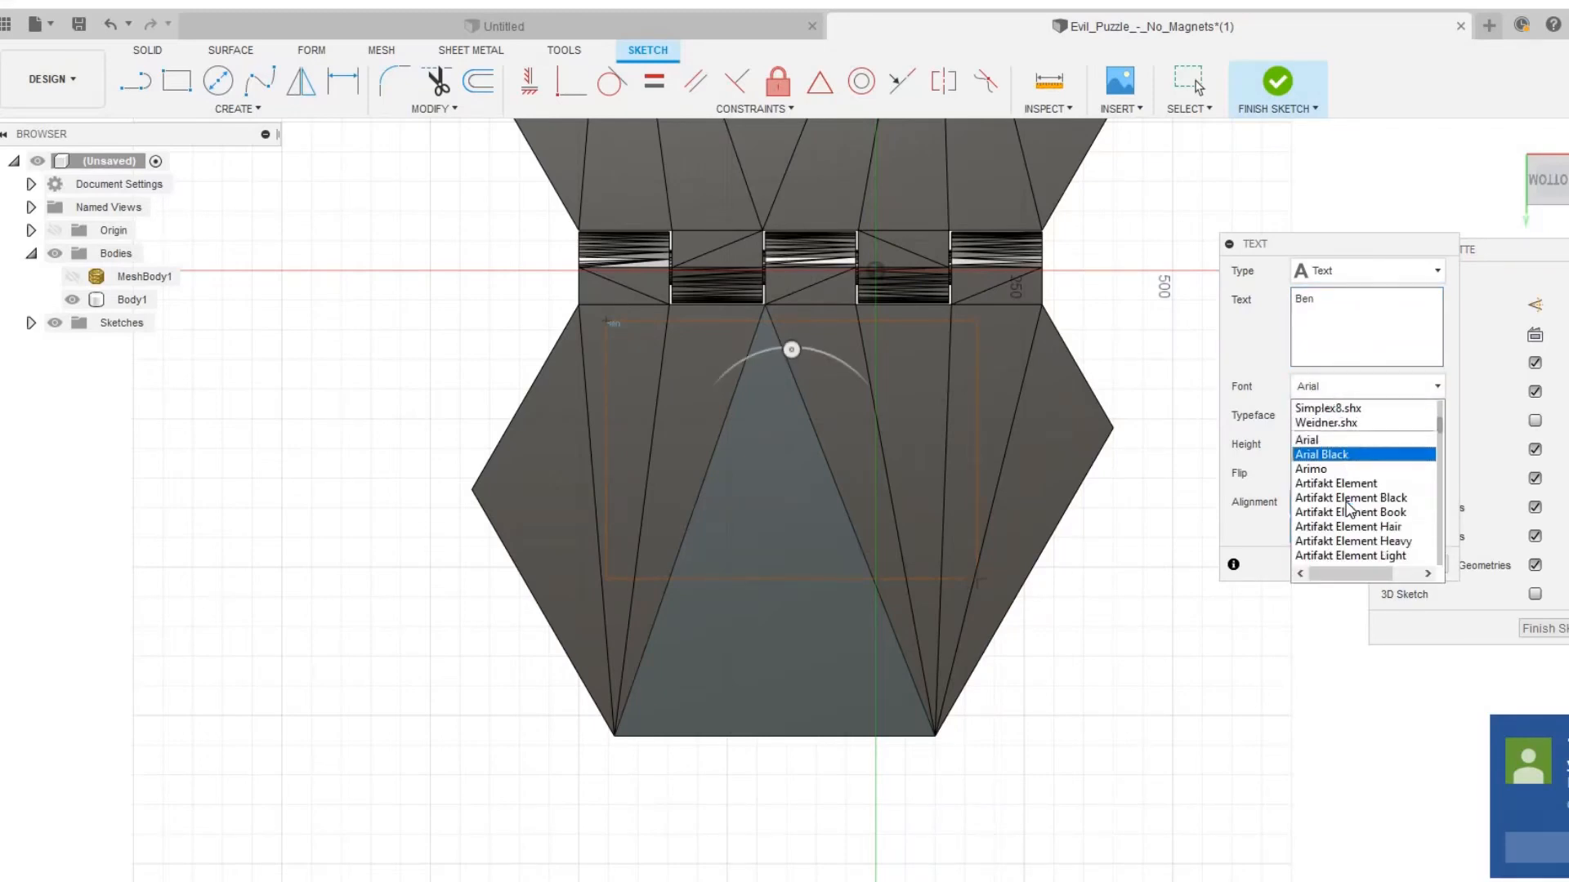
scroll(down, 3)
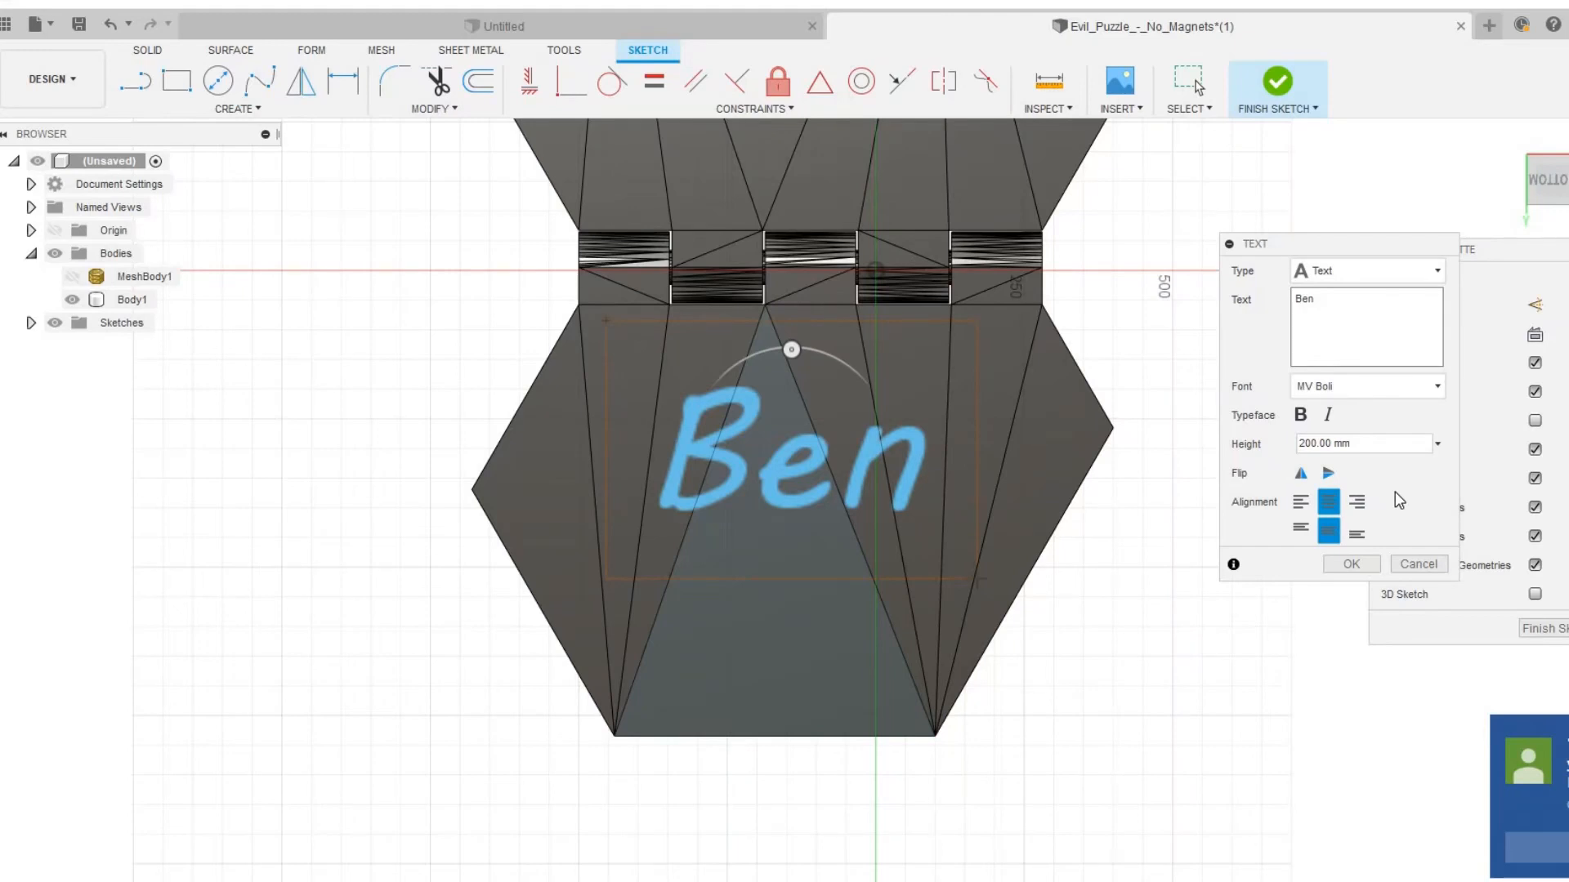
mouse_move(1310, 442)
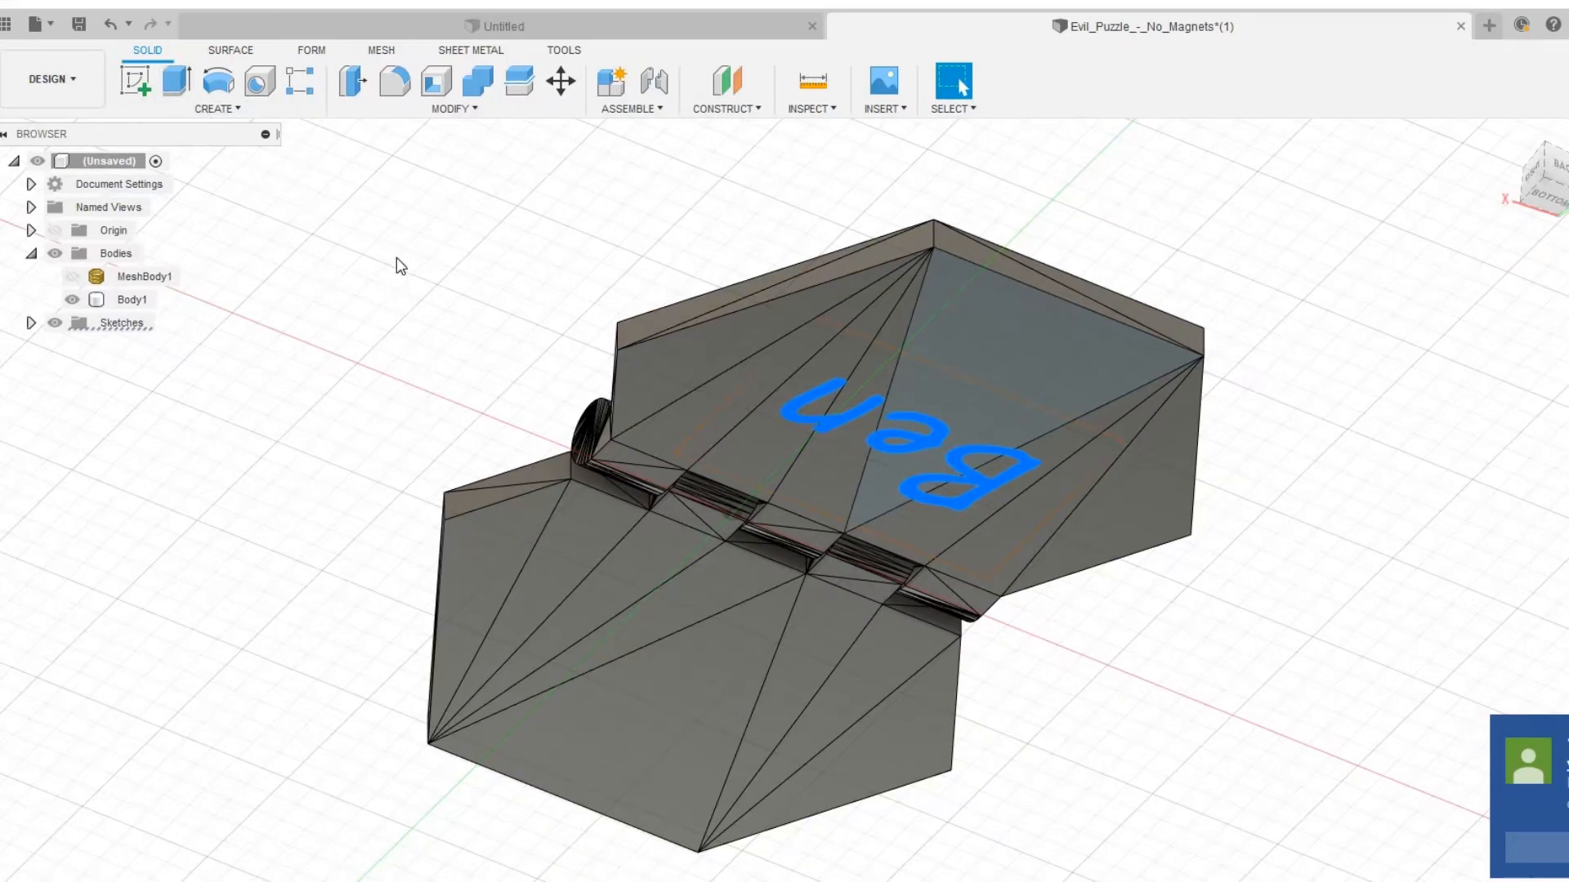
Finish the sketch with the Ben text placed on the base
click(132, 82)
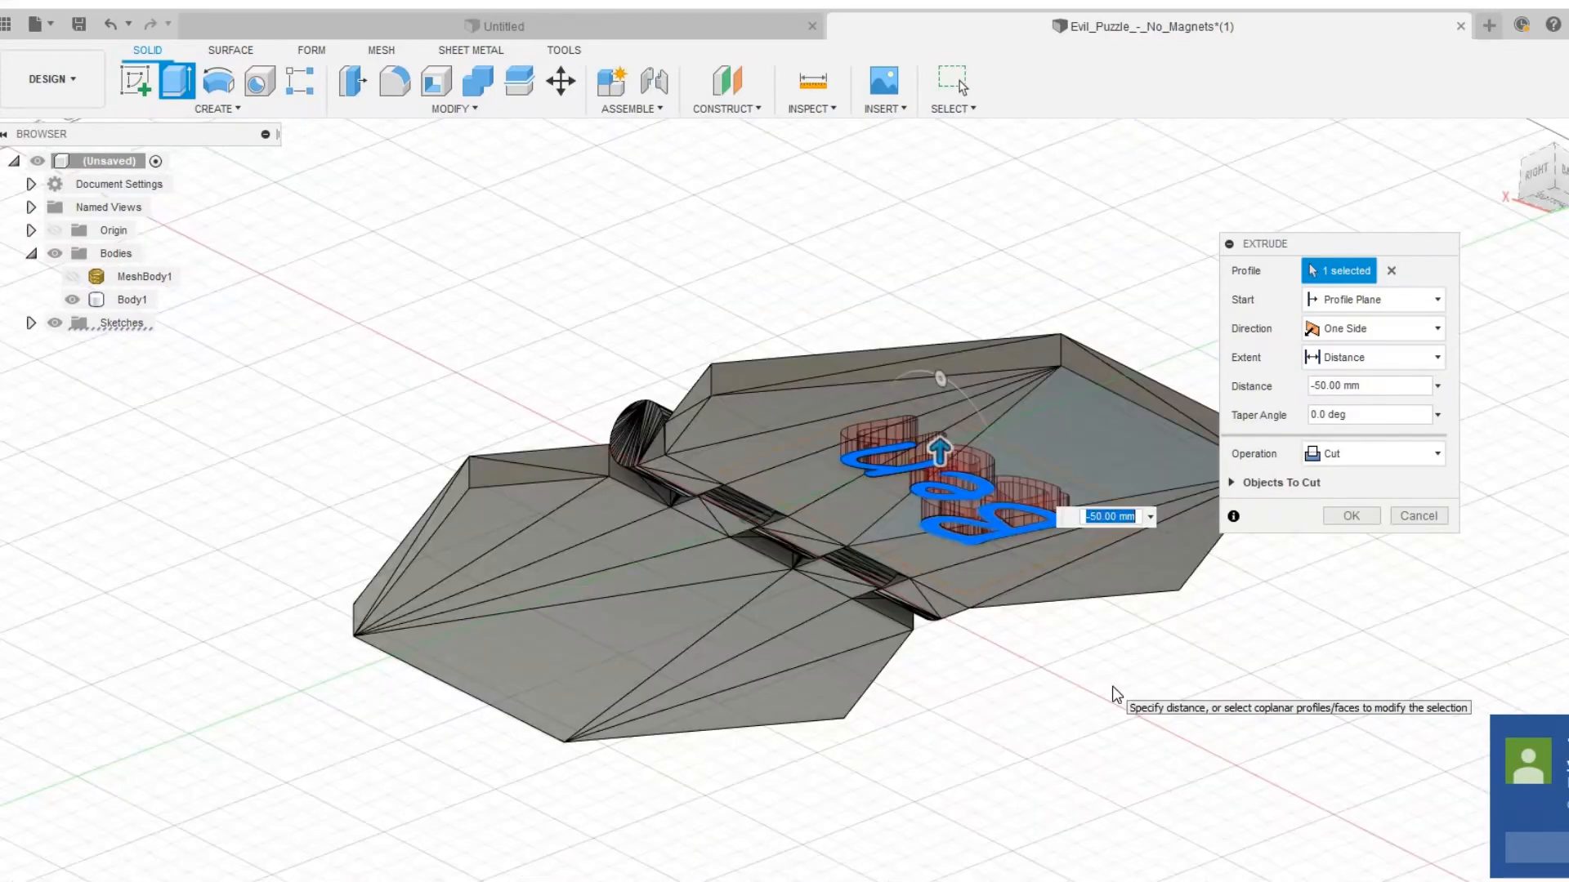
mouse_move(1116, 670)
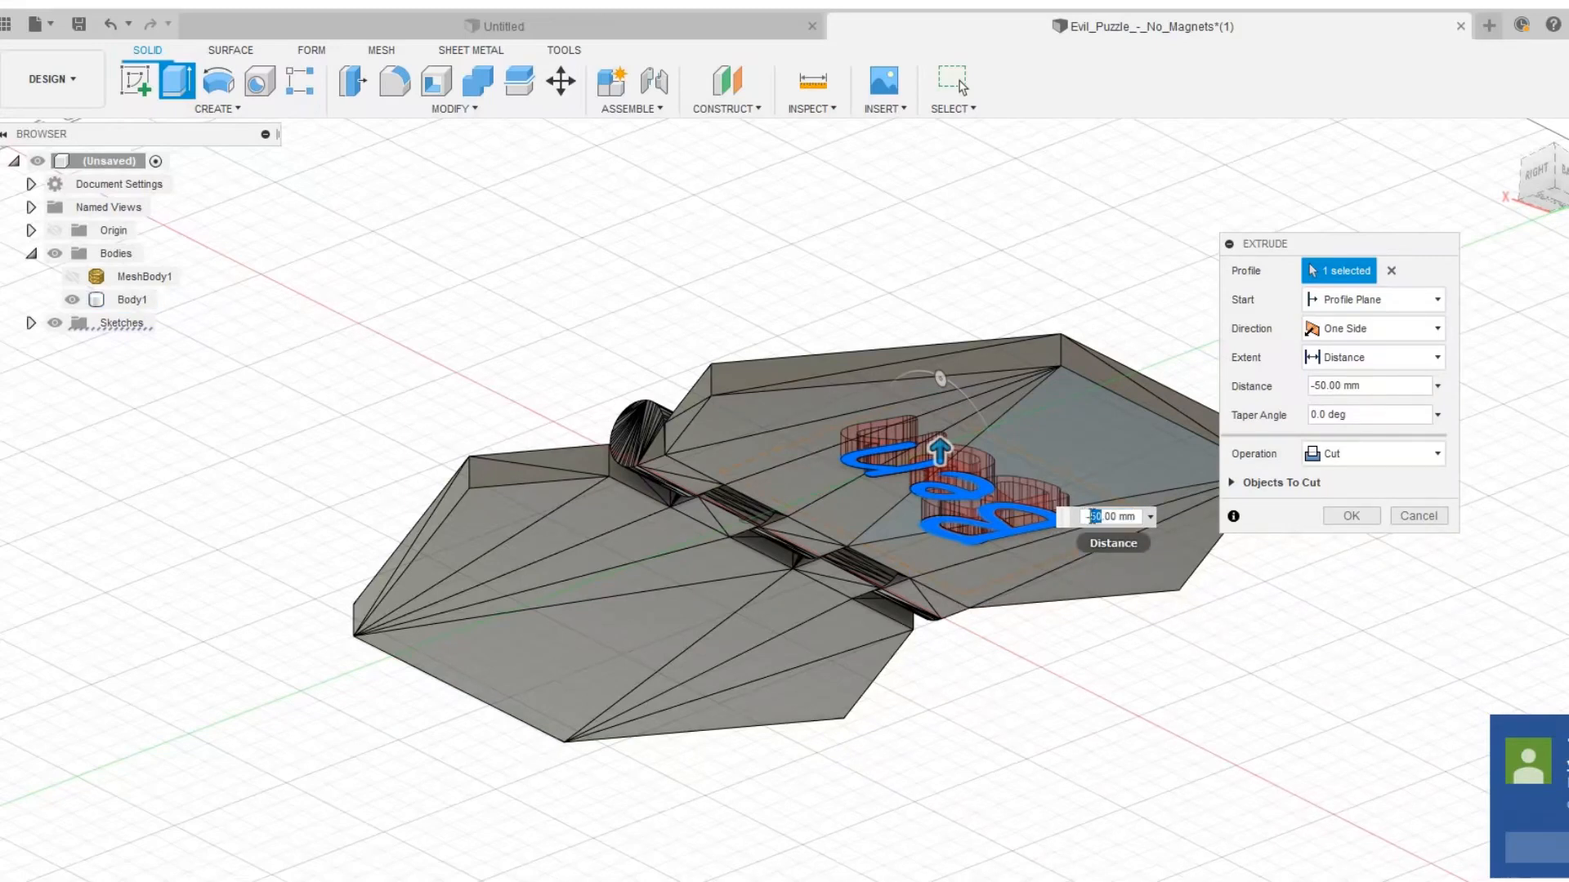
Extrude-cut the Ben lettering -6.00 mm into the base
text(-6.00 mm)
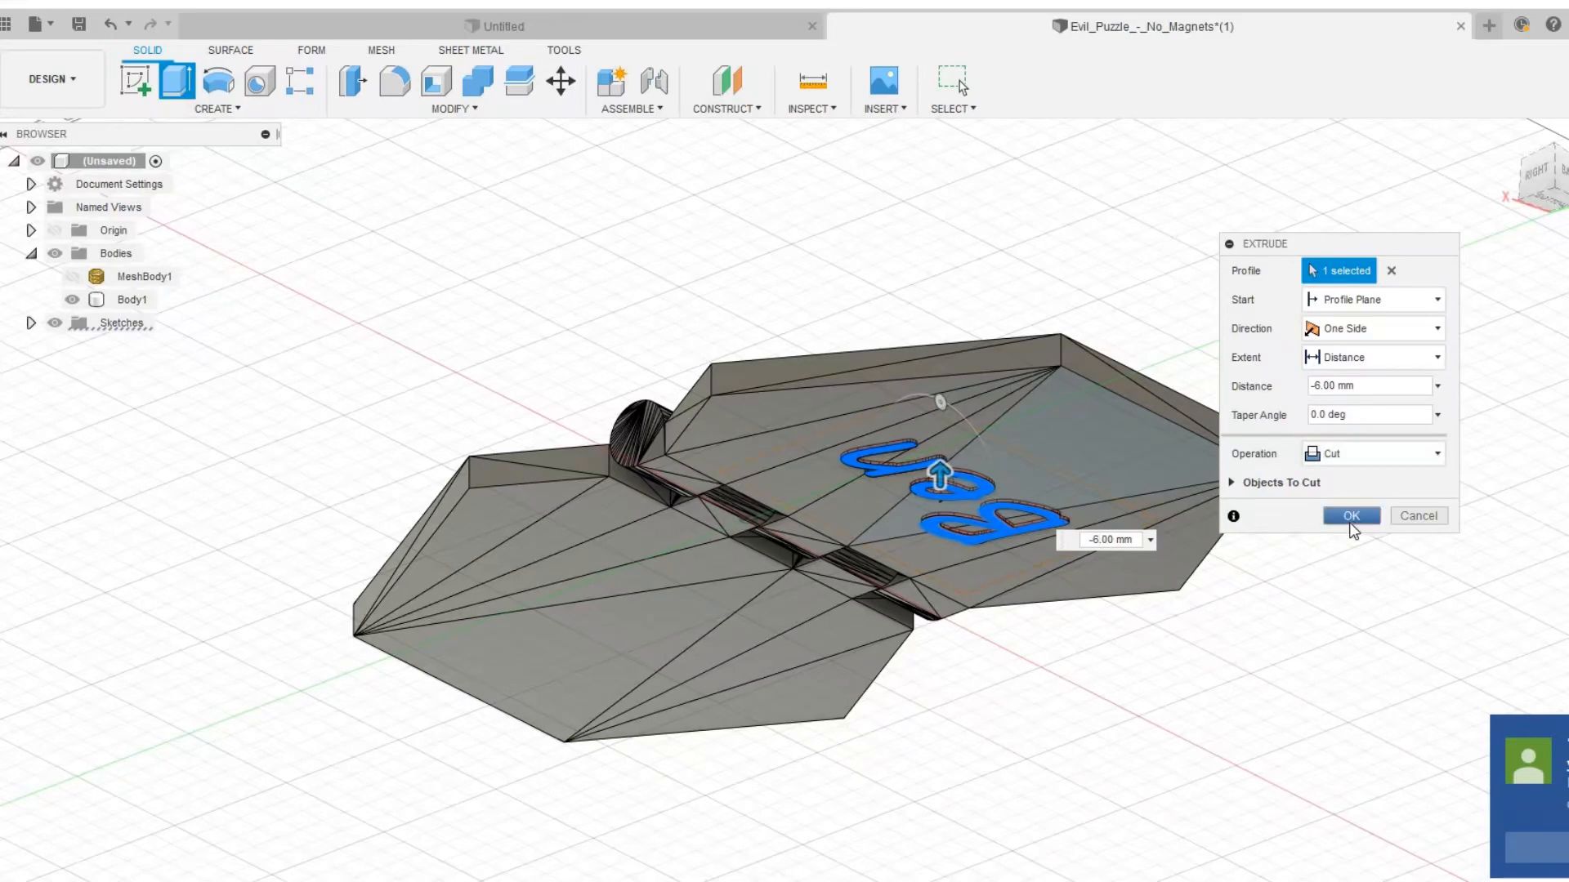
click(1349, 515)
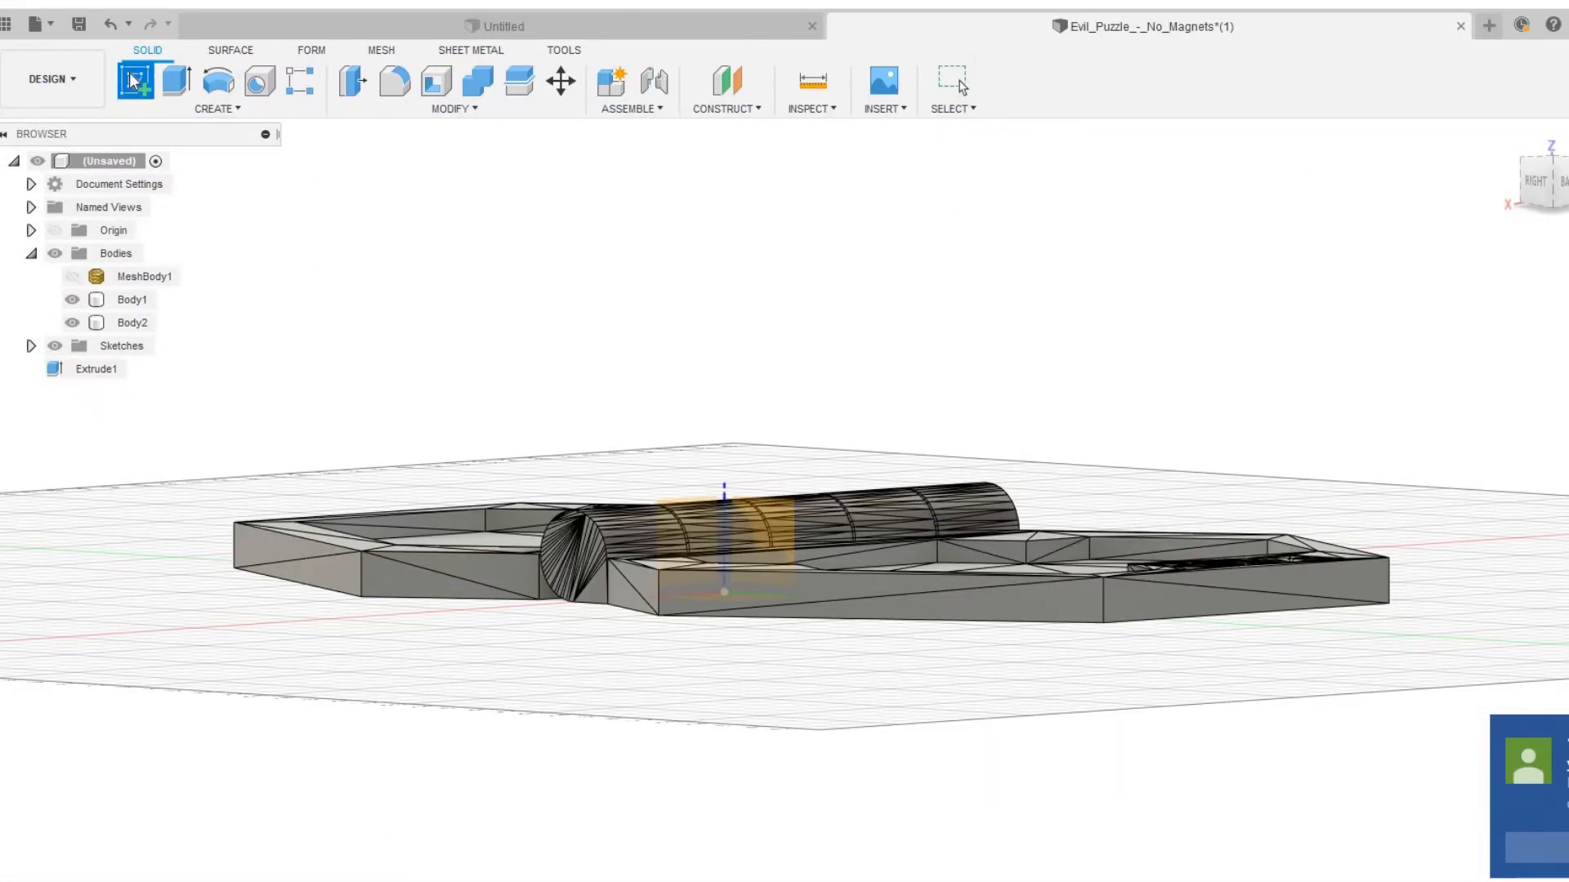
Sketch and extrude a latch tab, then fillet its eight edges at 8 mm
click(137, 84)
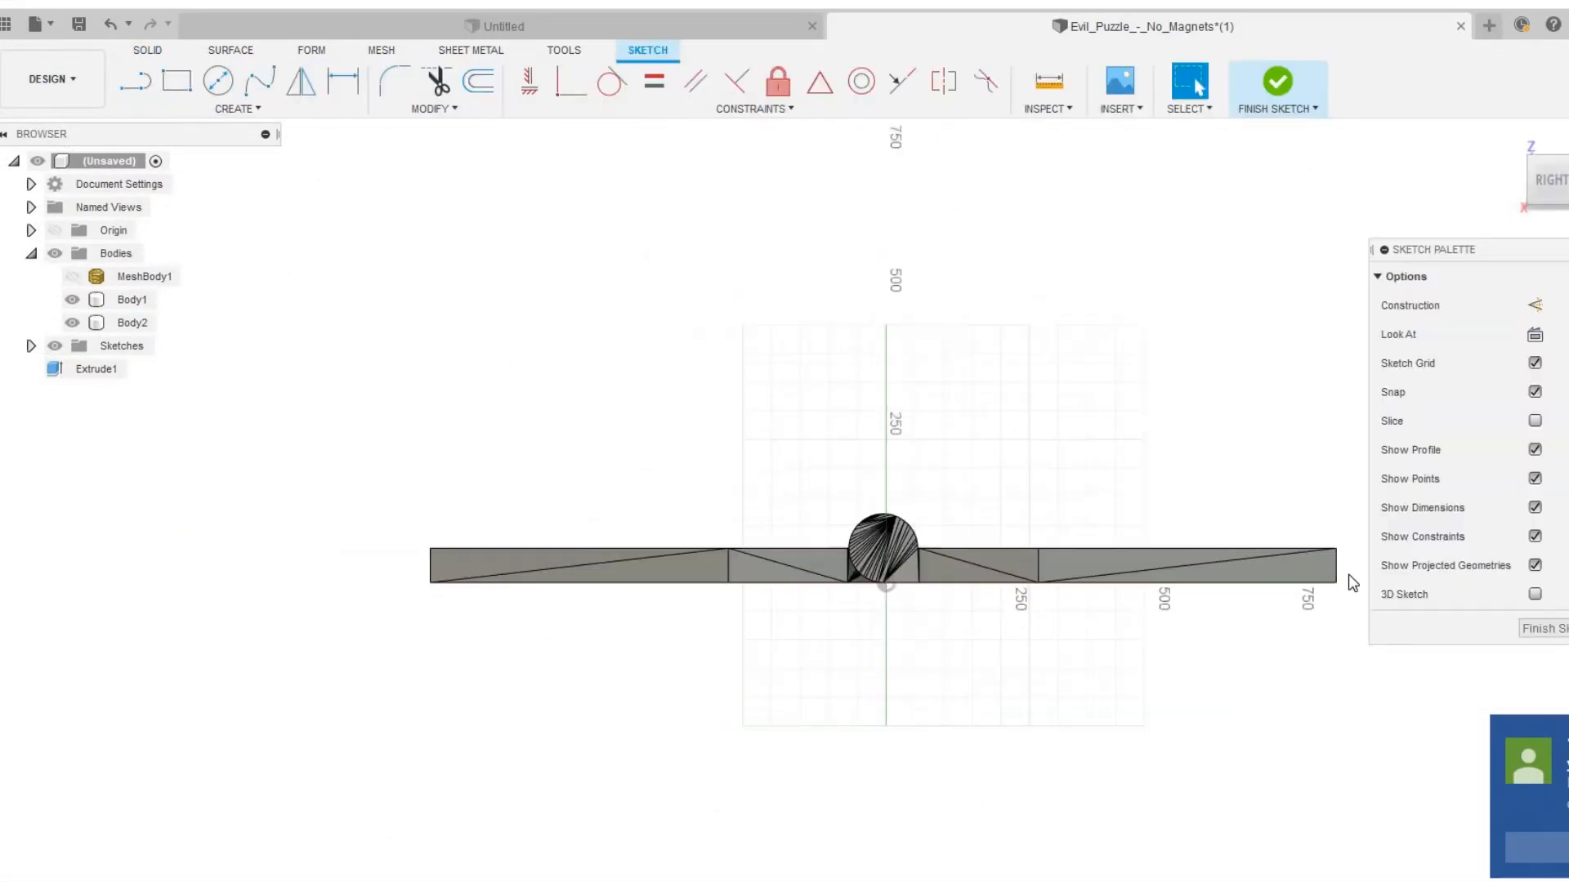
click(176, 82)
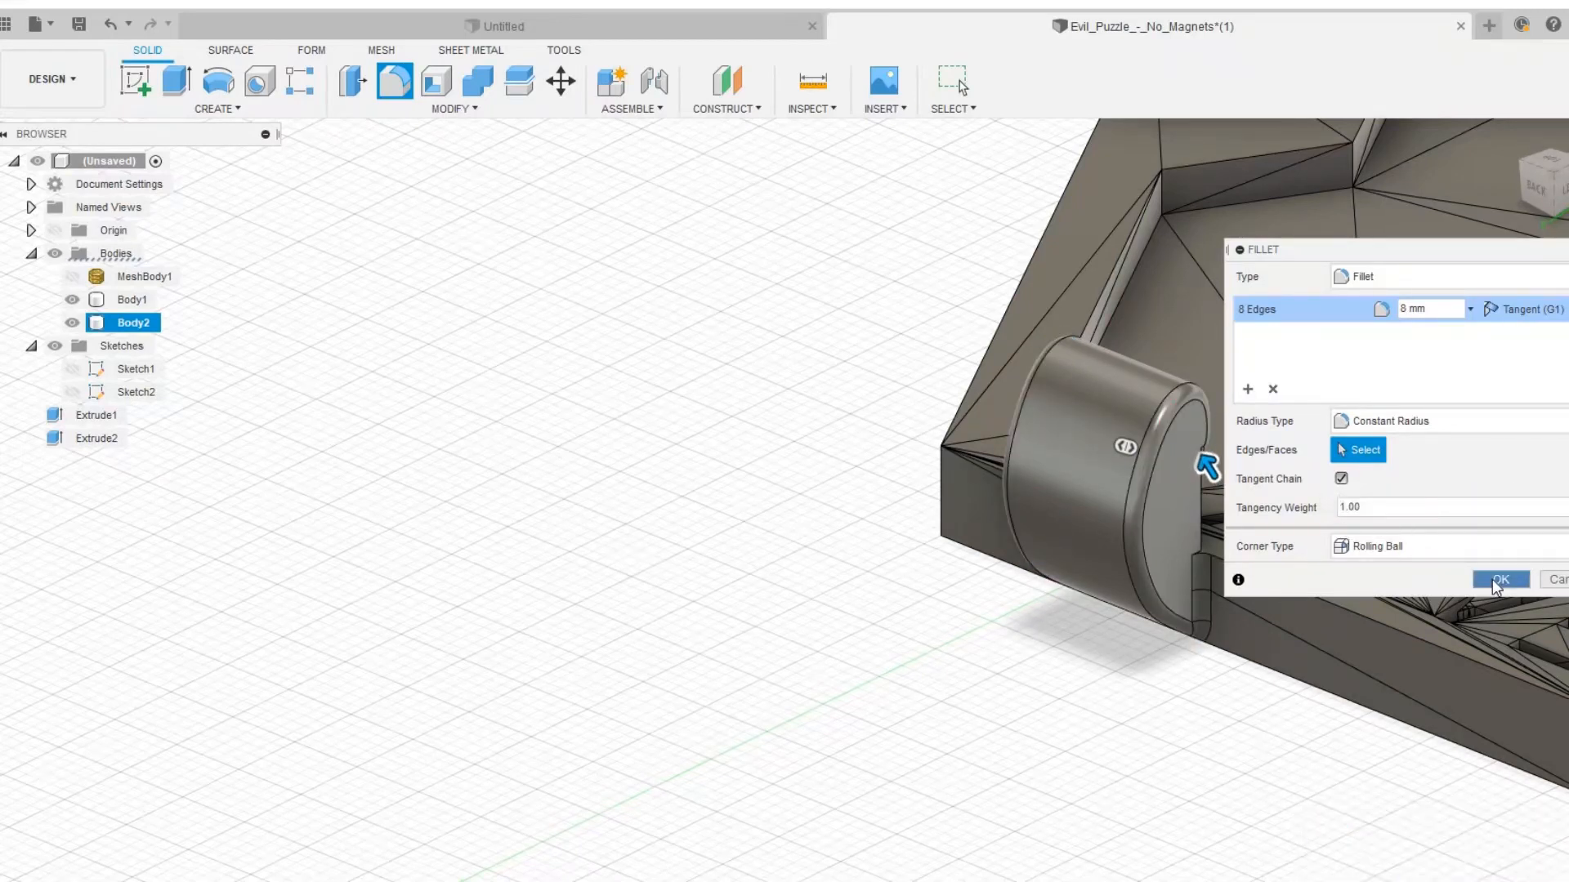
click(1500, 579)
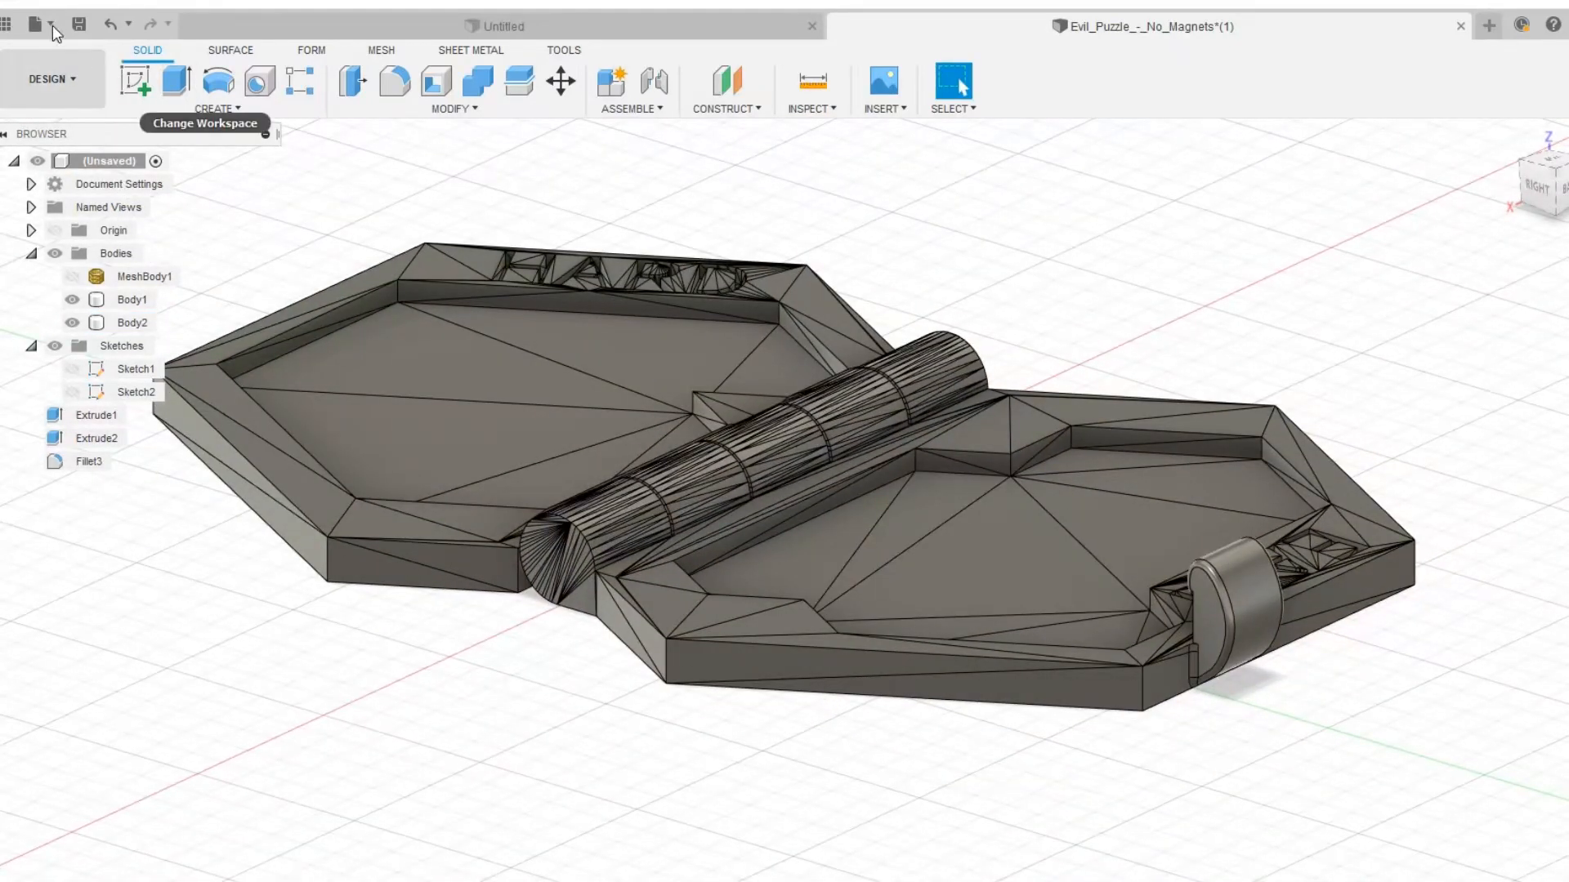
Save the design under the name BenBuzzle
click(78, 25)
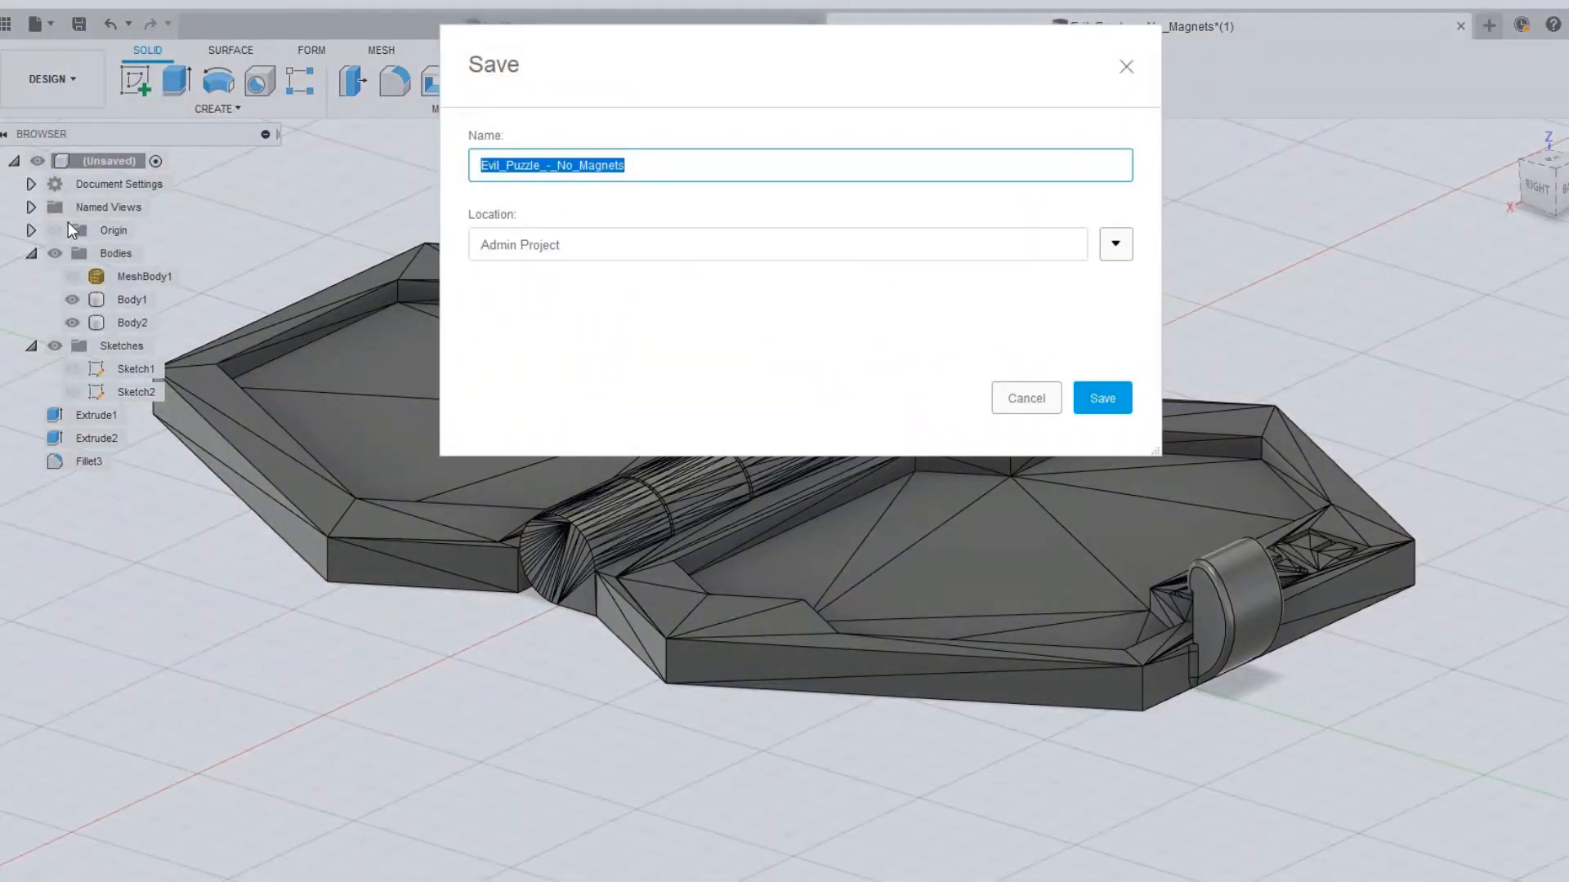
text(BenBuzzle)
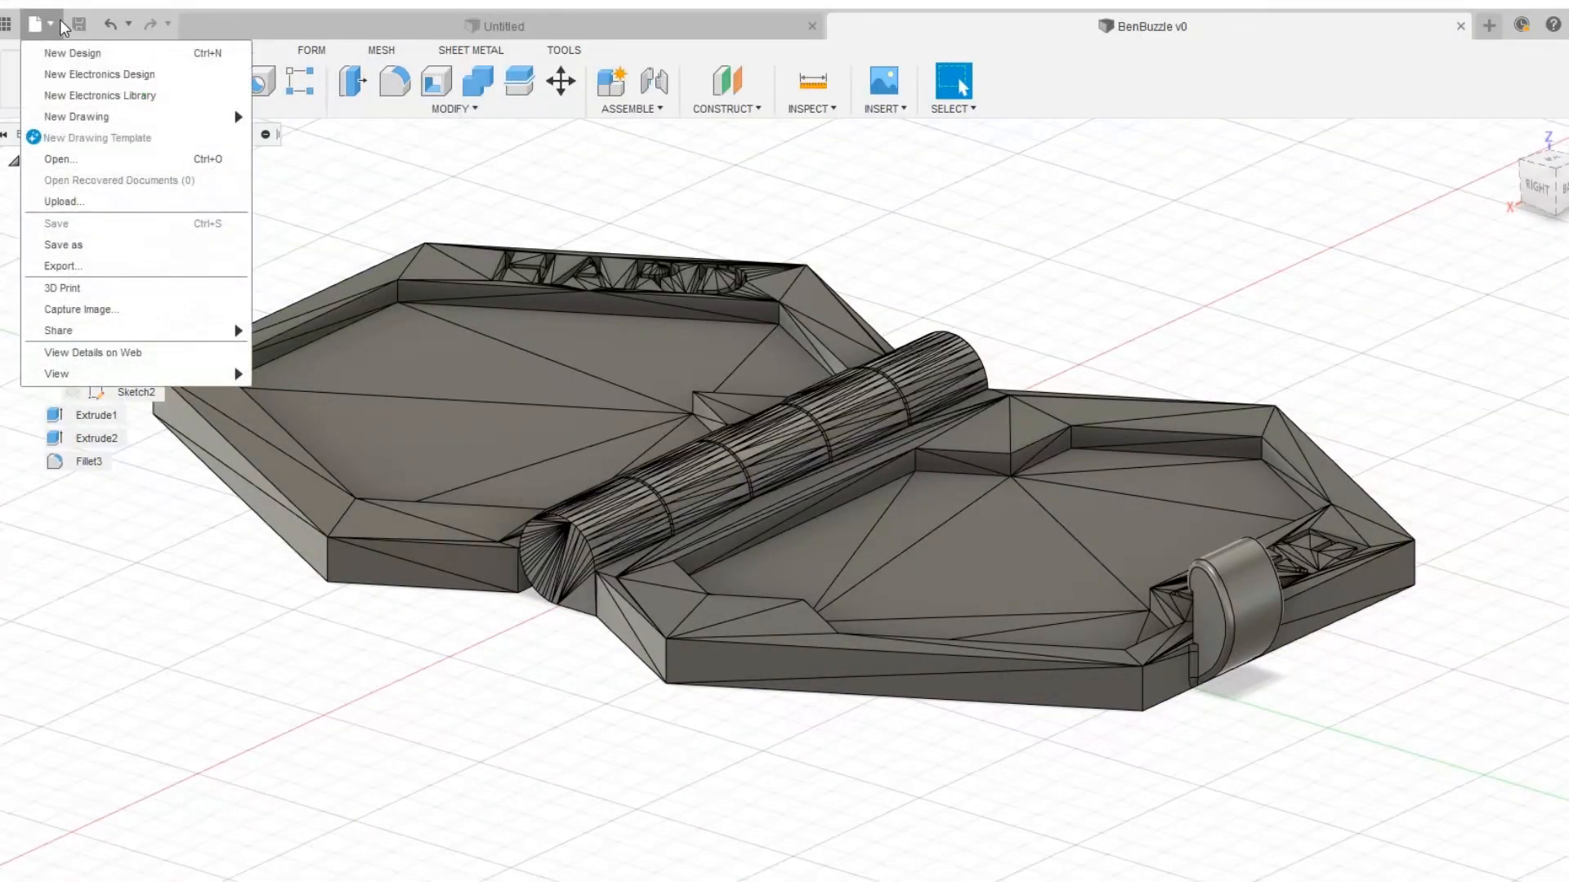
mouse_move(82, 271)
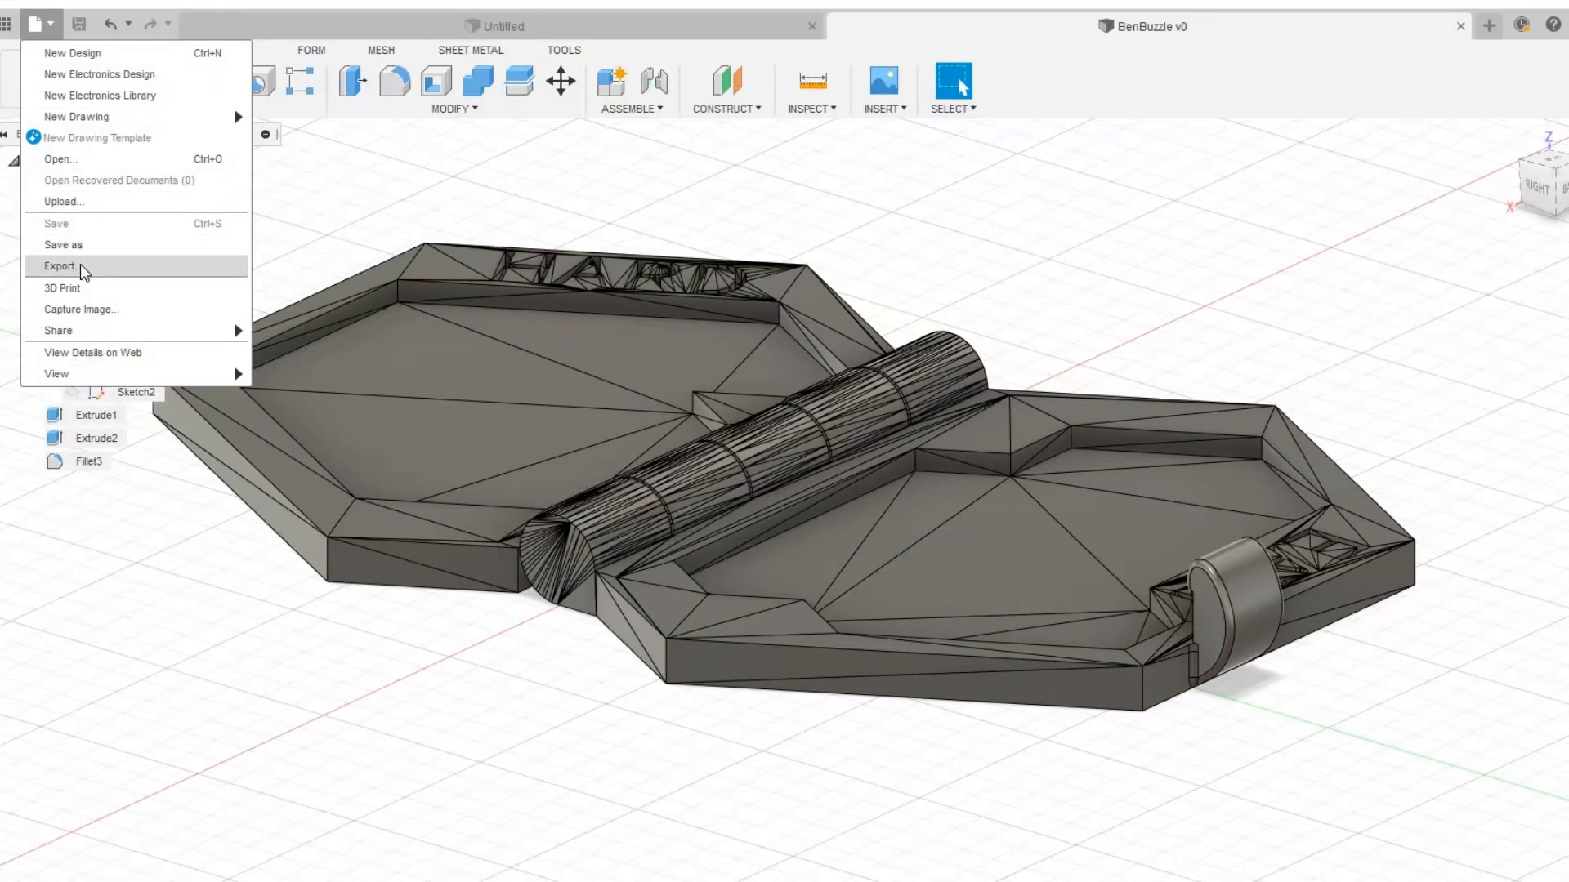
Export the design as BenBuzzle v0.stl in STL format
click(61, 267)
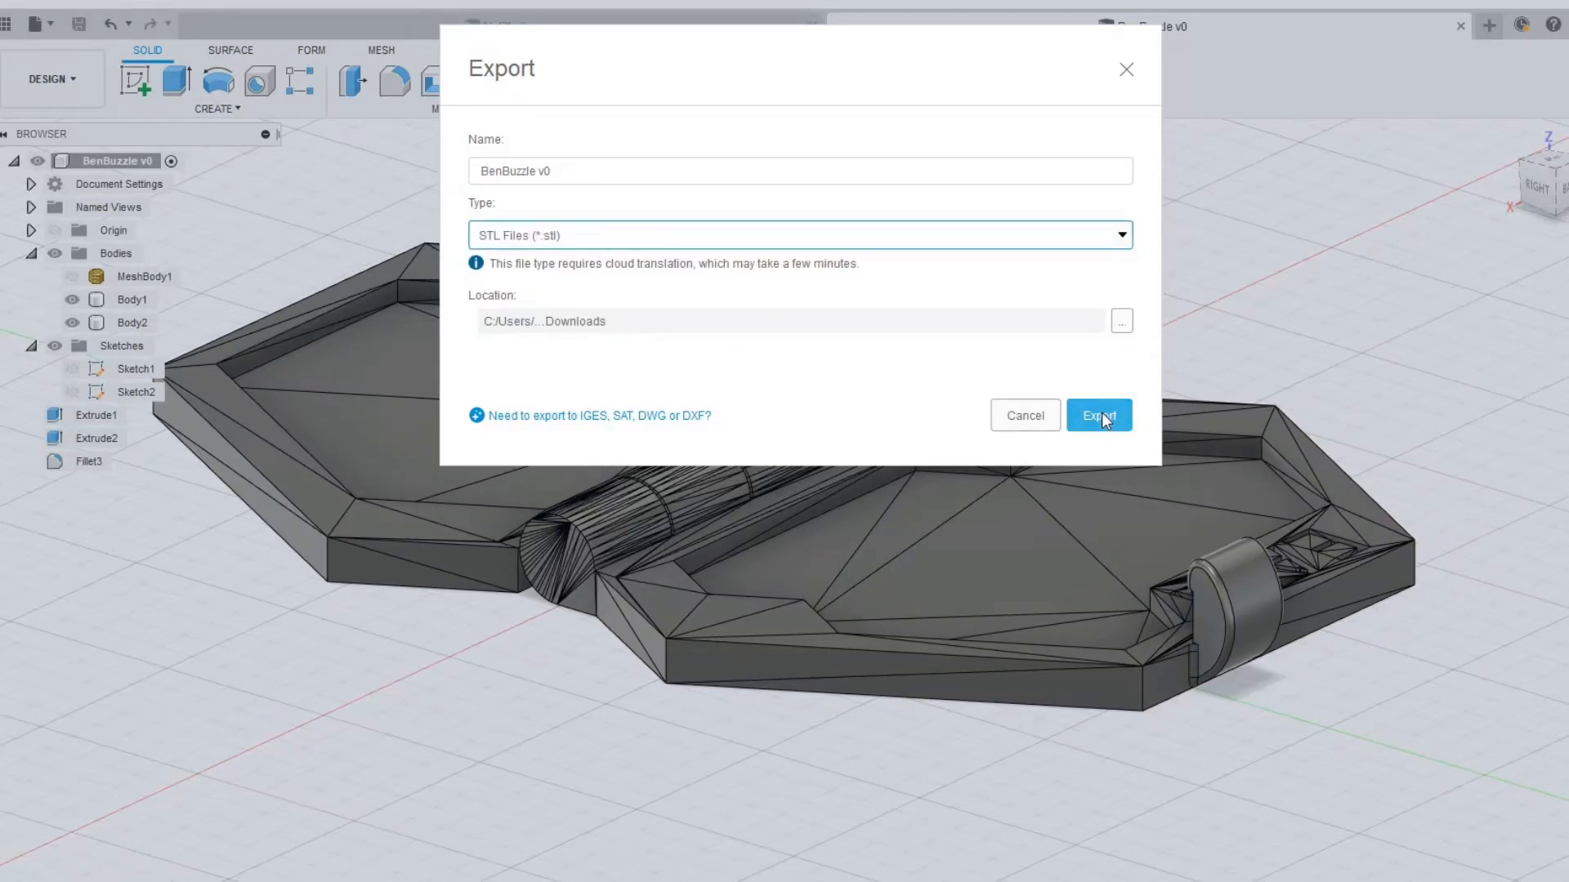
click(1098, 415)
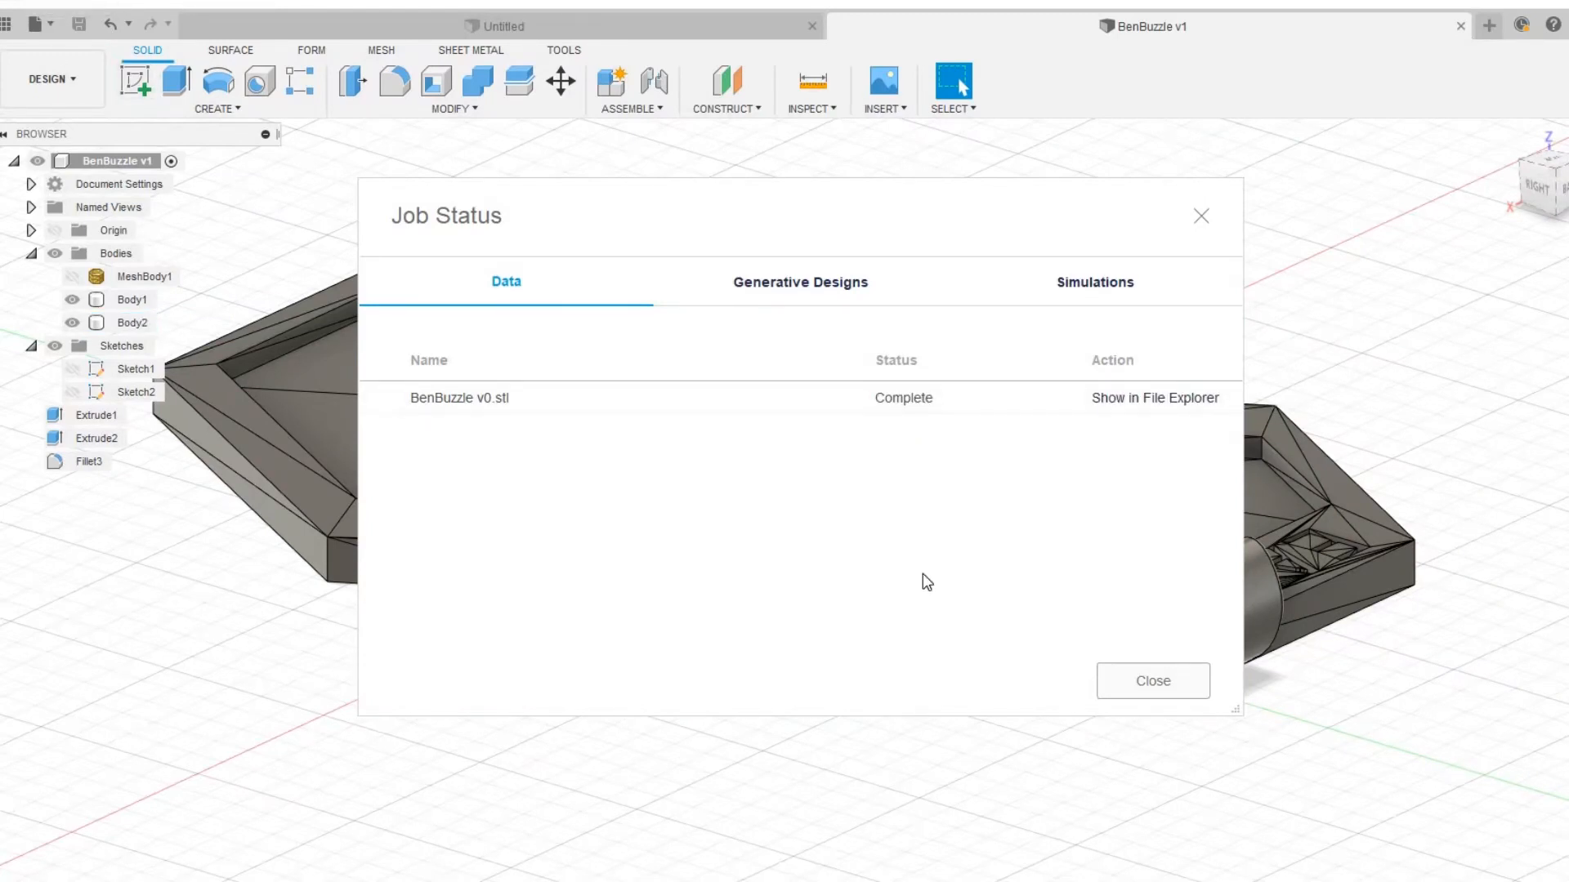
mouse_move(1192, 221)
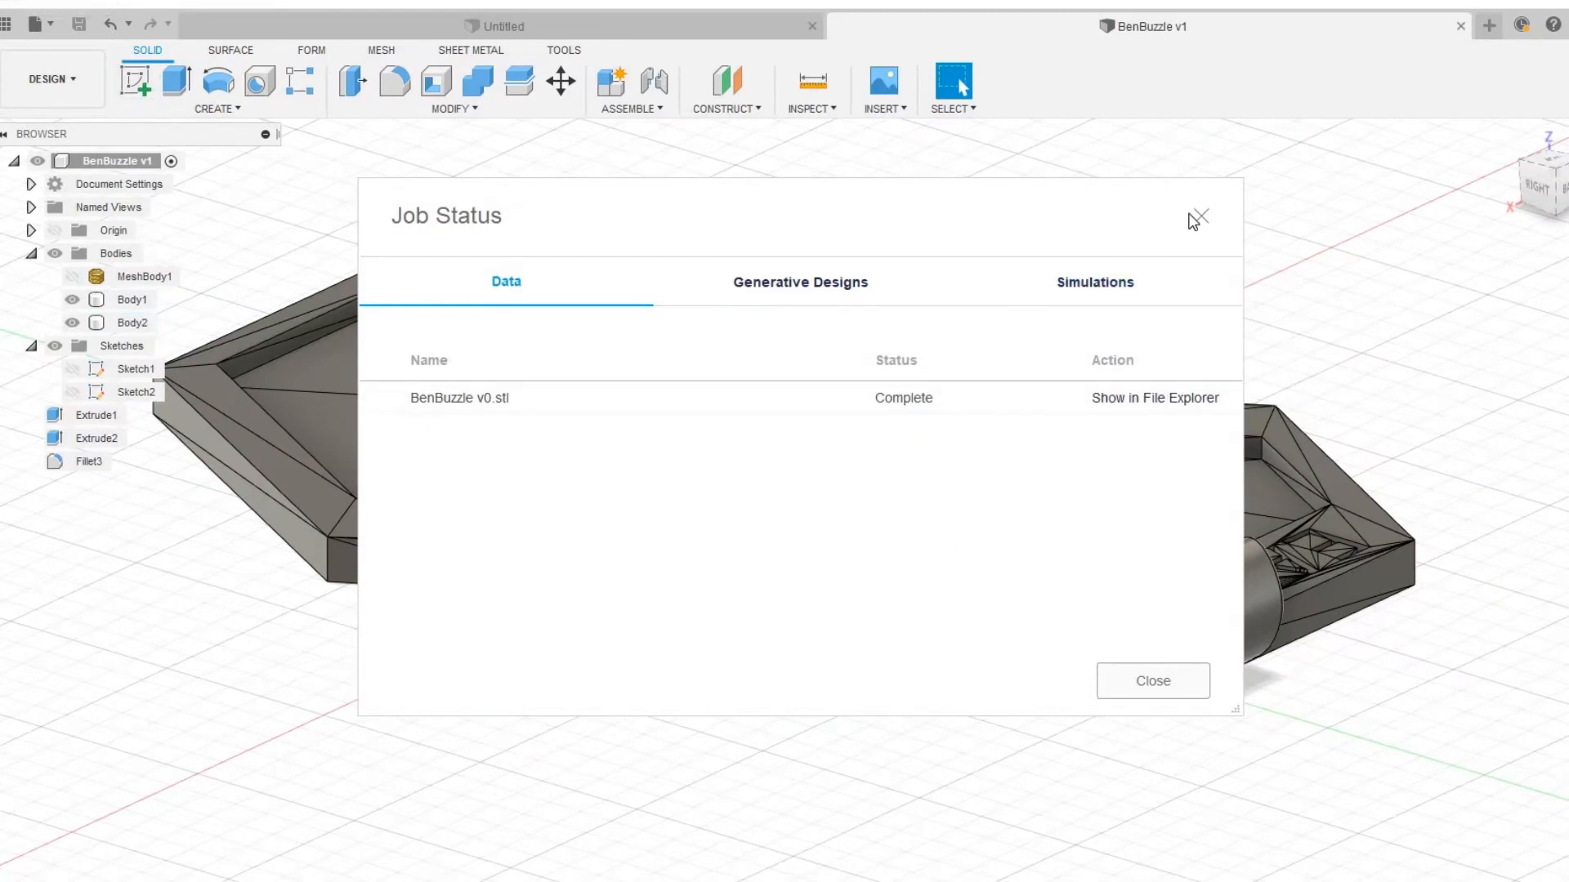
mouse_move(1206, 224)
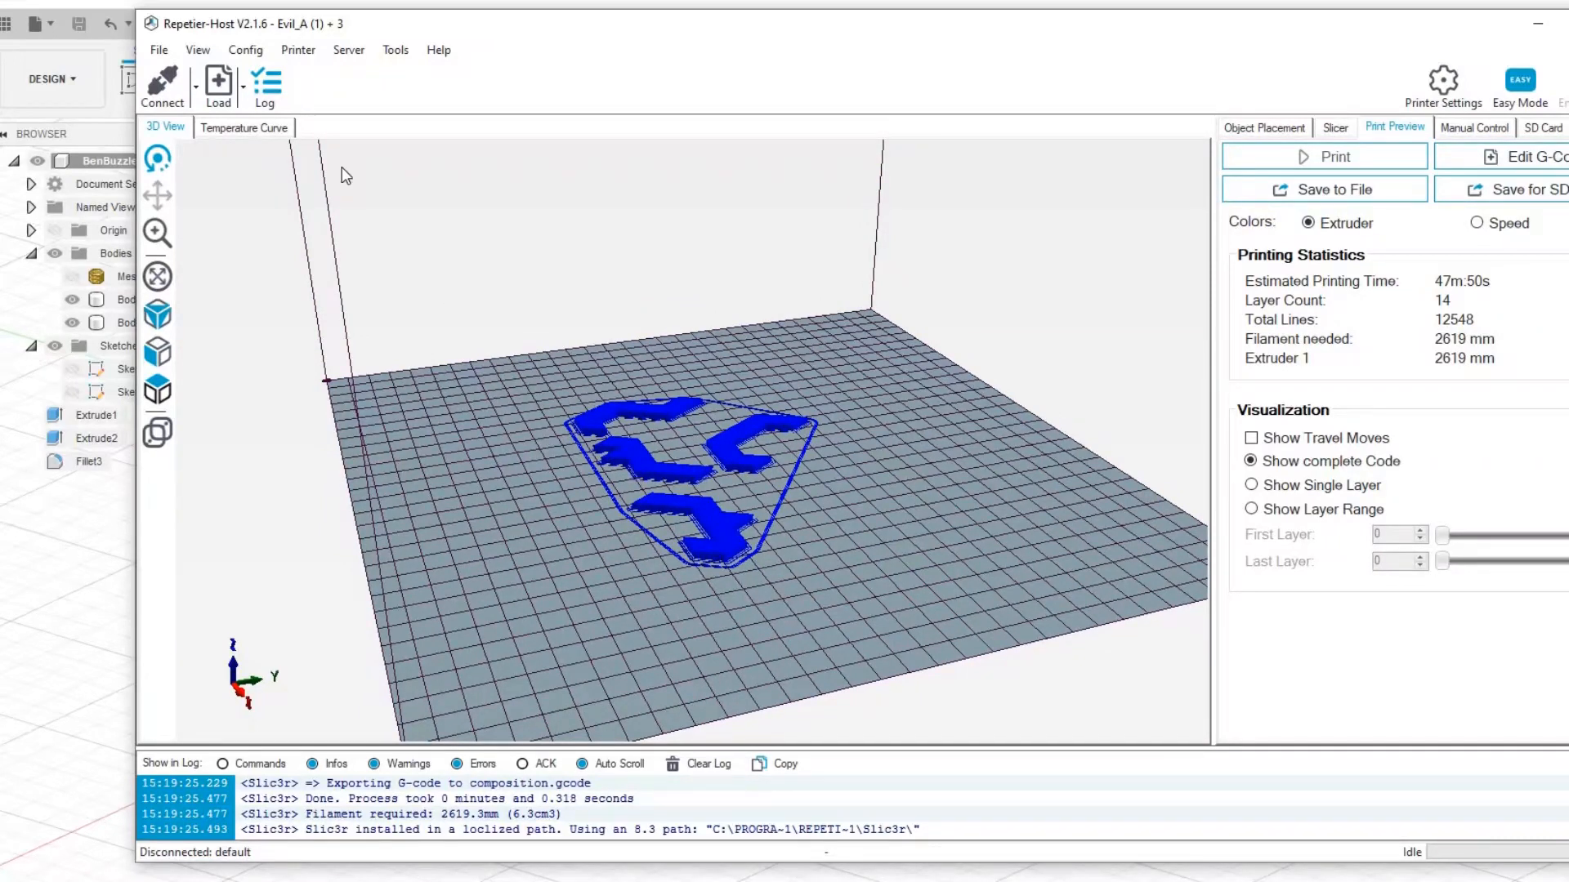
Return to Object Placement with the print bed cleared of the old pieces
click(1263, 127)
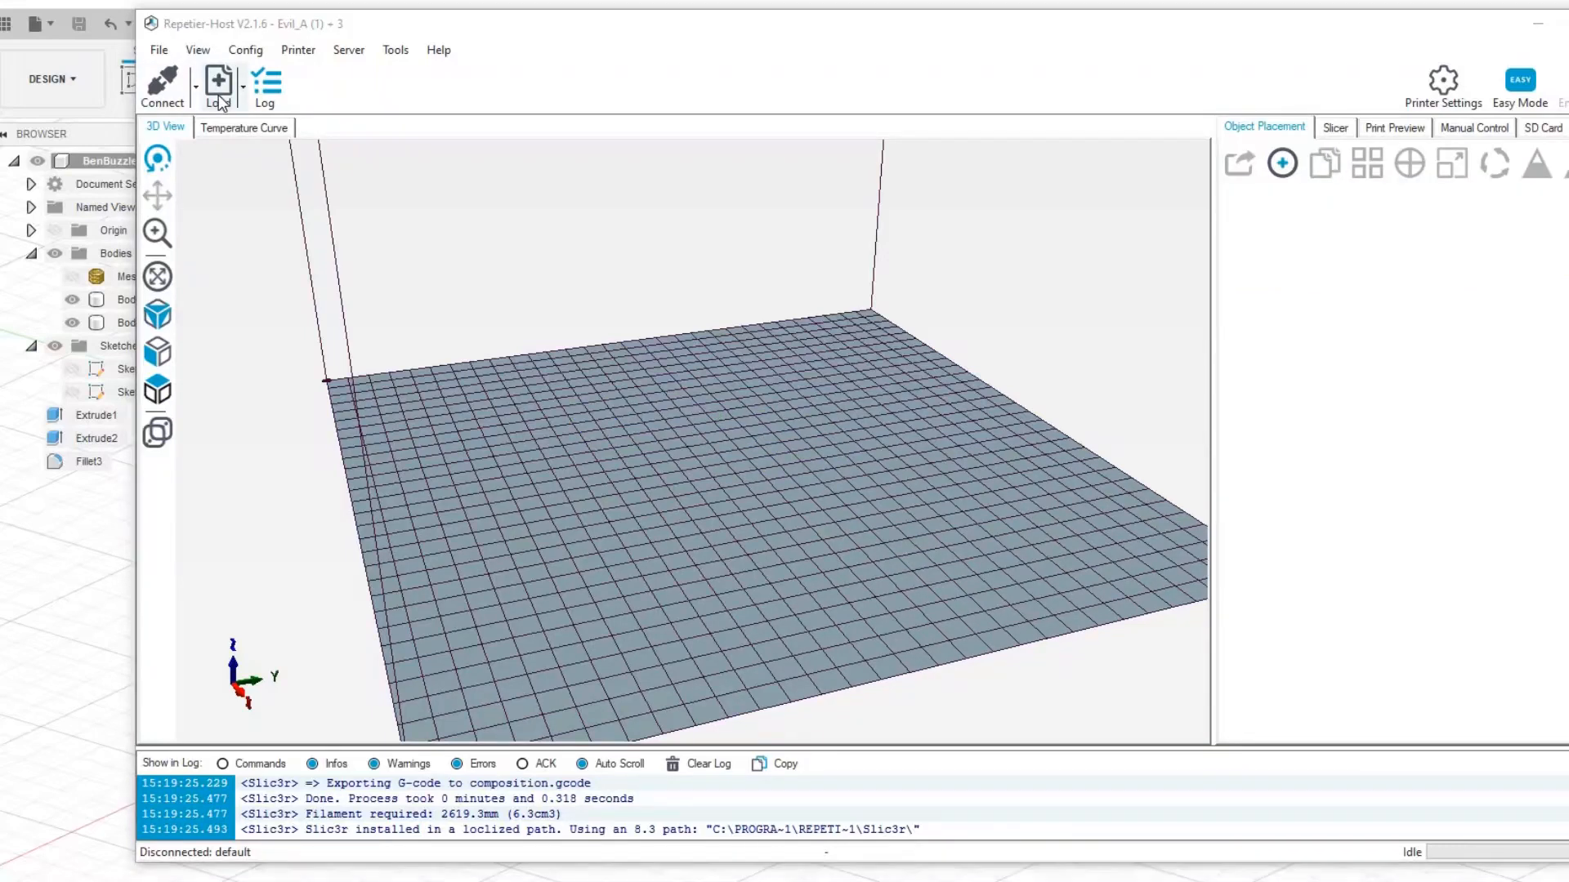
Load the exported BenBuzzle v0 STL from Downloads onto the print bed
click(216, 85)
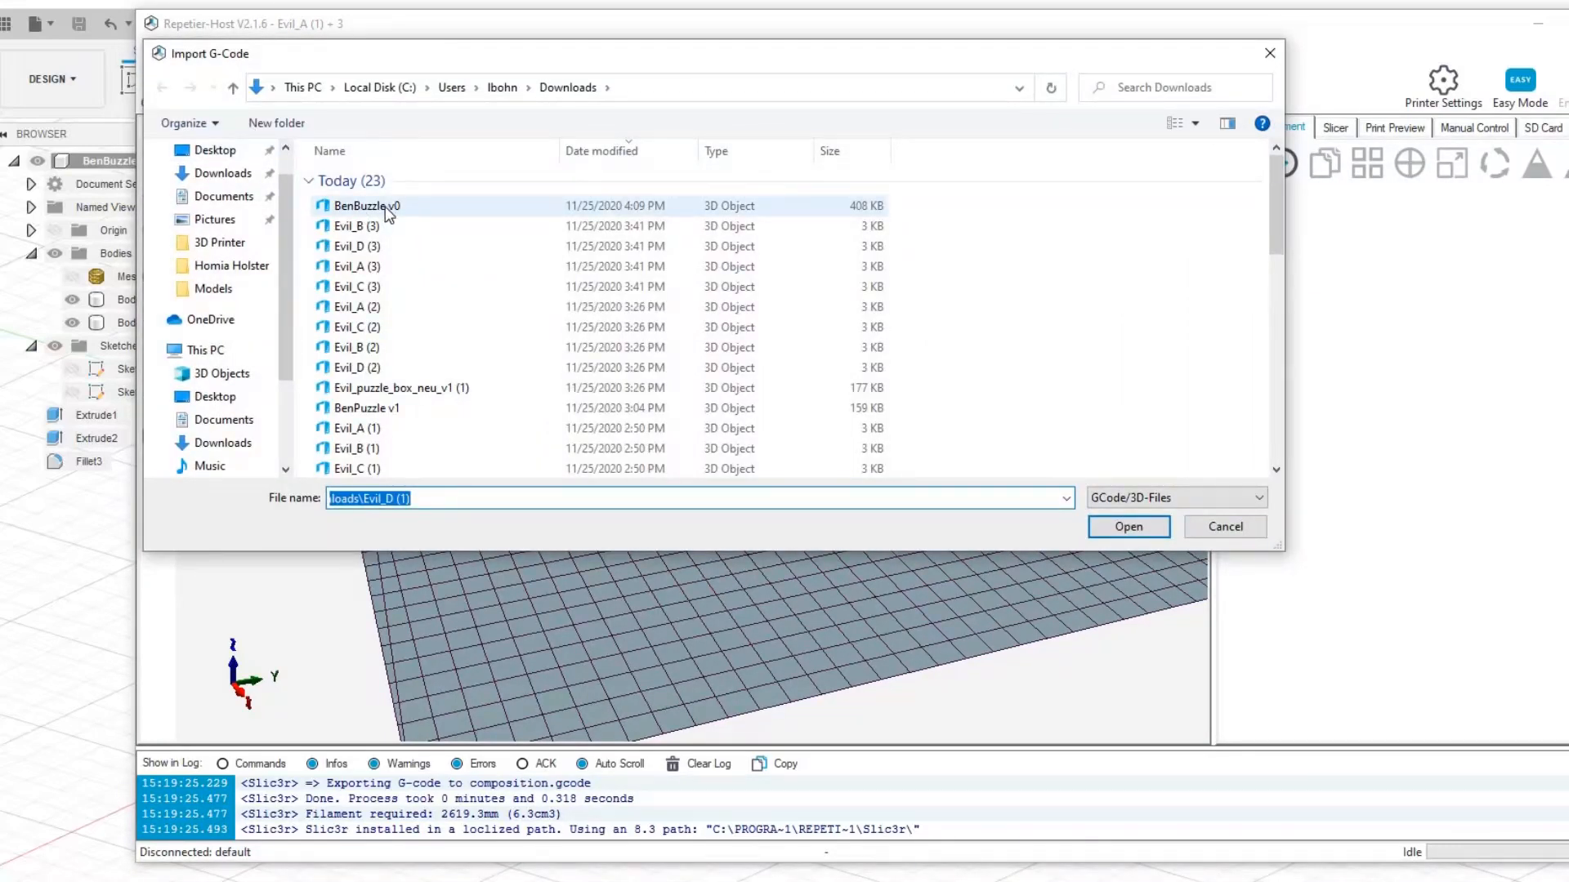
mouse_move(435, 211)
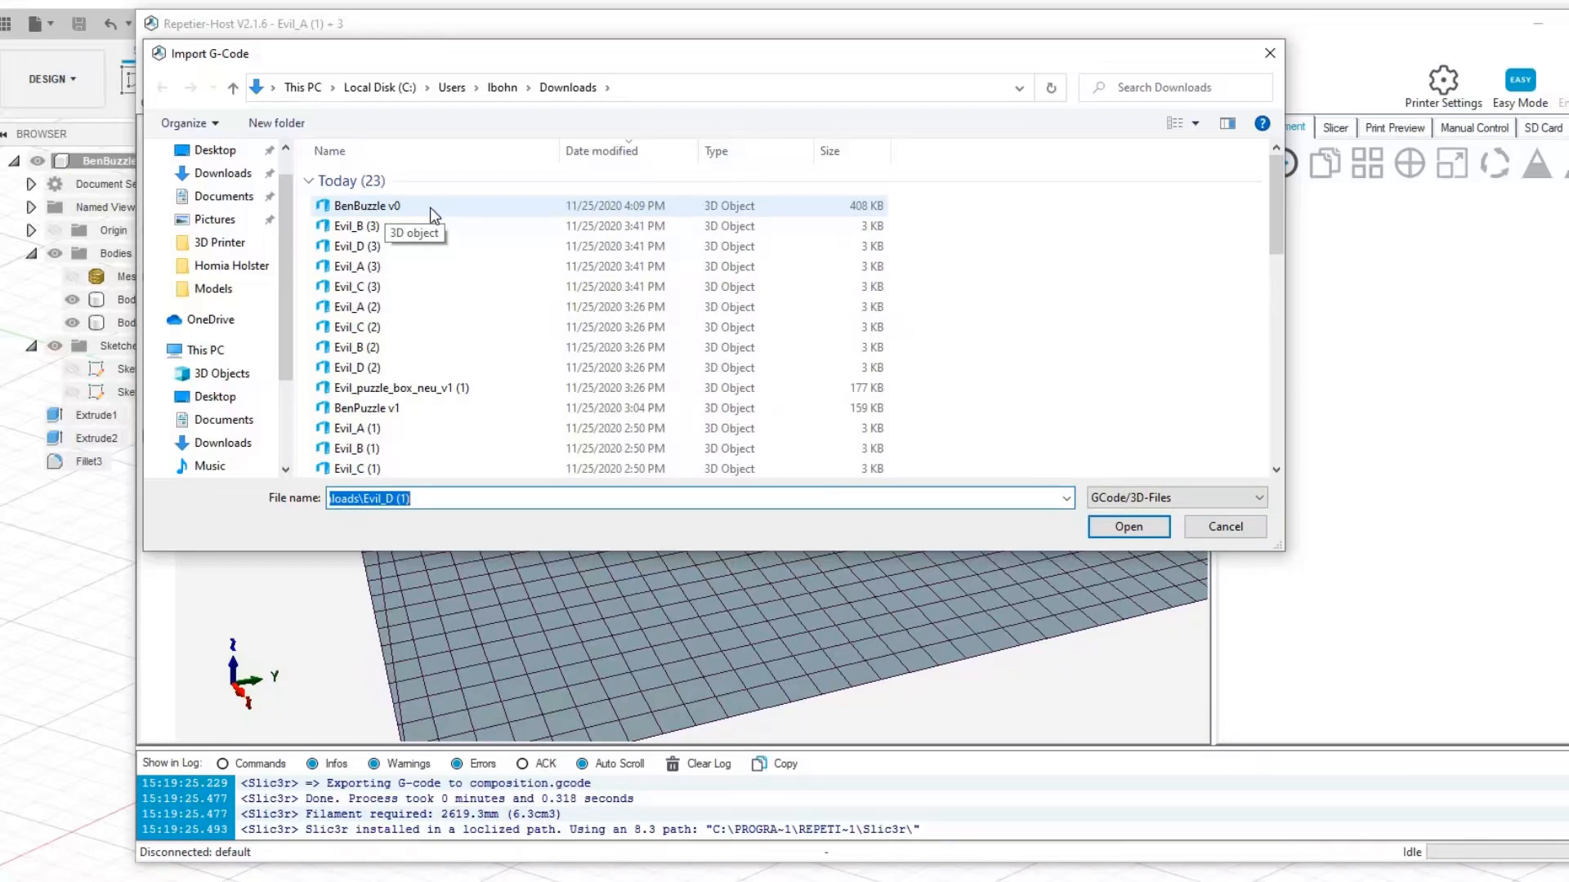
click(366, 206)
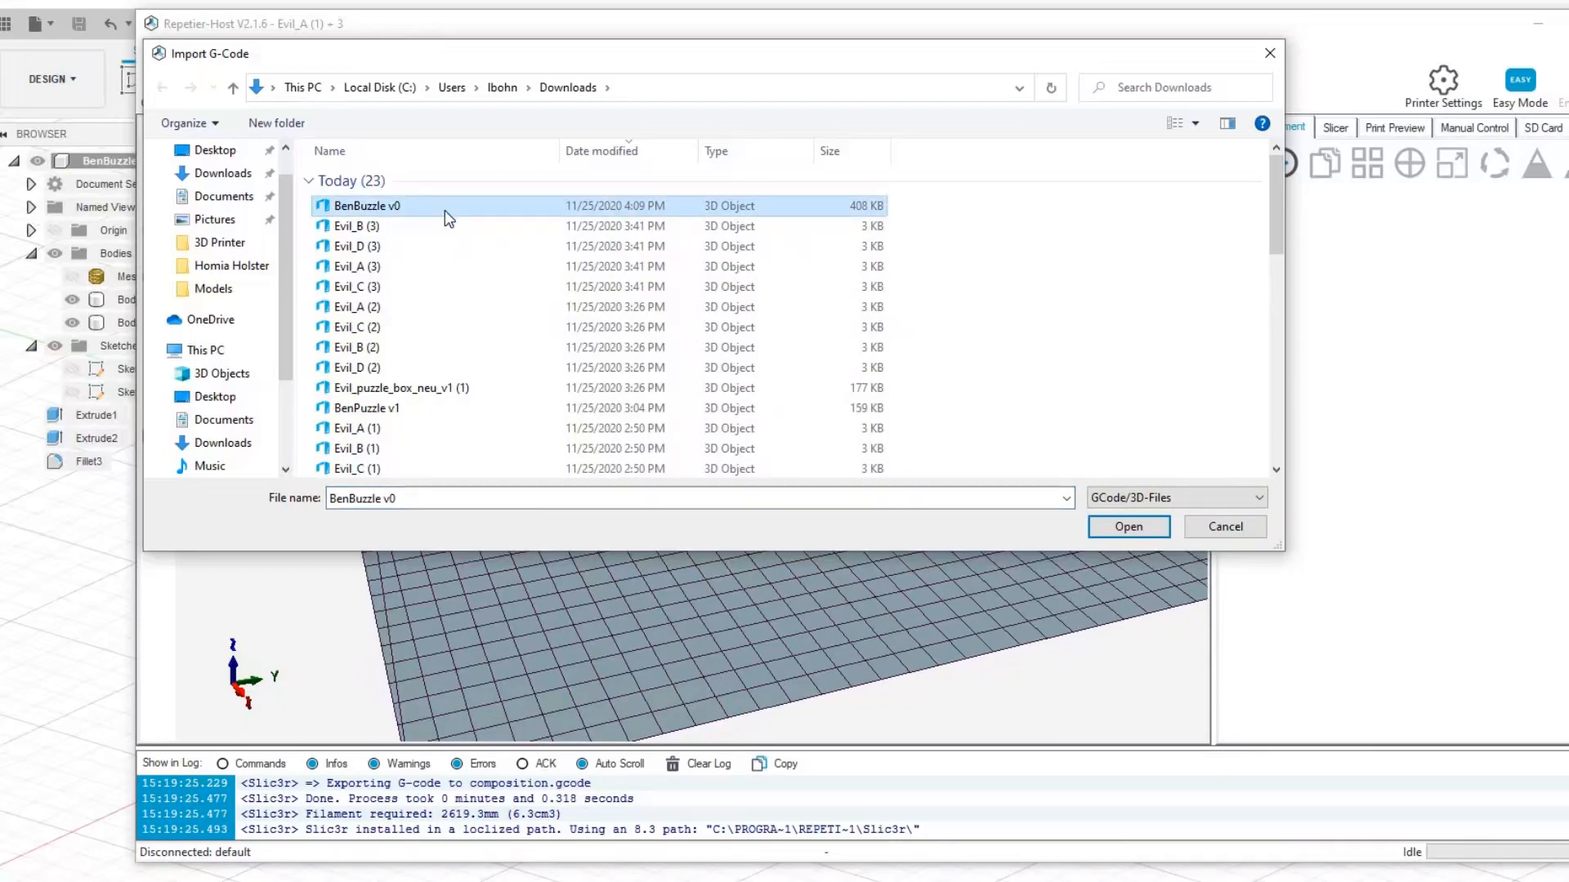
click(1127, 526)
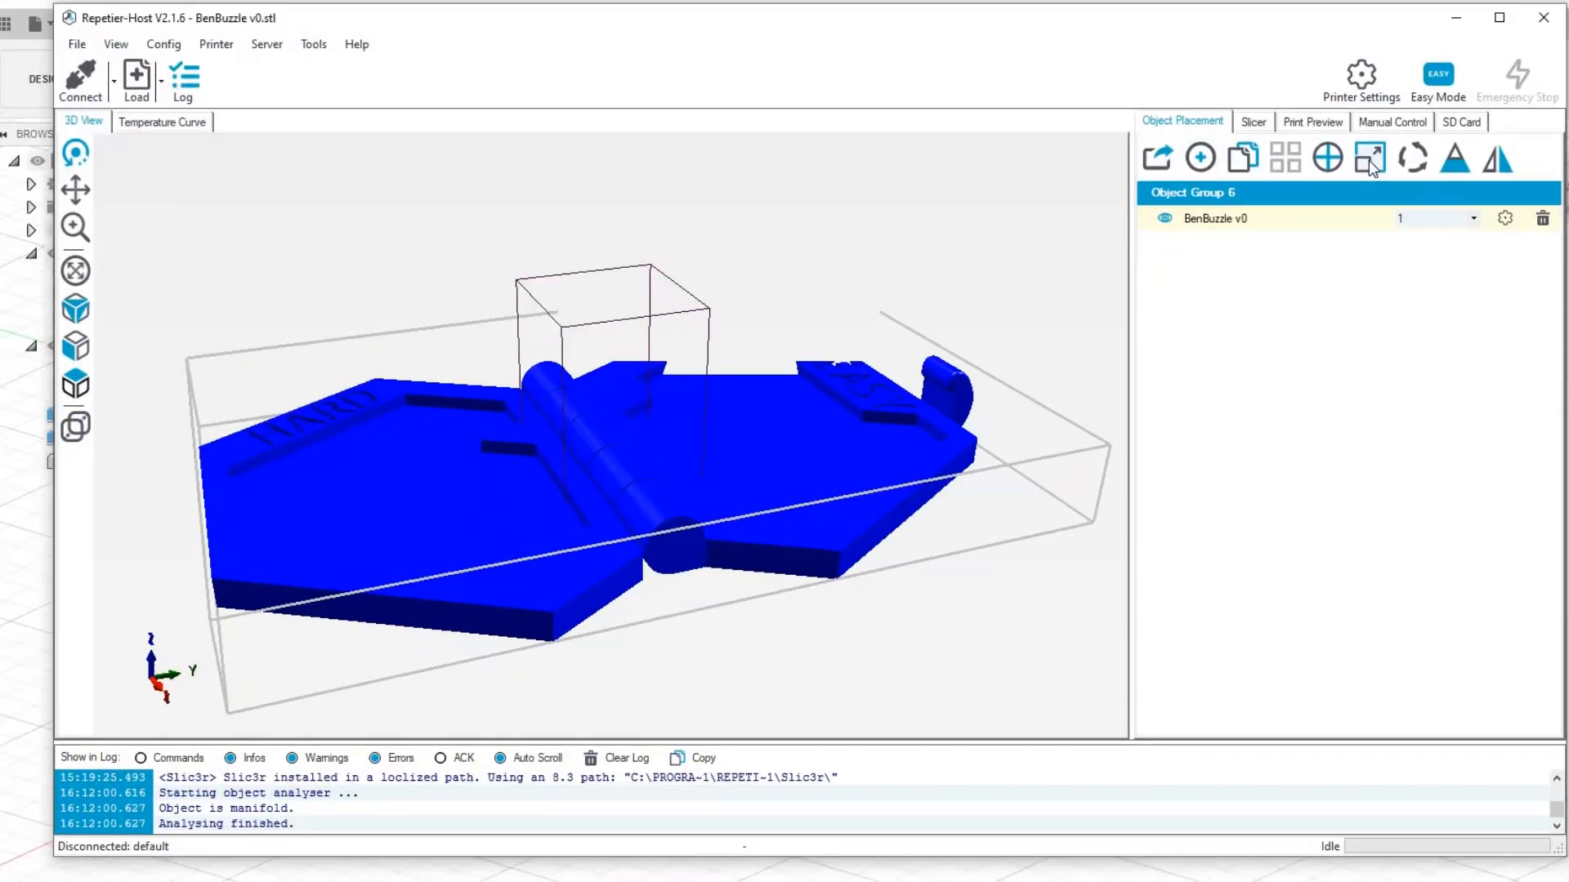
Scale BenBuzzle v0 uniformly to 0.1 via the X scale value
click(1370, 157)
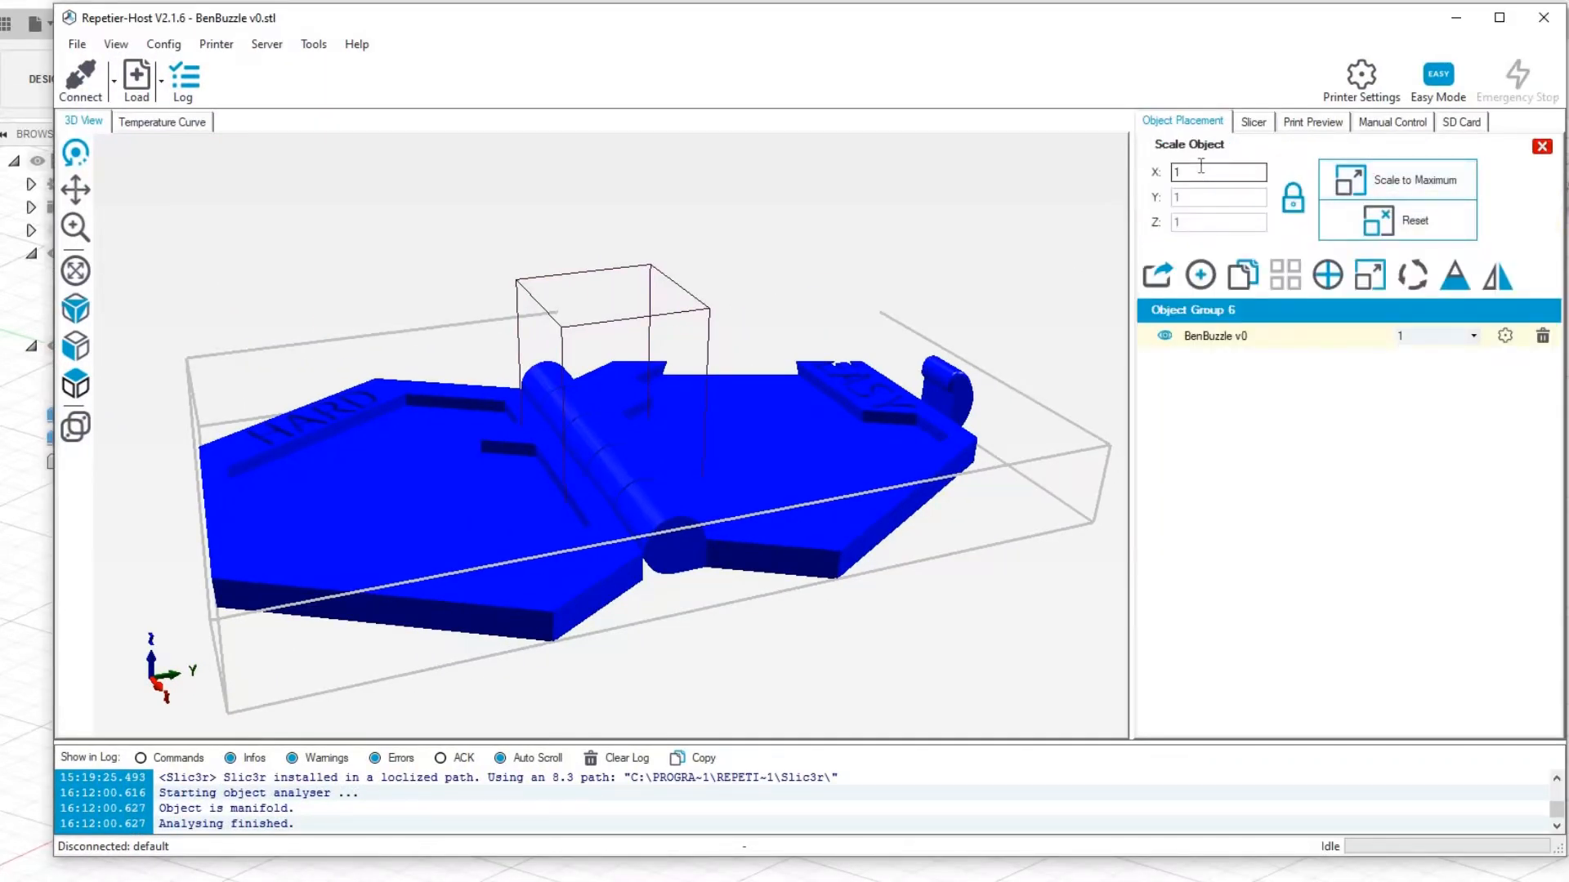
triple_click(1219, 172)
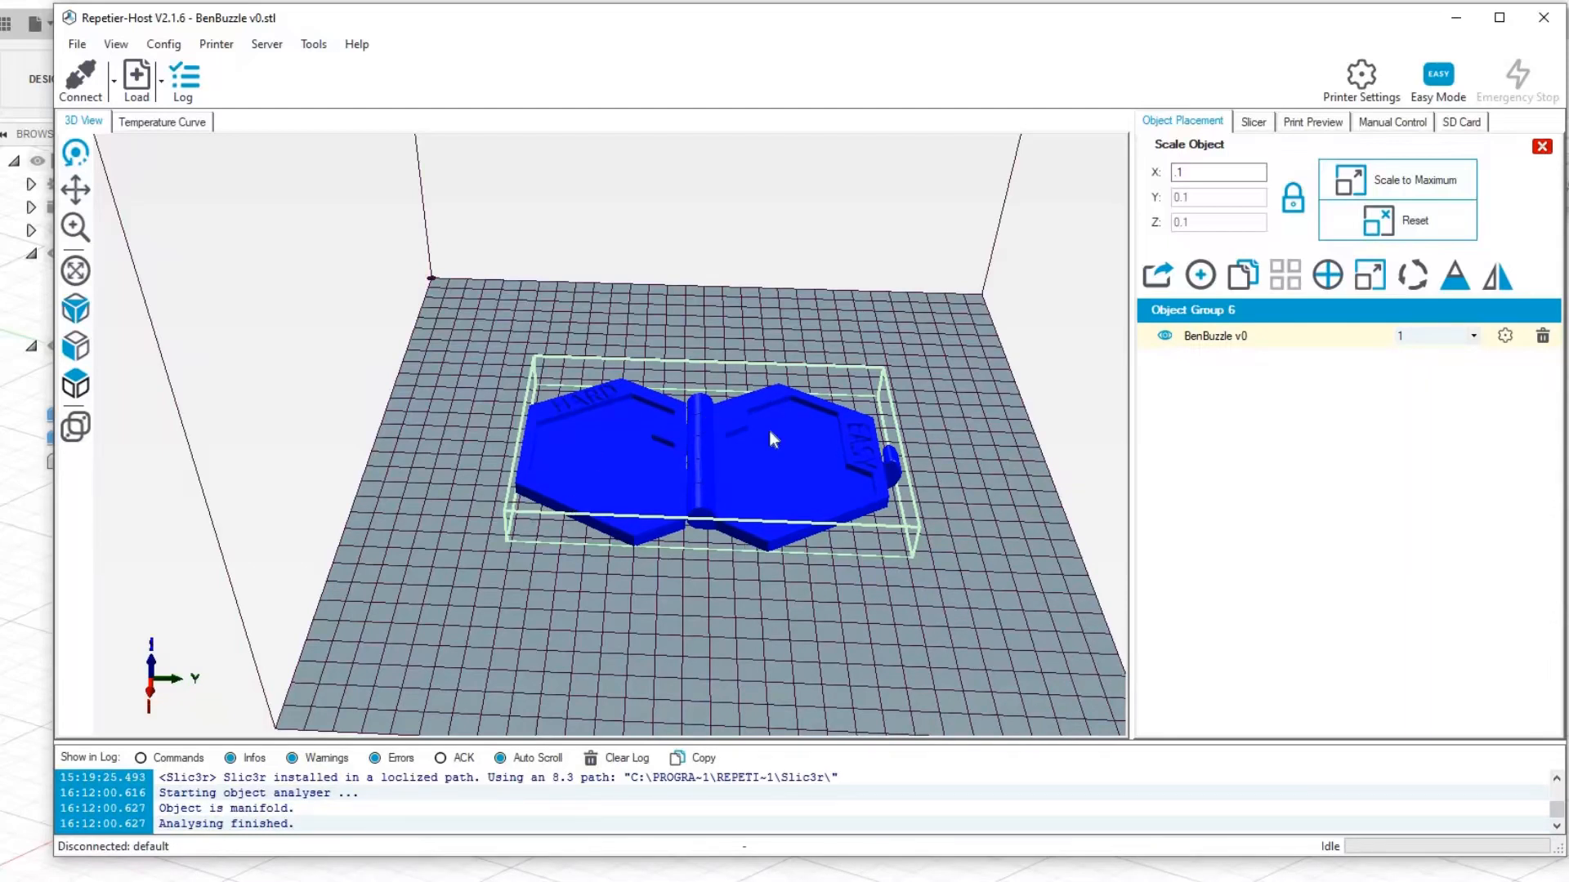
mouse_move(796, 490)
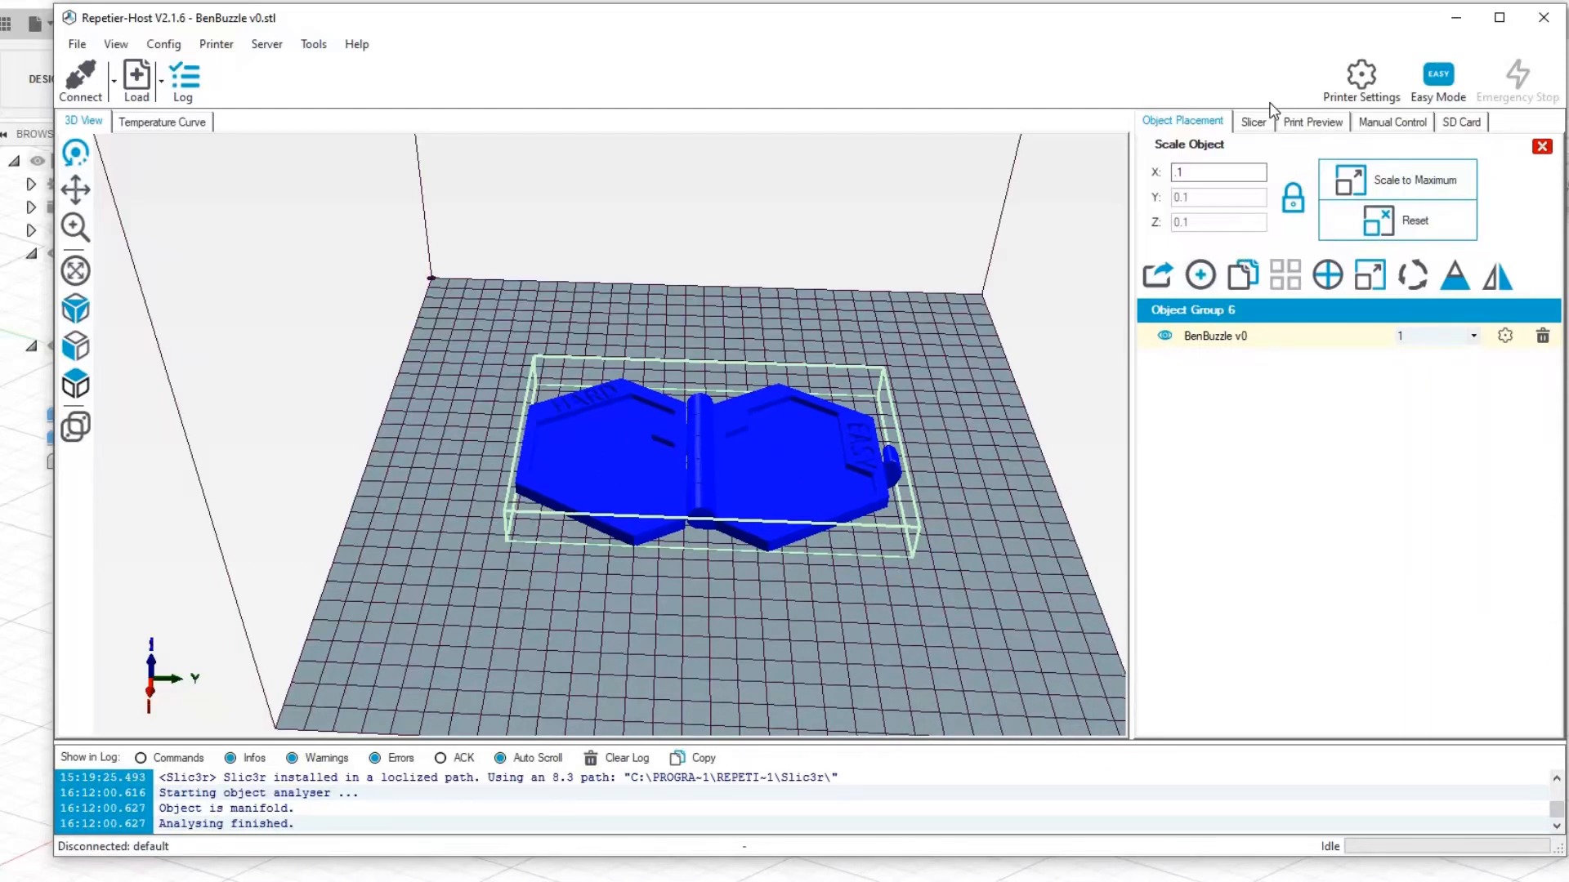
Slice the scaled model with the PLA FINE print profile in Slic3r
click(1252, 121)
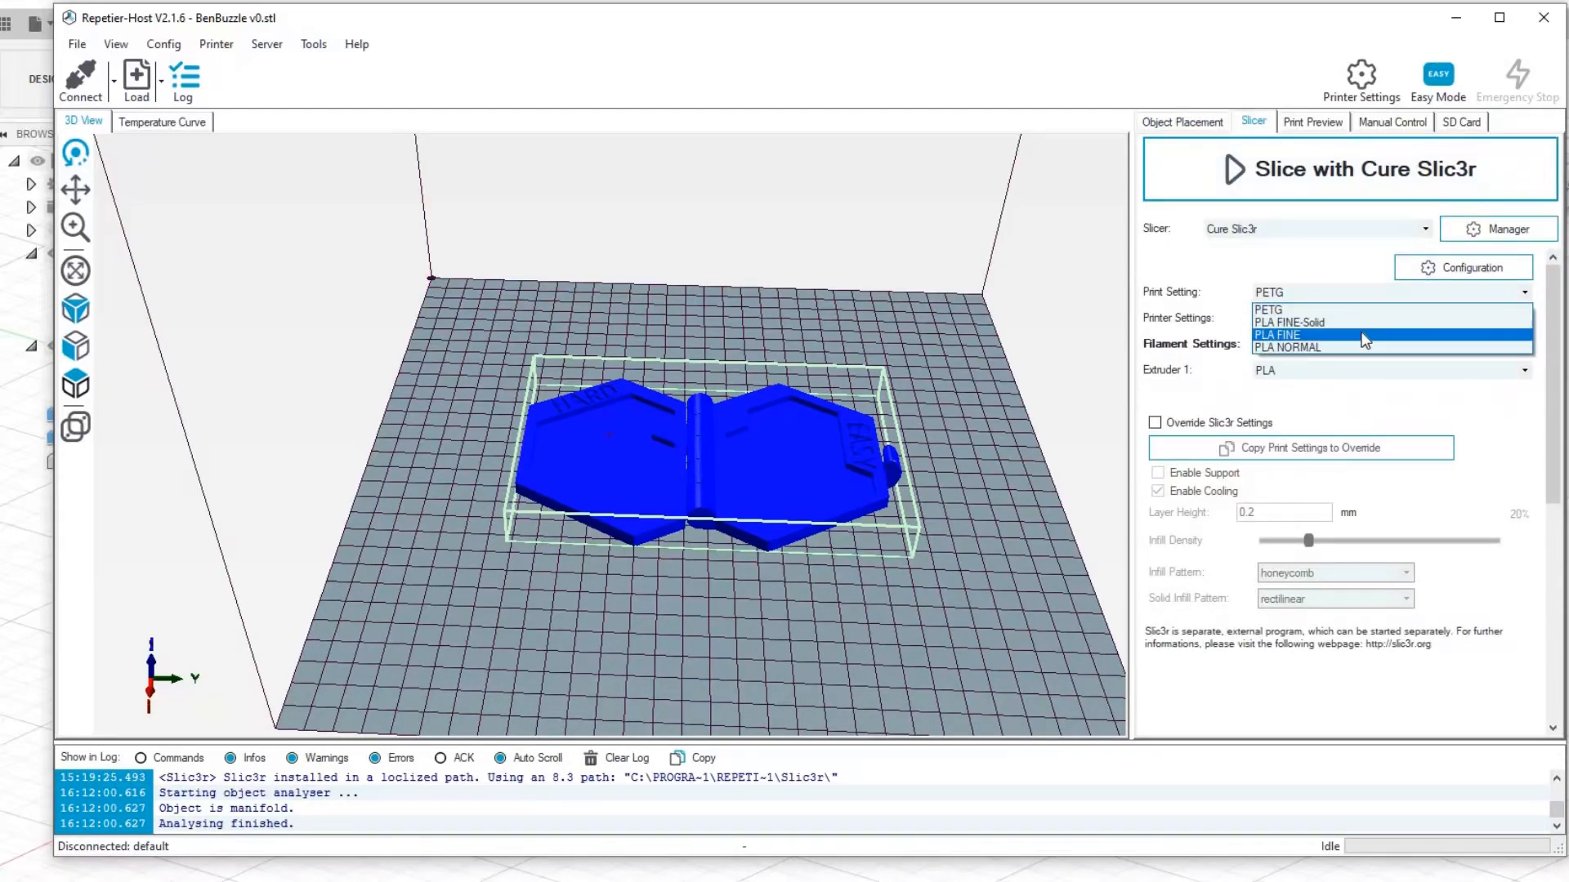
click(1461, 267)
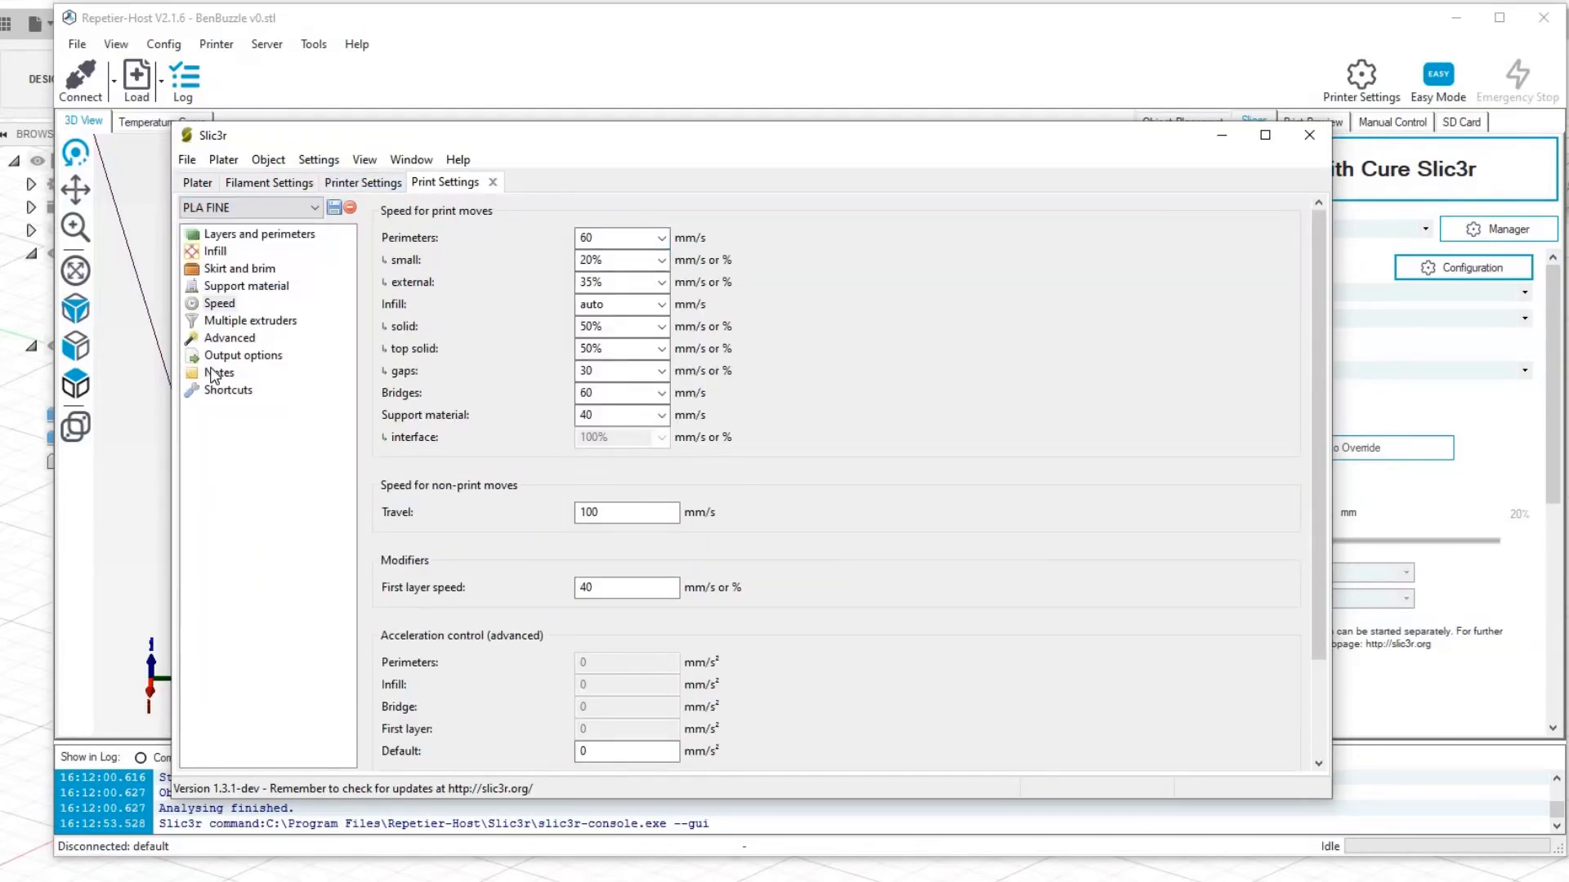
click(1308, 136)
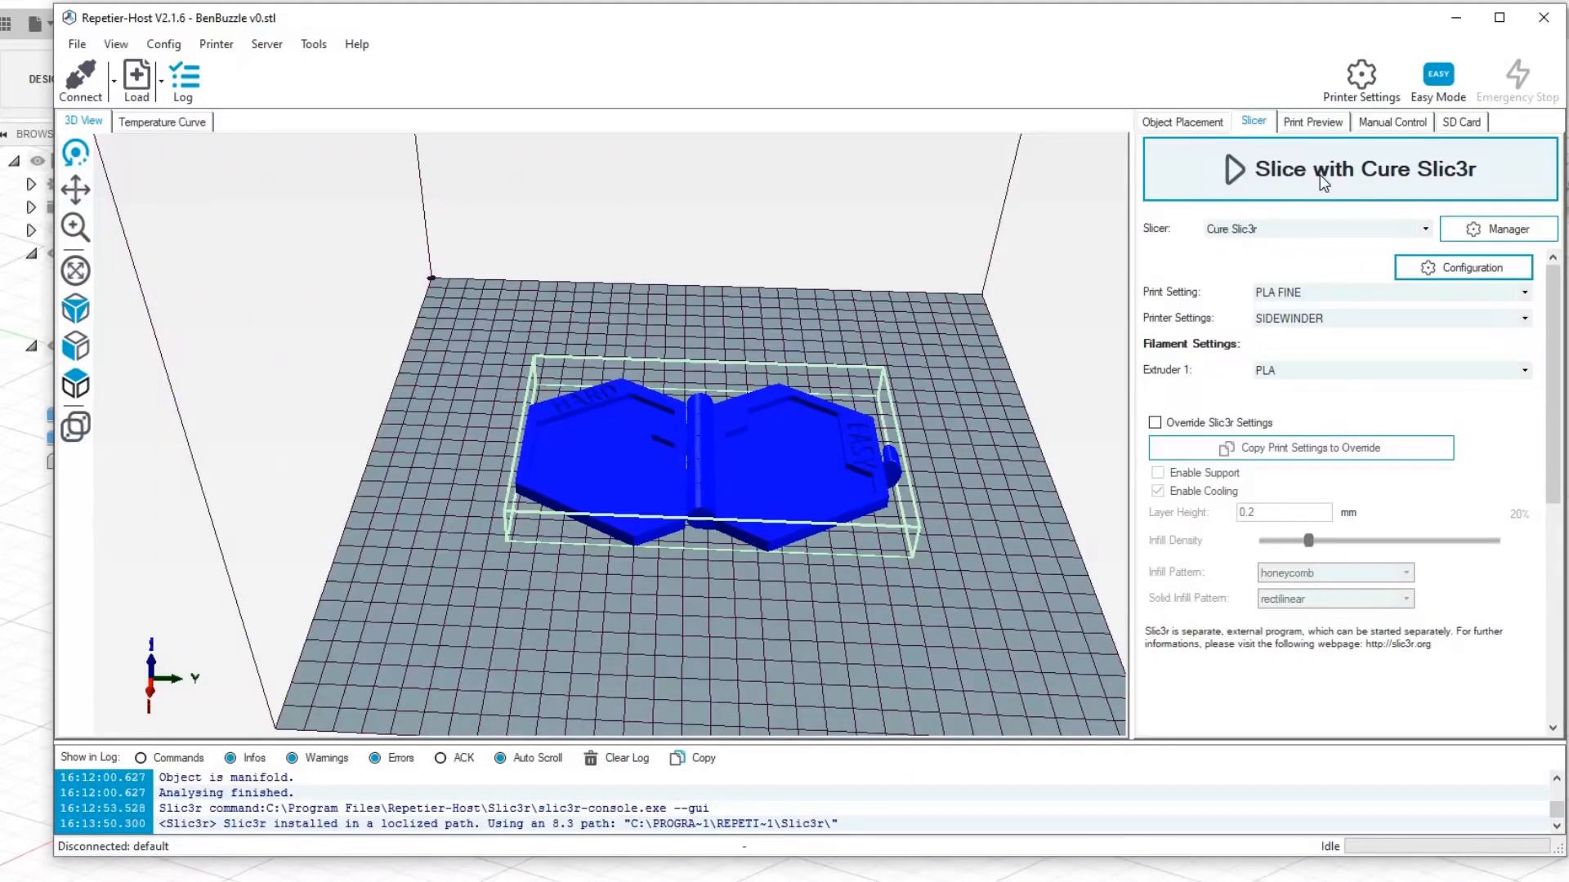
click(1351, 168)
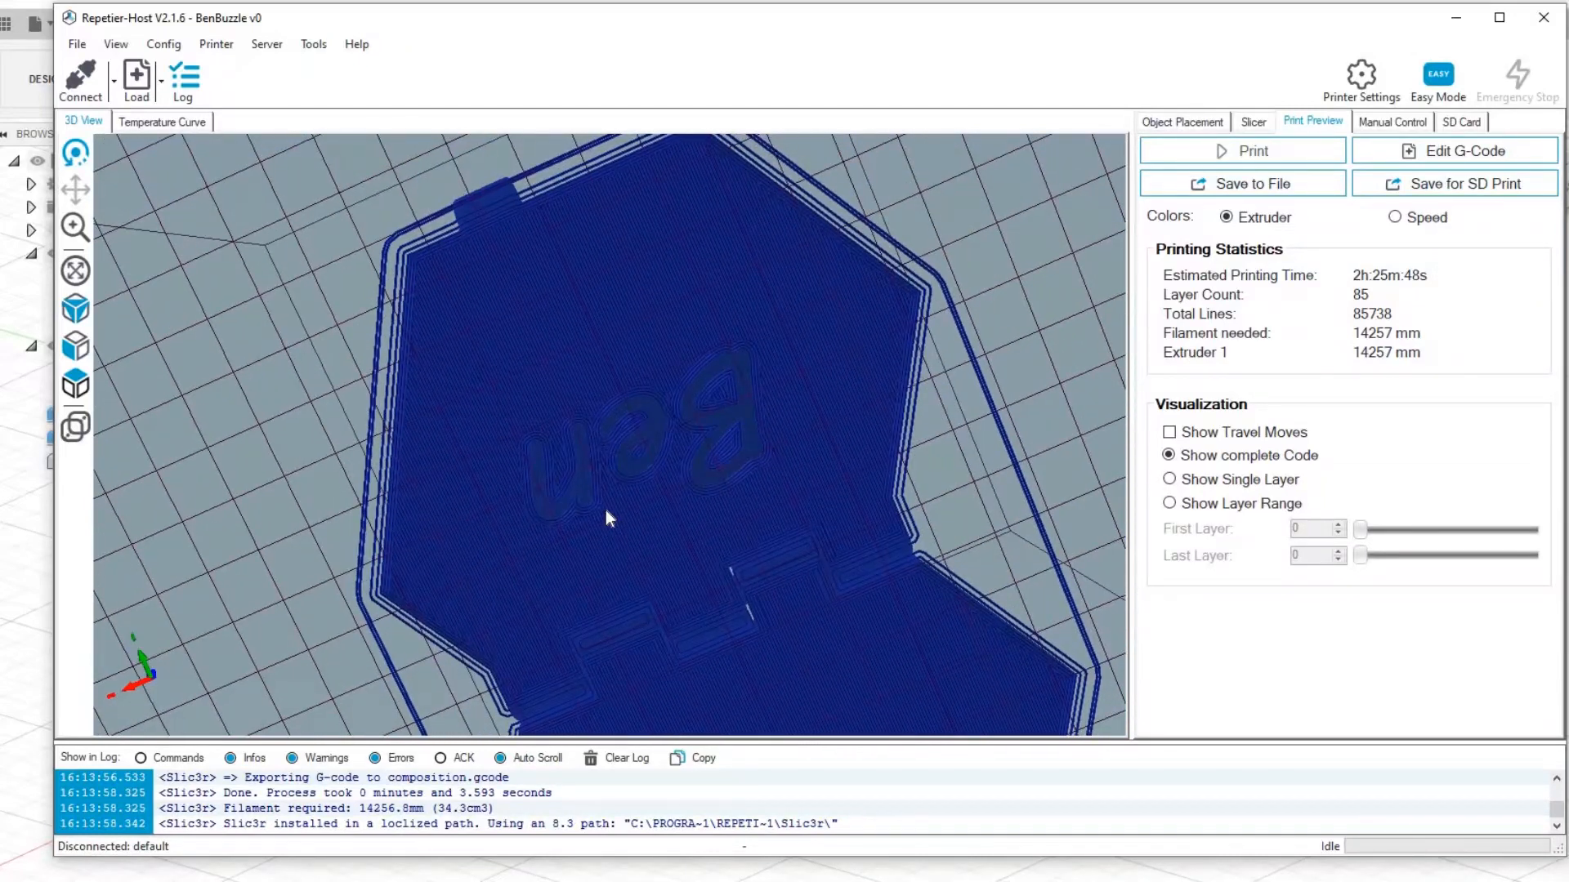
mouse_move(1454, 183)
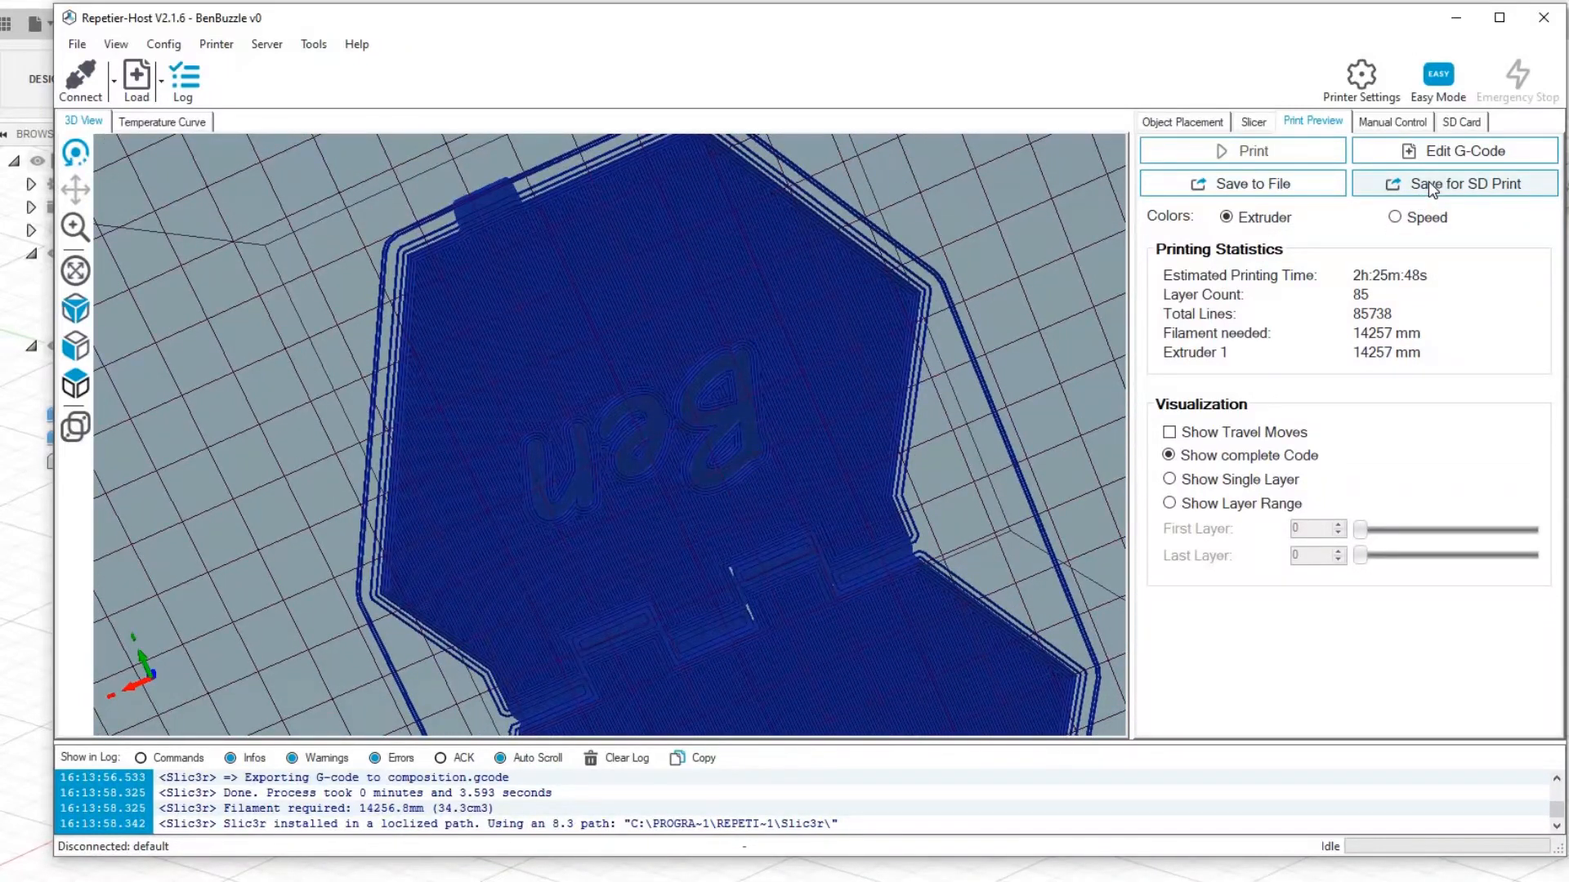
Save the sliced BenBuzzle v0 G-code for SD card printing
click(1454, 183)
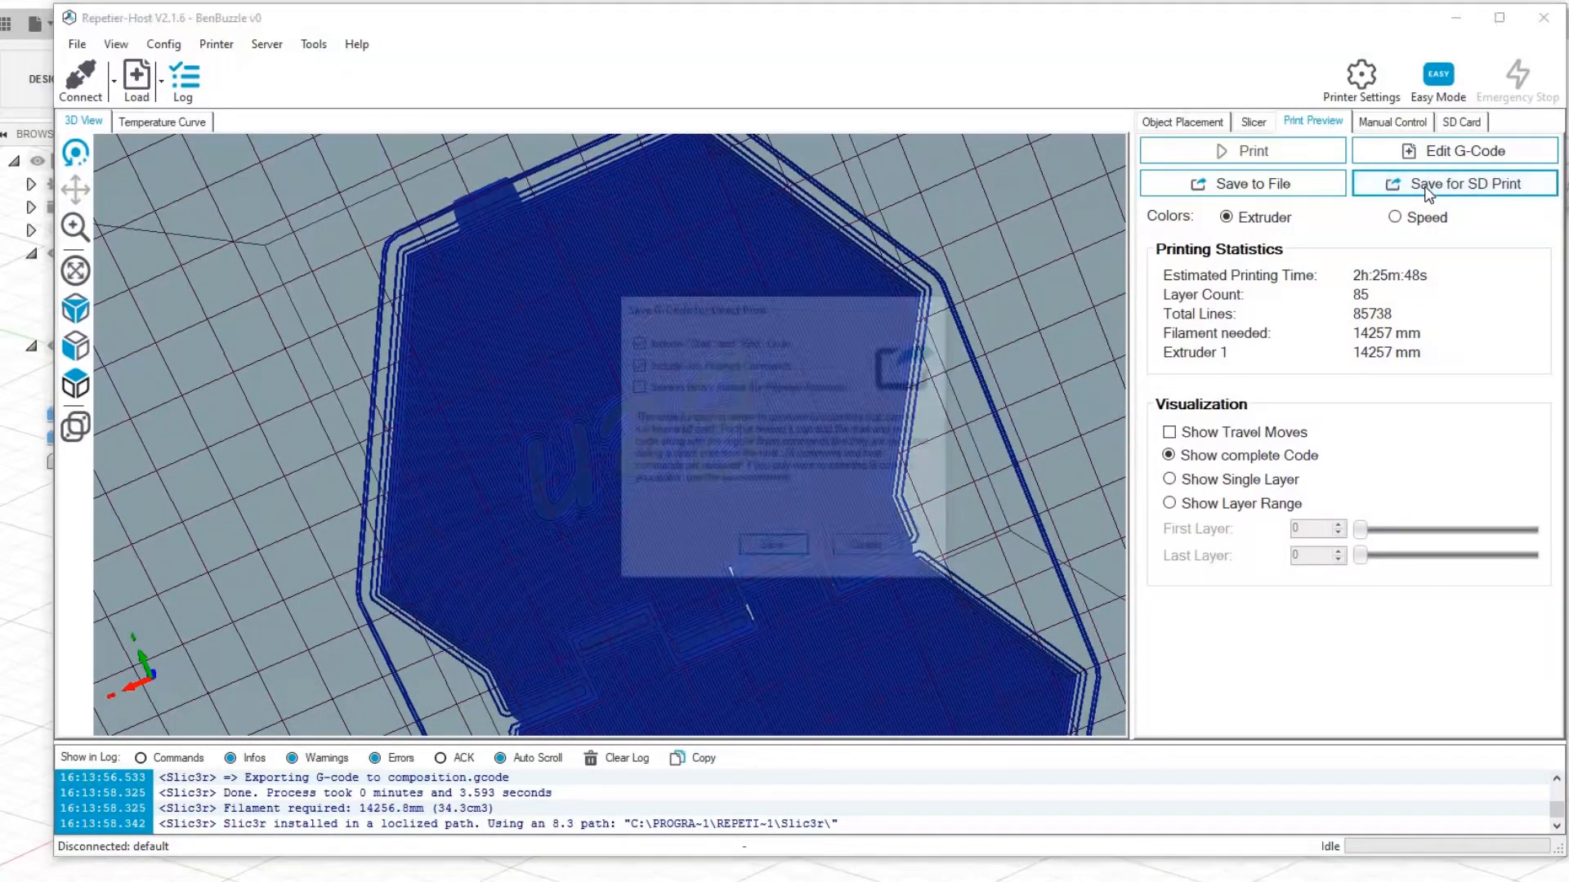